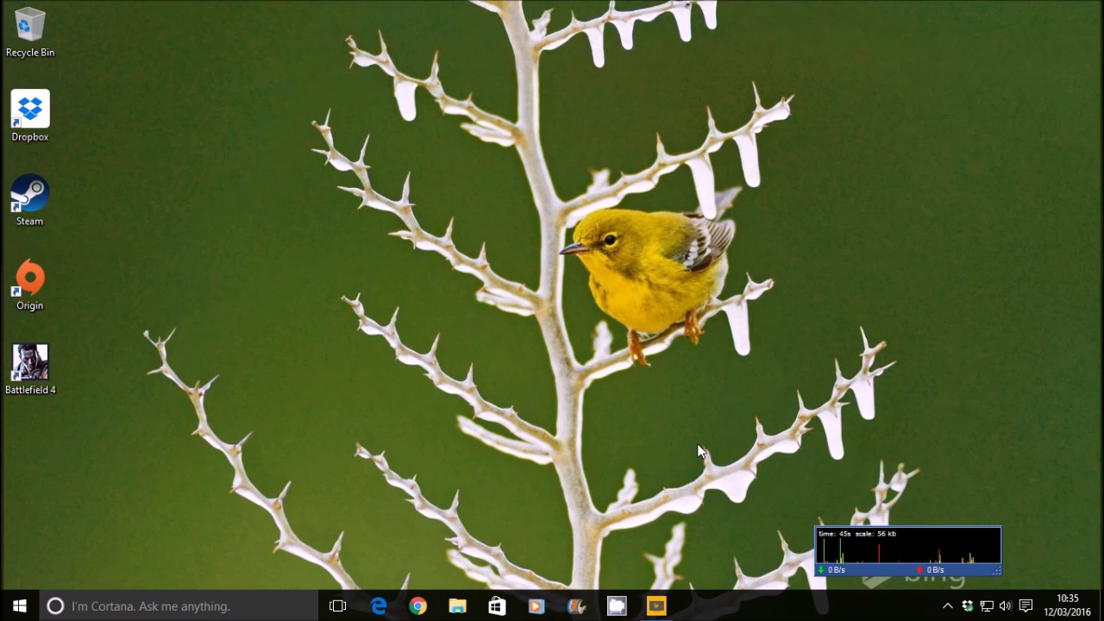
pyautogui.moveTo(656, 469)
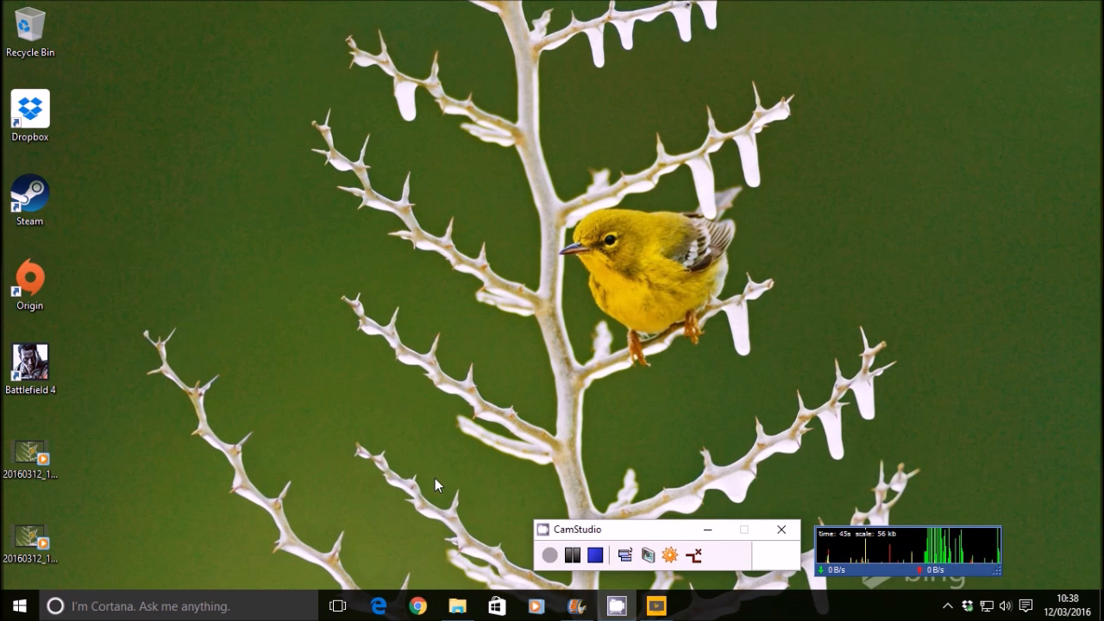
# Search Start for 'windows features' to find 'Turn Windows features on or off'
pyautogui.click(17, 605)
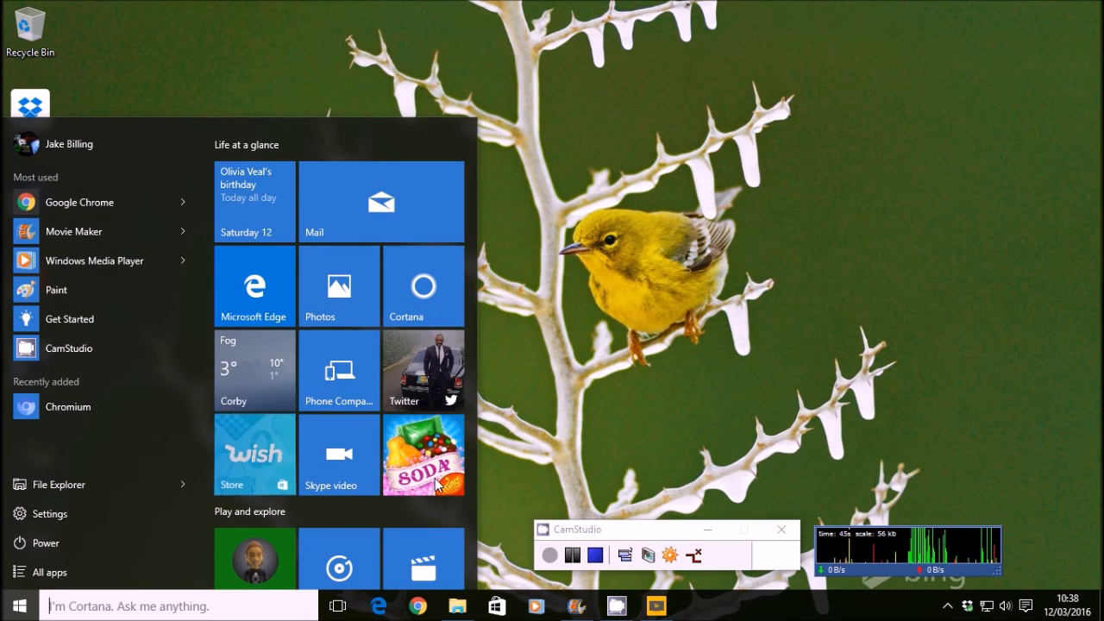
pyautogui.write('windows featur')
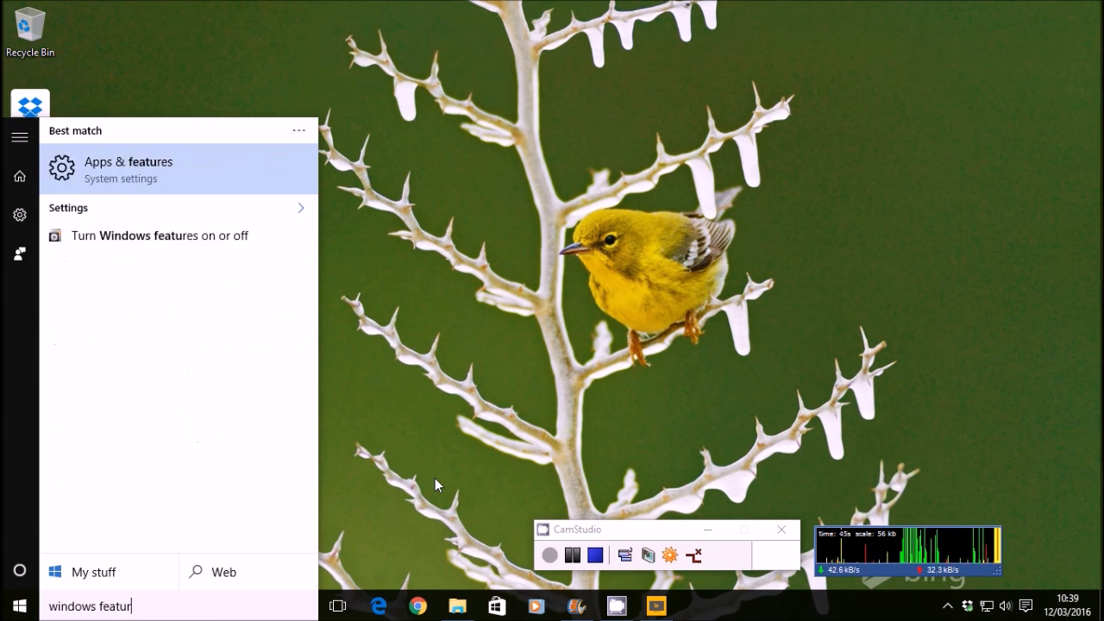
pyautogui.write('es')
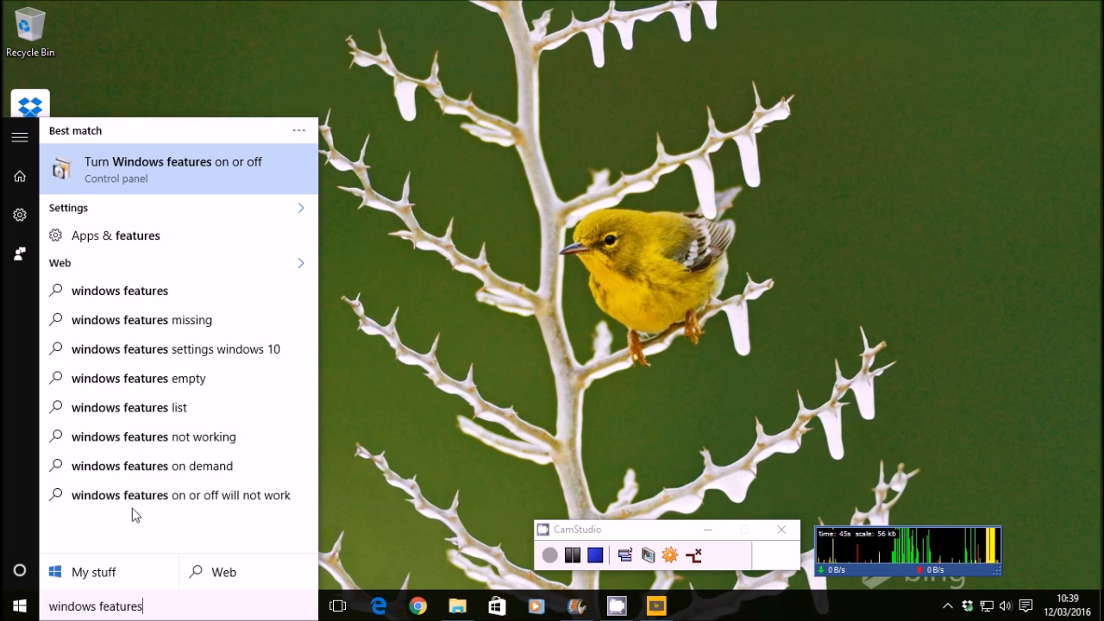
pyautogui.moveTo(159, 179)
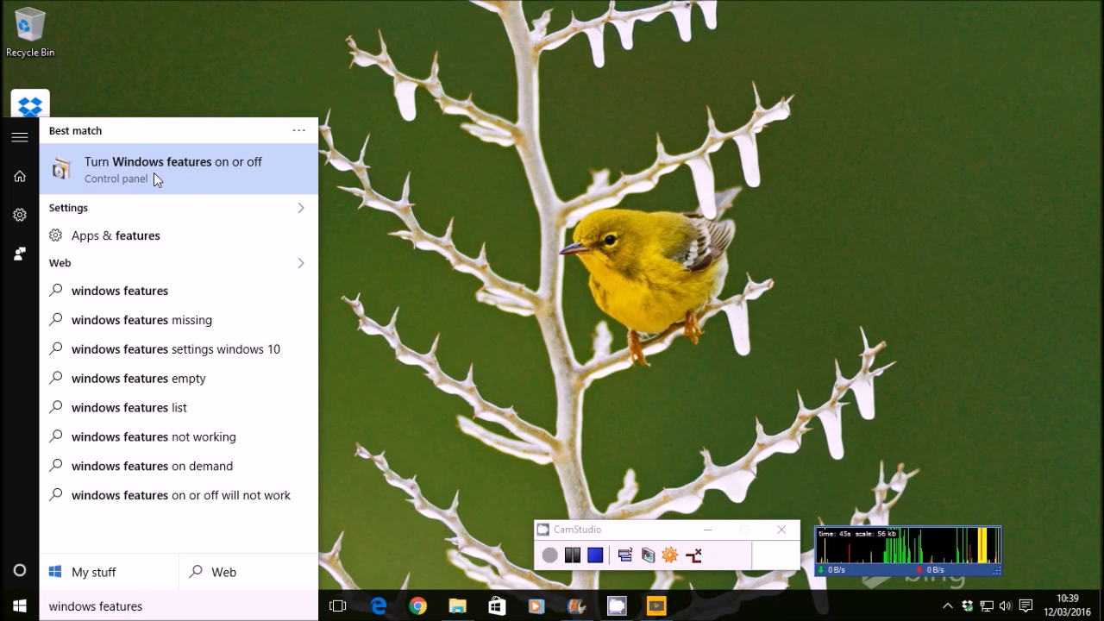
# Check Hyper-V with its Management Tools and Platform in Windows Features and confirm with OK
pyautogui.click(163, 169)
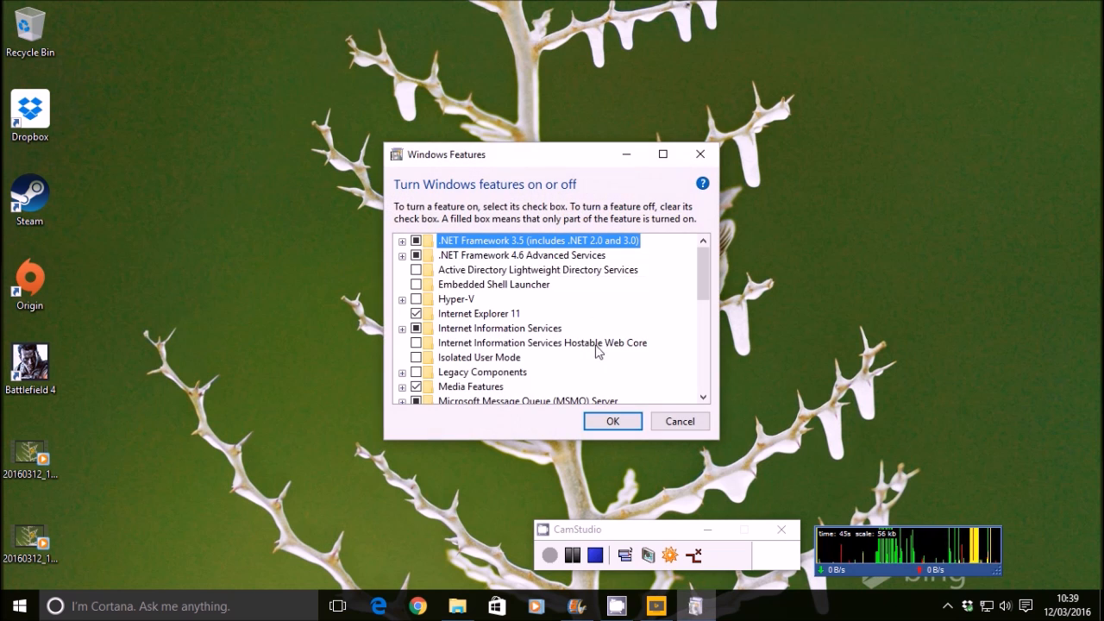
pyautogui.moveTo(550, 286)
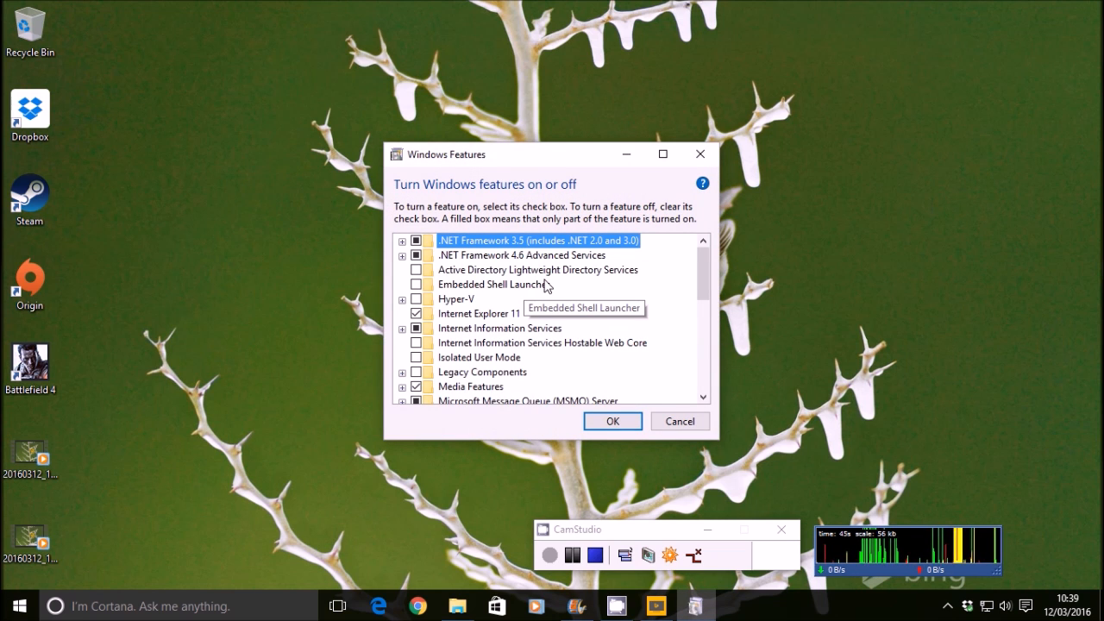
pyautogui.moveTo(474, 304)
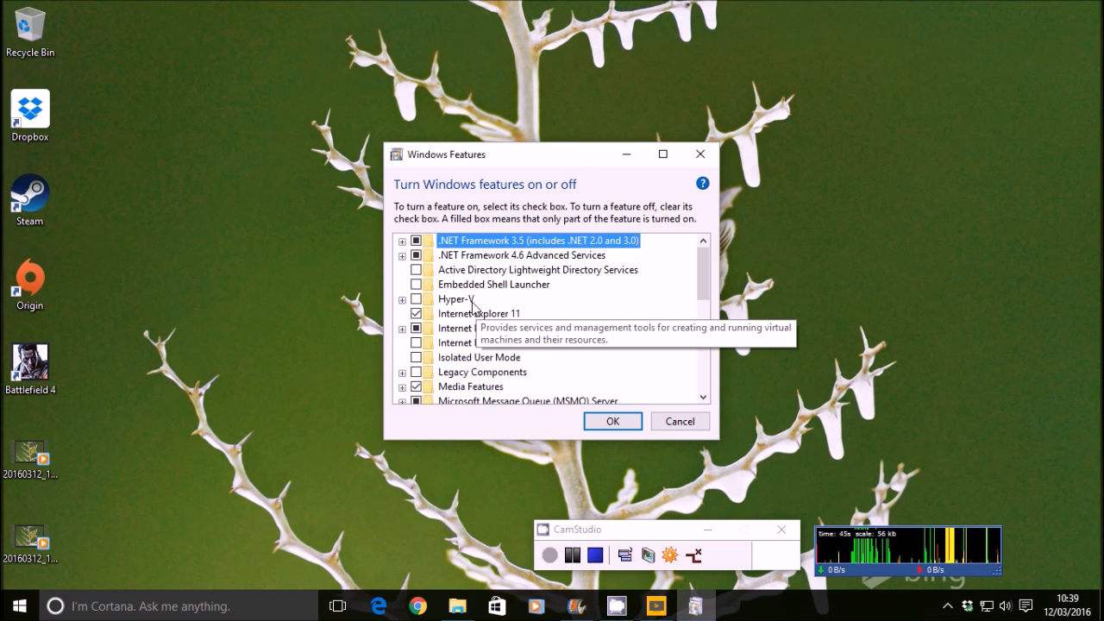
pyautogui.click(400, 298)
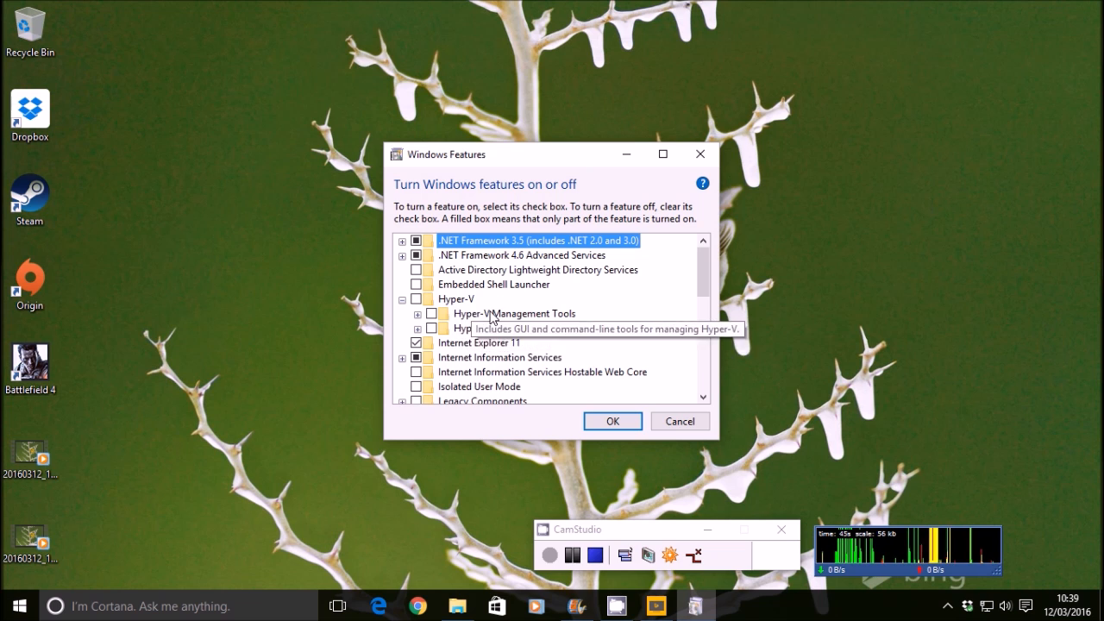
pyautogui.moveTo(490, 327)
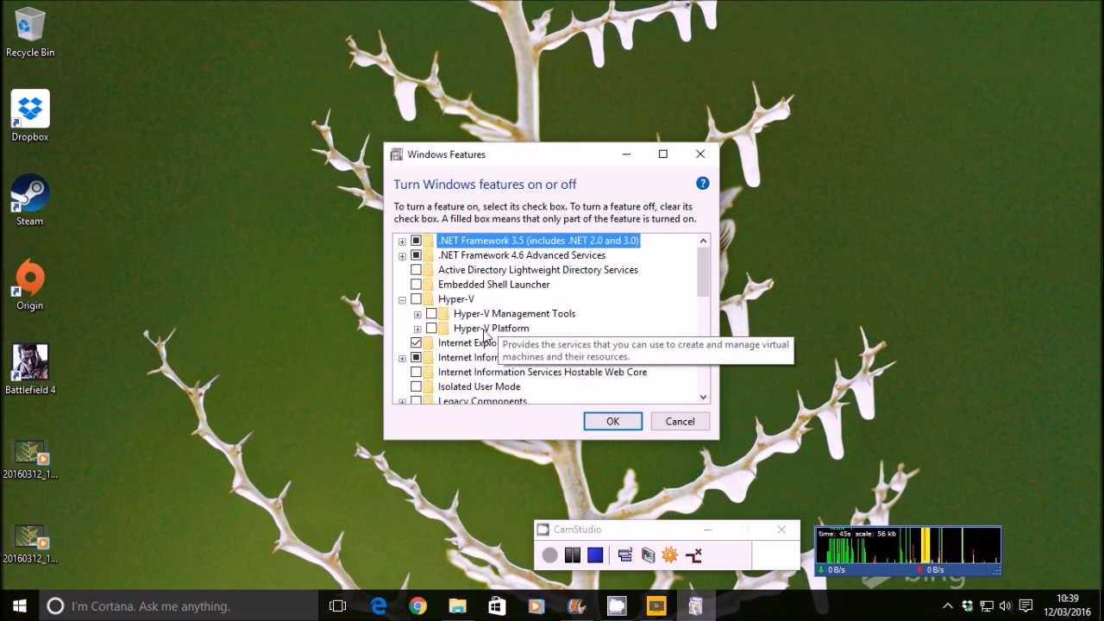
pyautogui.click(417, 298)
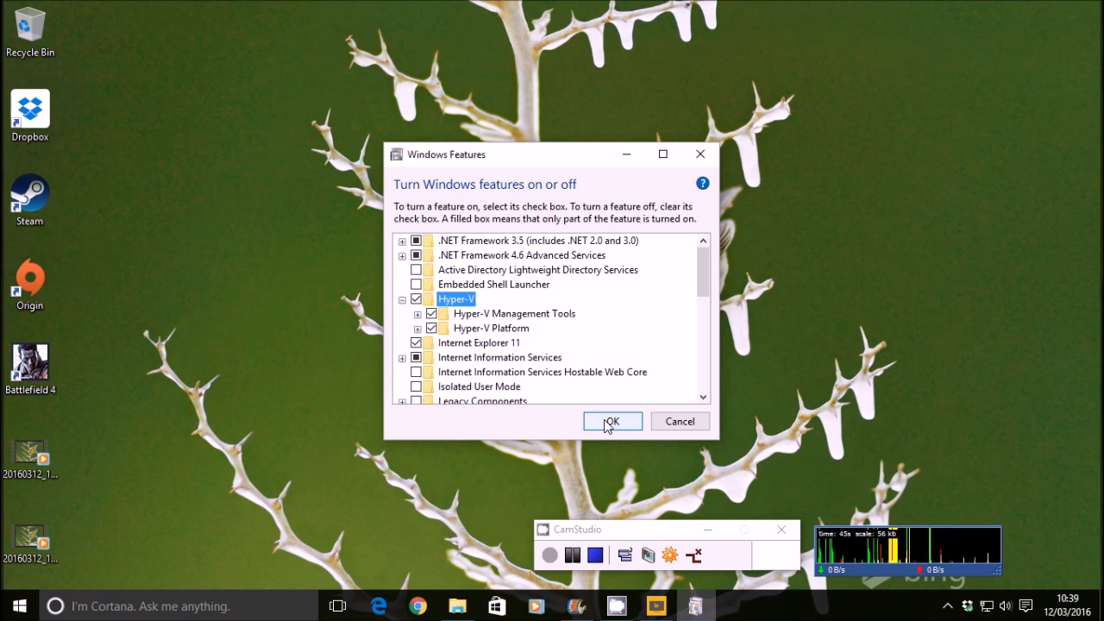
pyautogui.click(610, 420)
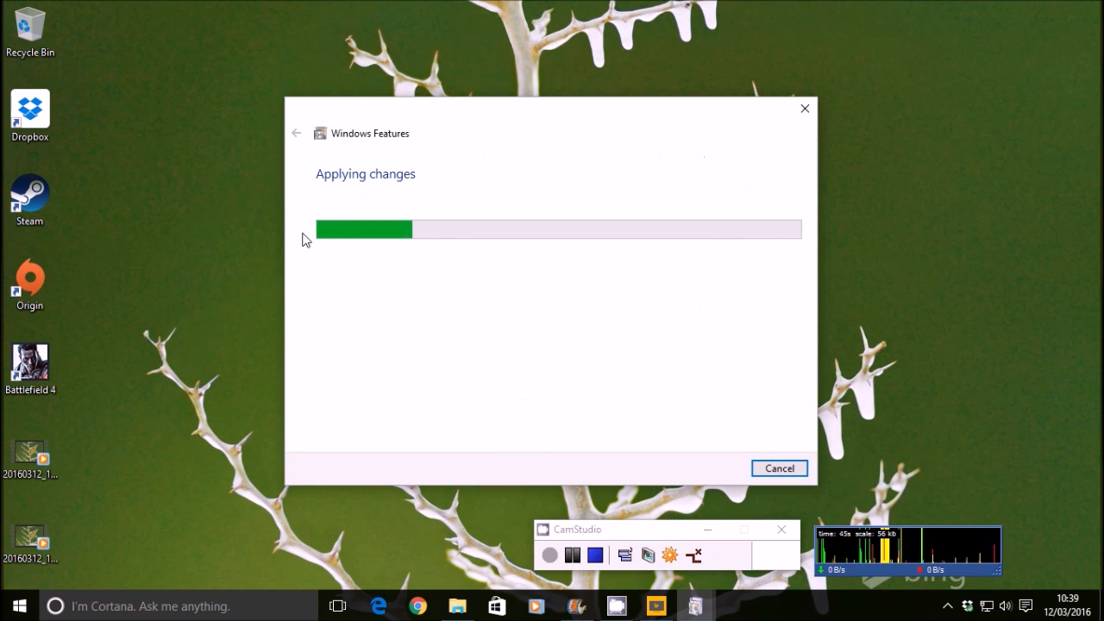
pyautogui.moveTo(562, 357)
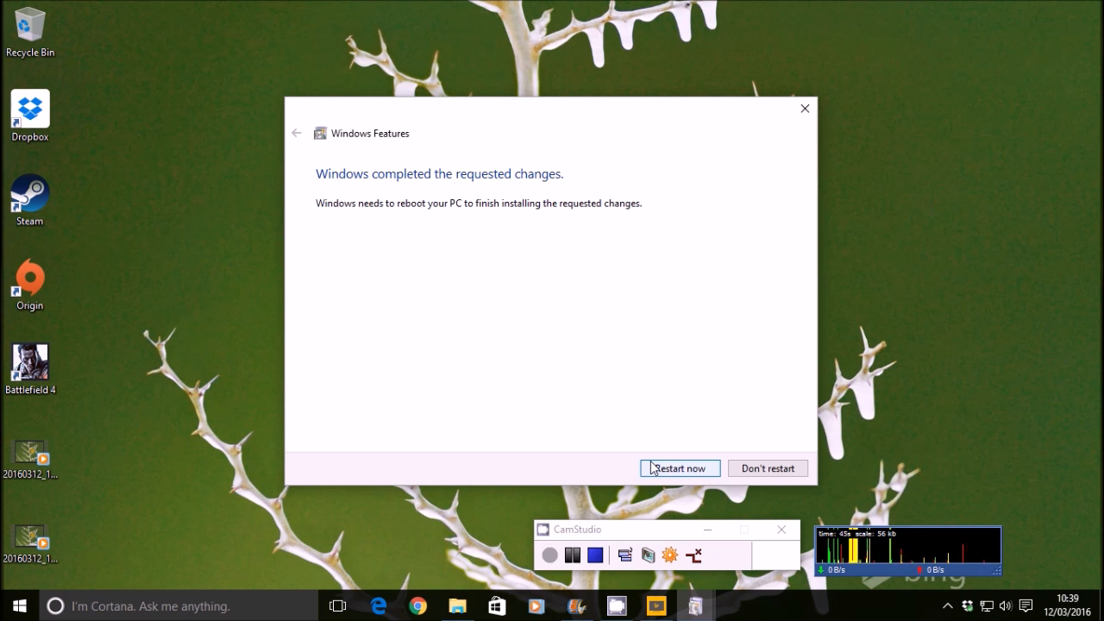
pyautogui.moveTo(612, 528)
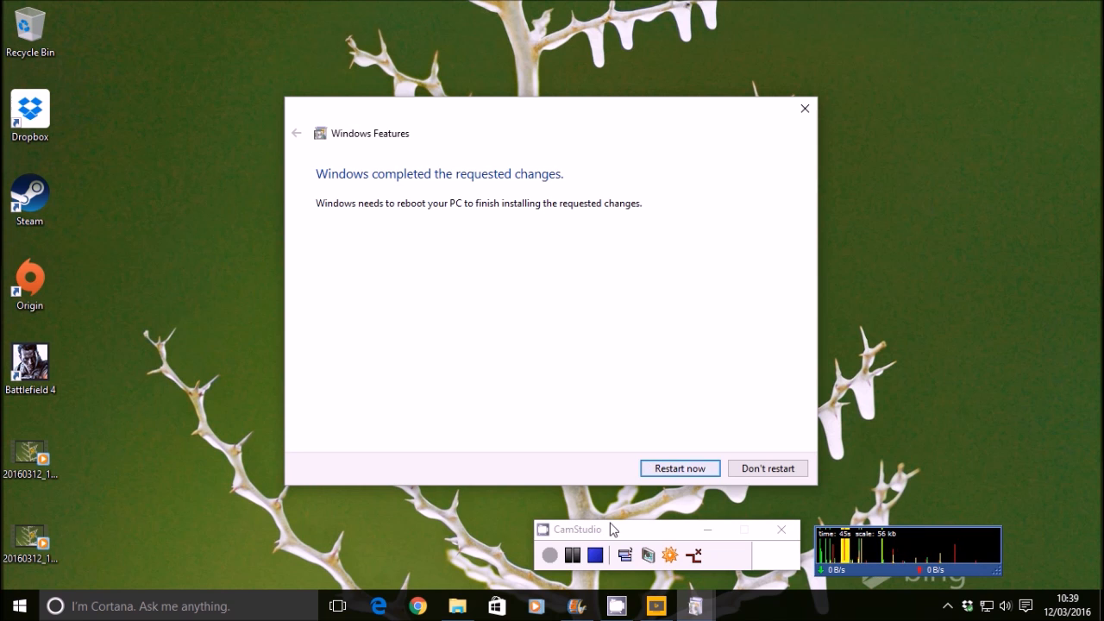
# Restart the PC now to complete the Hyper-V installation
pyautogui.click(766, 467)
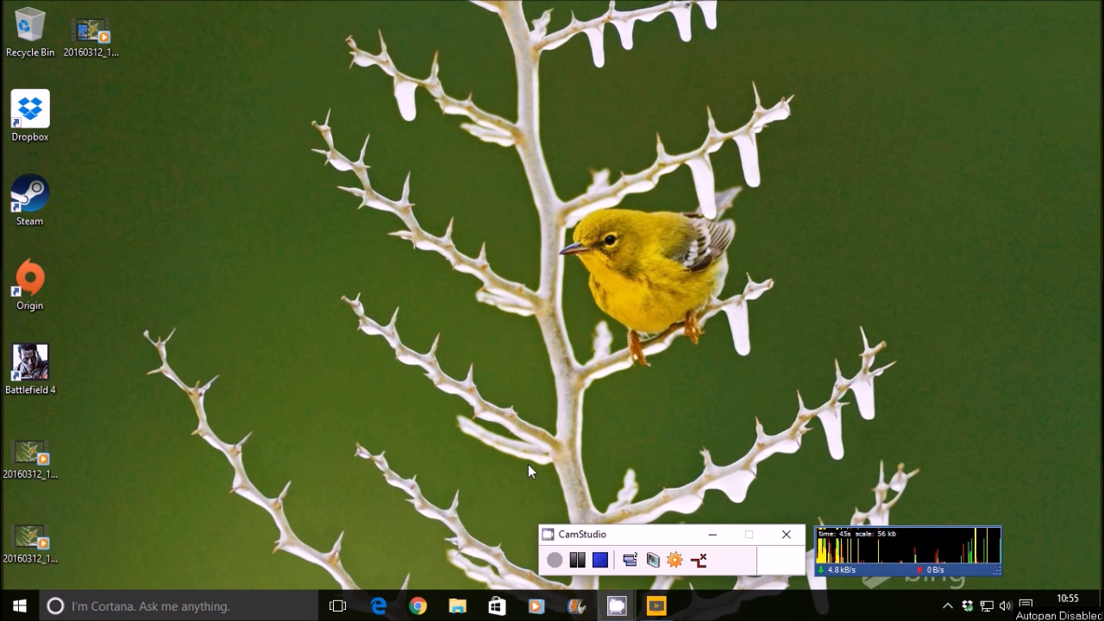
# Launch Hyper-V Manager from Start and select the local server, showing its action menu
pyautogui.click(19, 605)
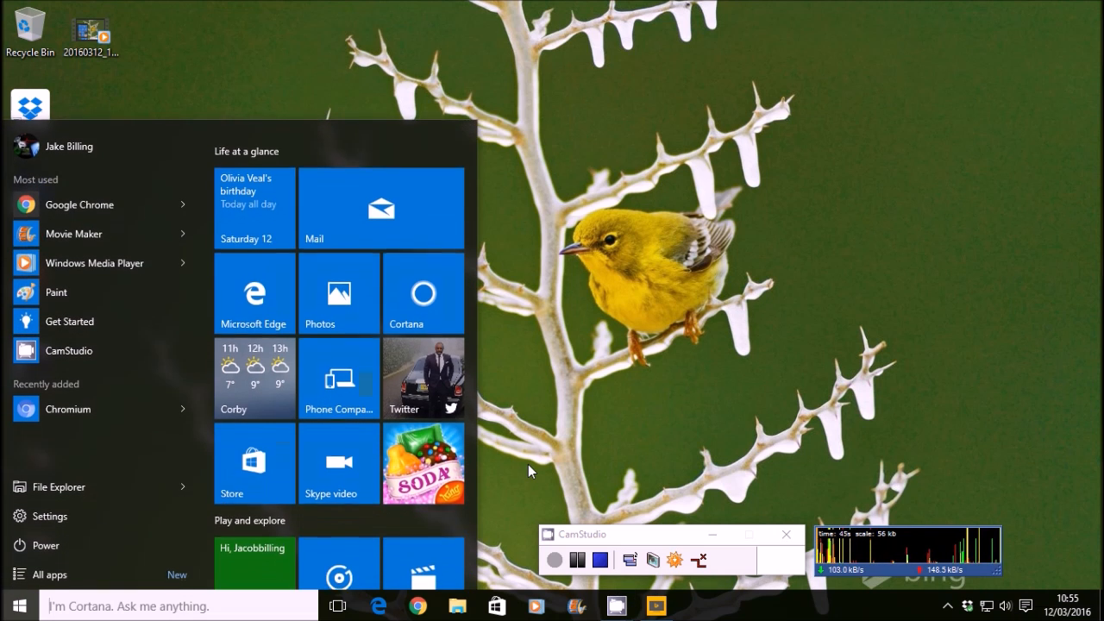
pyautogui.write('hyper-v')
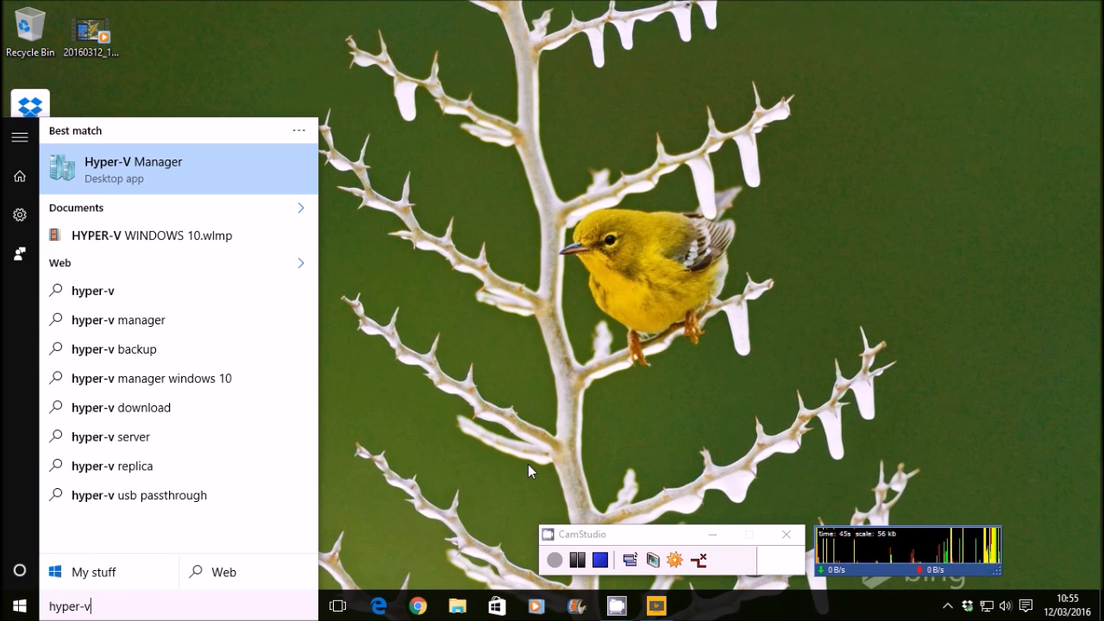
pyautogui.moveTo(129, 174)
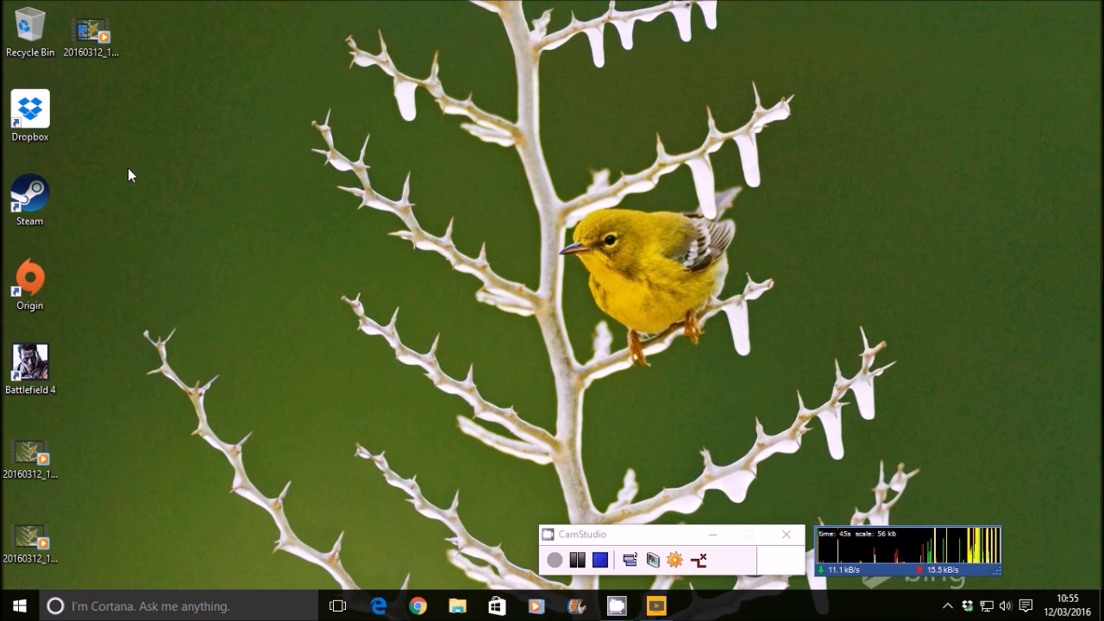
pyautogui.click(695, 603)
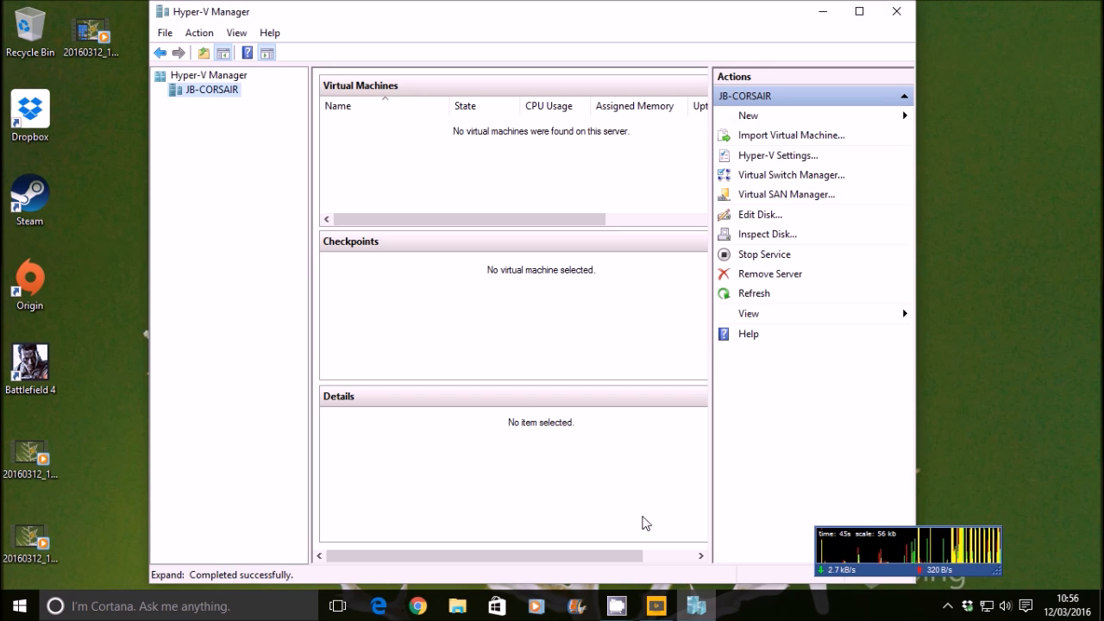
pyautogui.rightClick(656, 604)
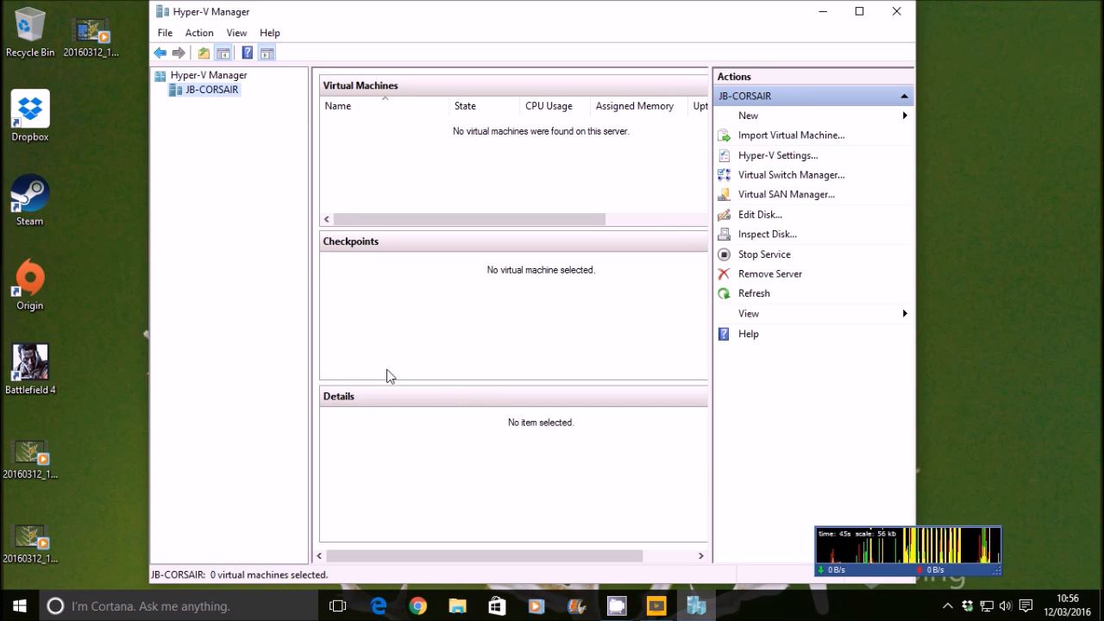
pyautogui.moveTo(292, 423)
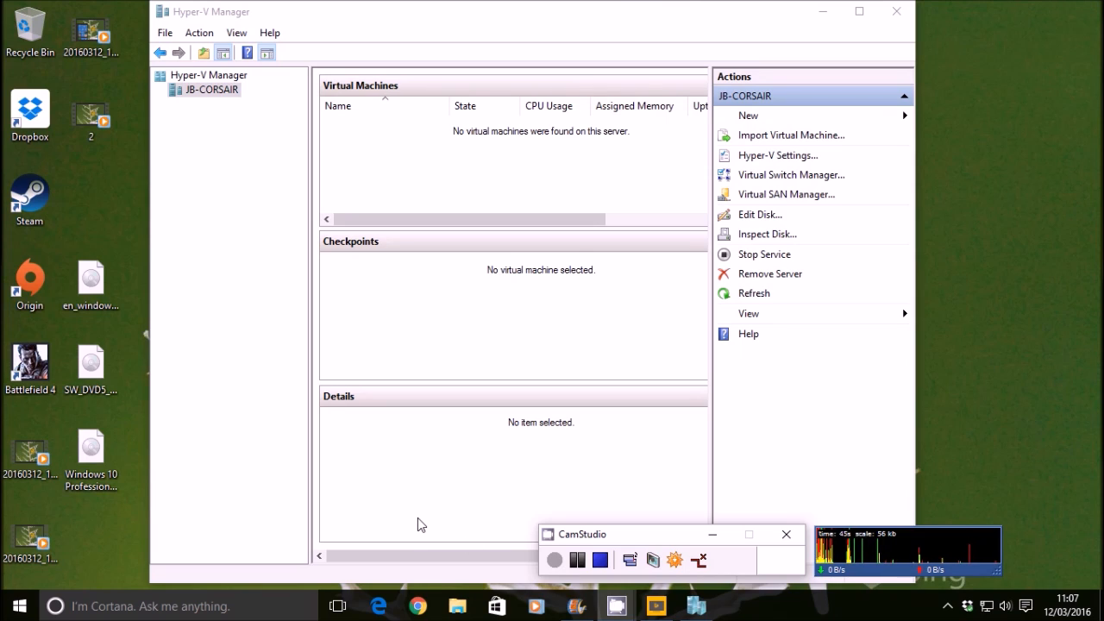
pyautogui.moveTo(463, 477)
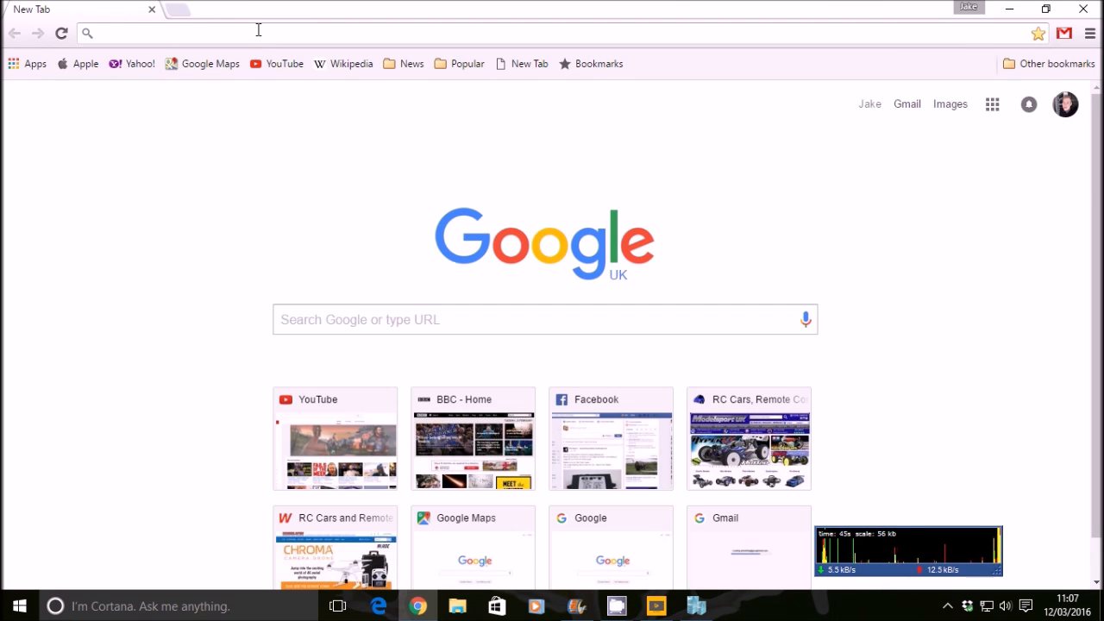
# Google 'windows 10 media creation tool' and go to Microsoft's Windows 10 download page
pyautogui.write('windows 10 media creation tool')
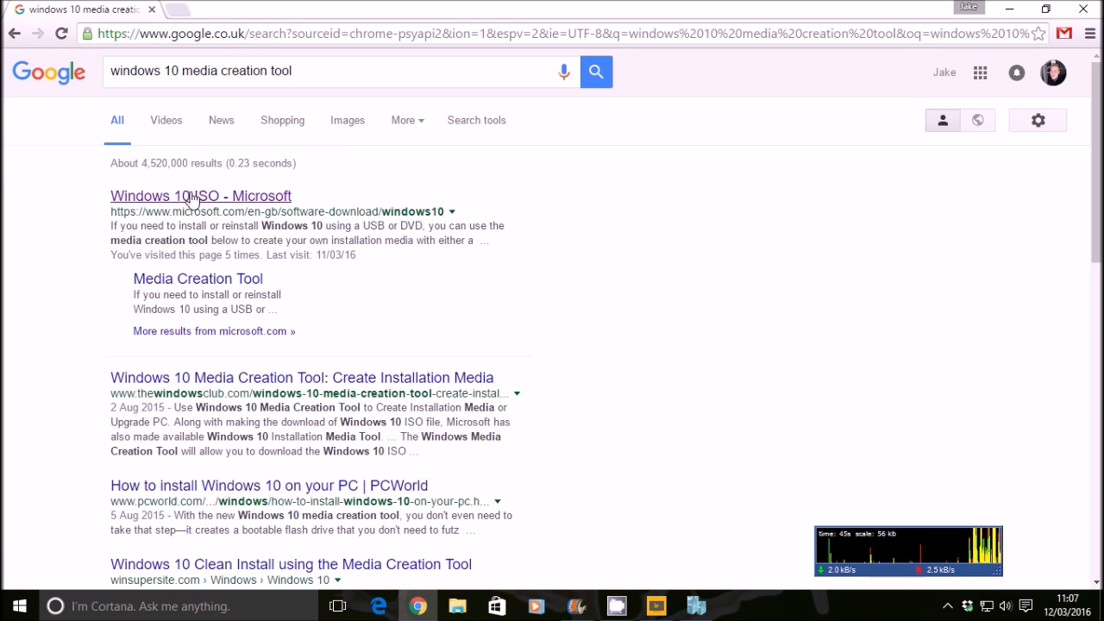
pyautogui.click(200, 196)
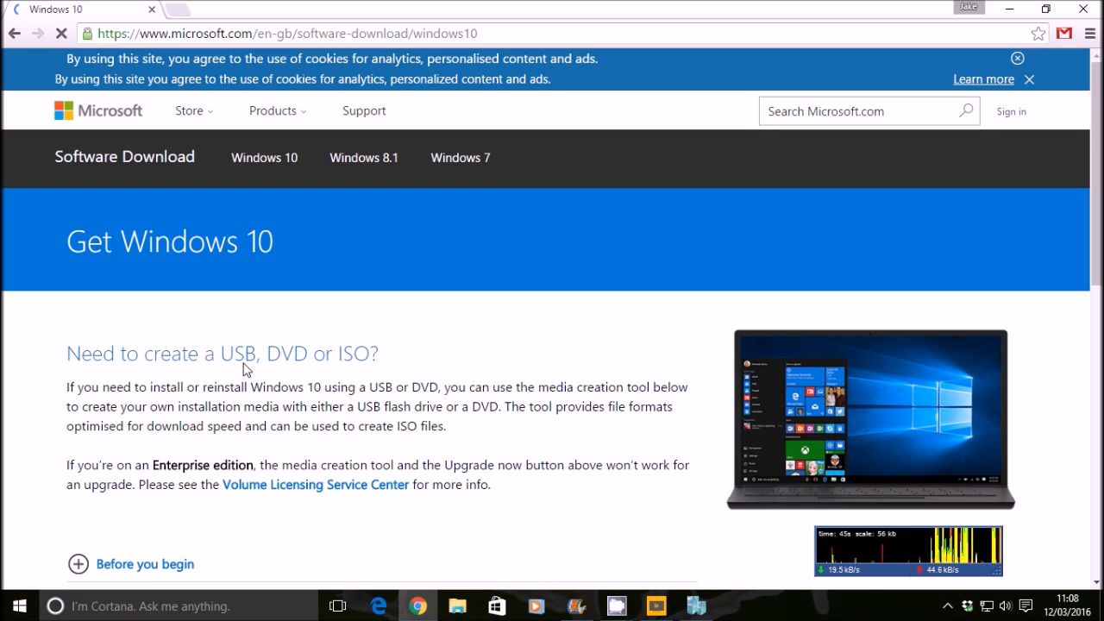
pyautogui.scroll(-3)
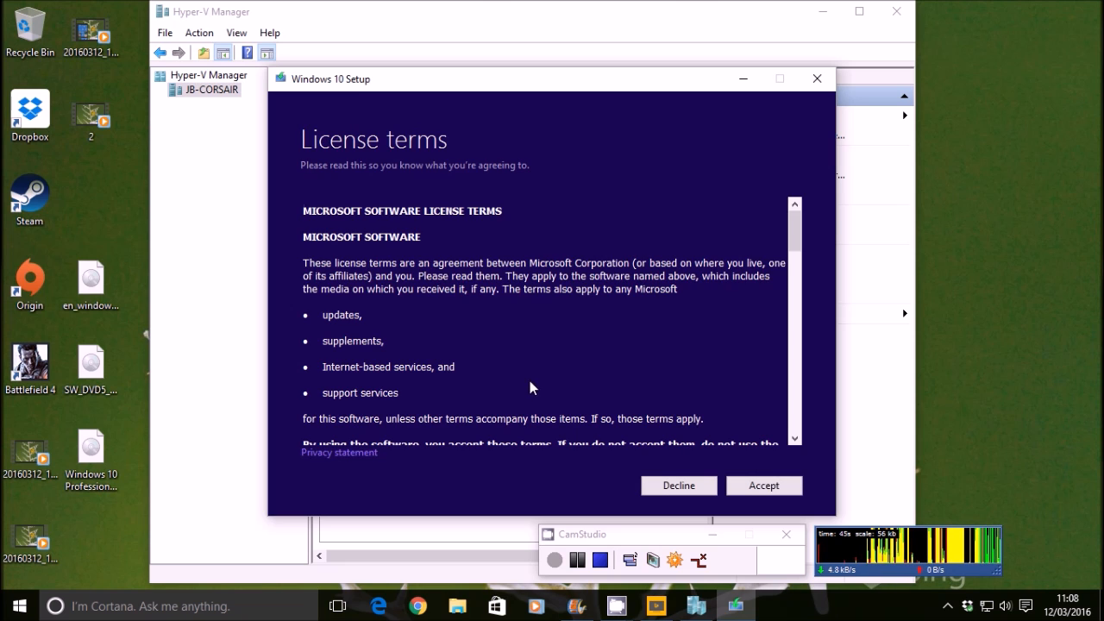
# Accept the license and choose installation media for another PC as an ISO with recommended options
pyautogui.click(762, 485)
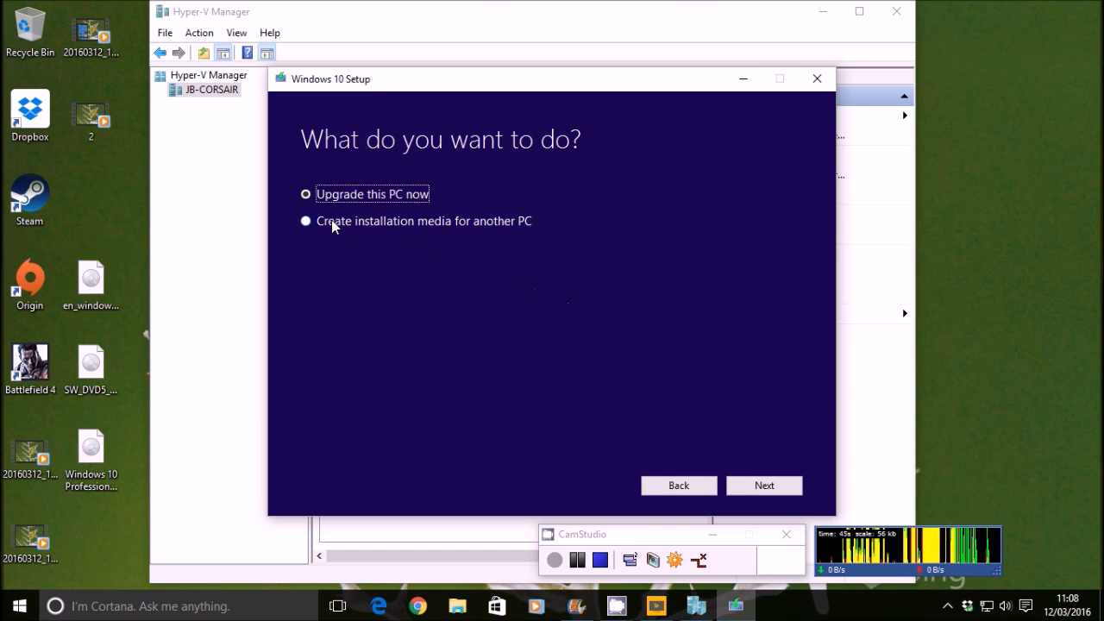
pyautogui.click(305, 221)
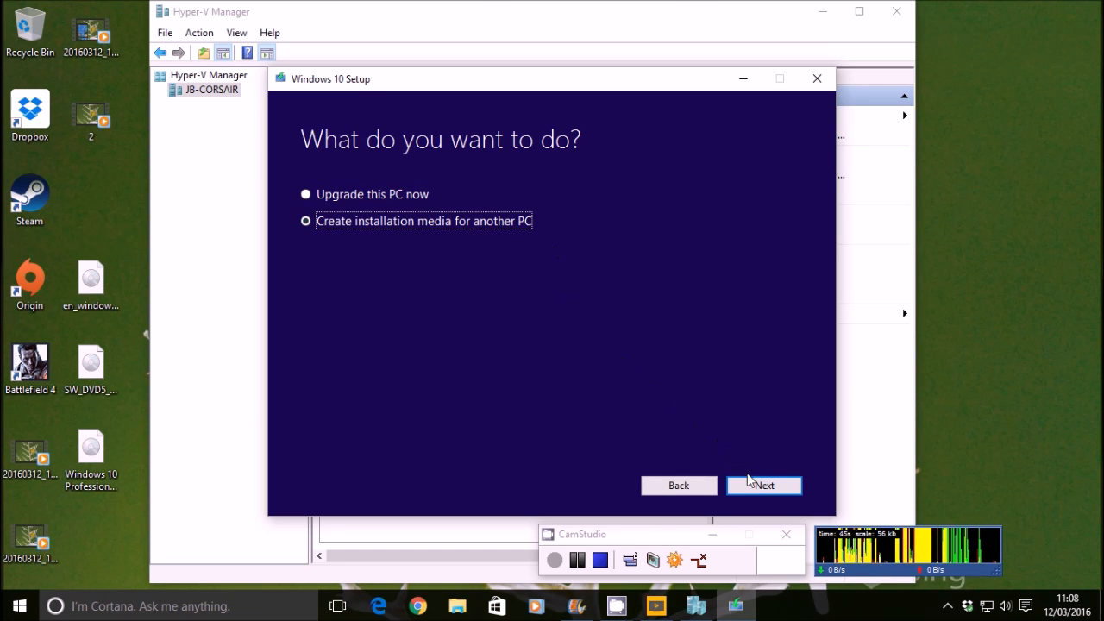
pyautogui.click(762, 484)
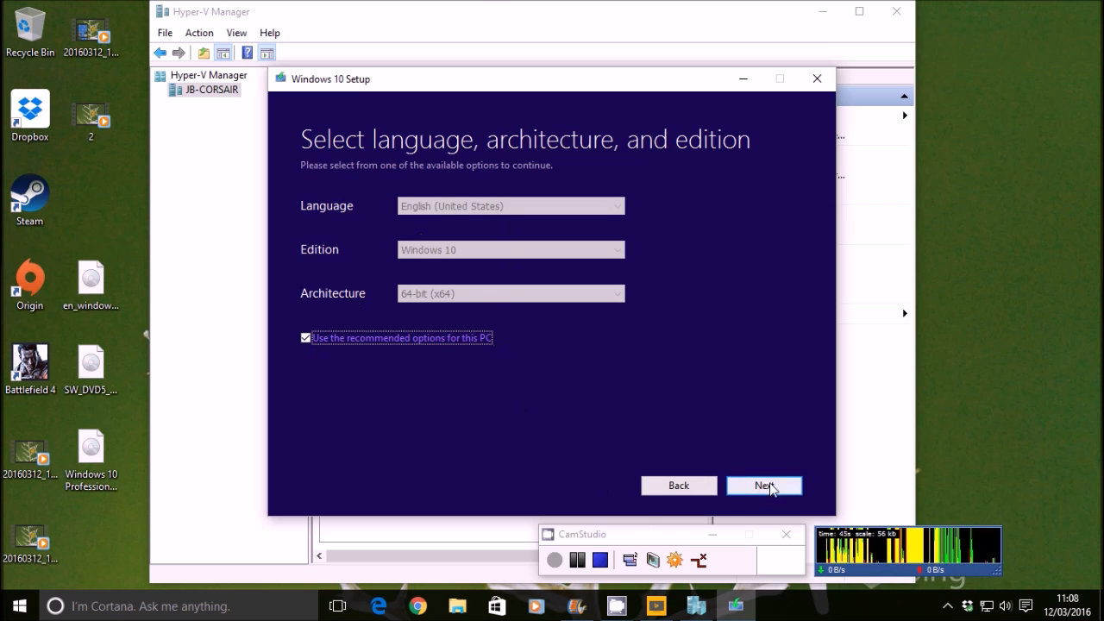
pyautogui.click(762, 486)
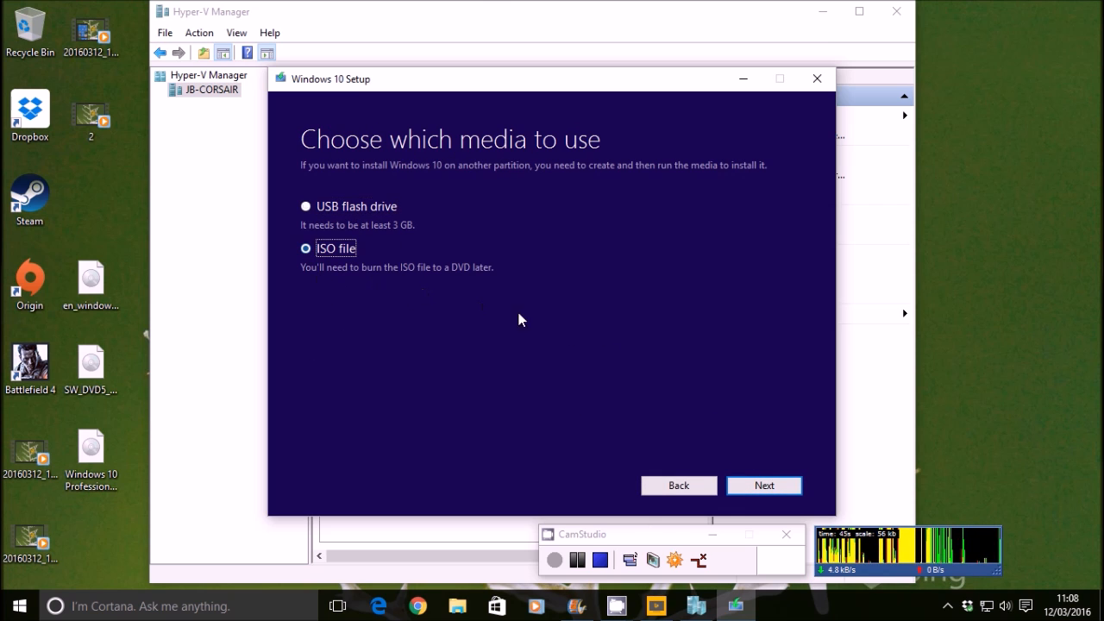
pyautogui.click(762, 485)
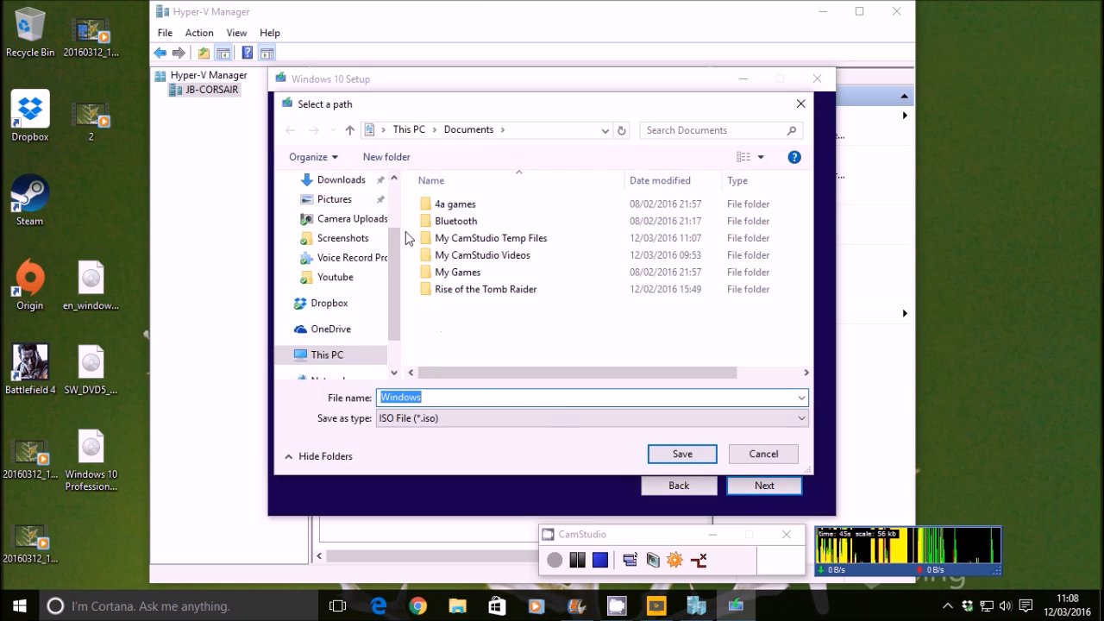
# Save the ISO to the desktop as 'Windows 10 1156'
pyautogui.click(335, 224)
pyautogui.write(' 10 1156')
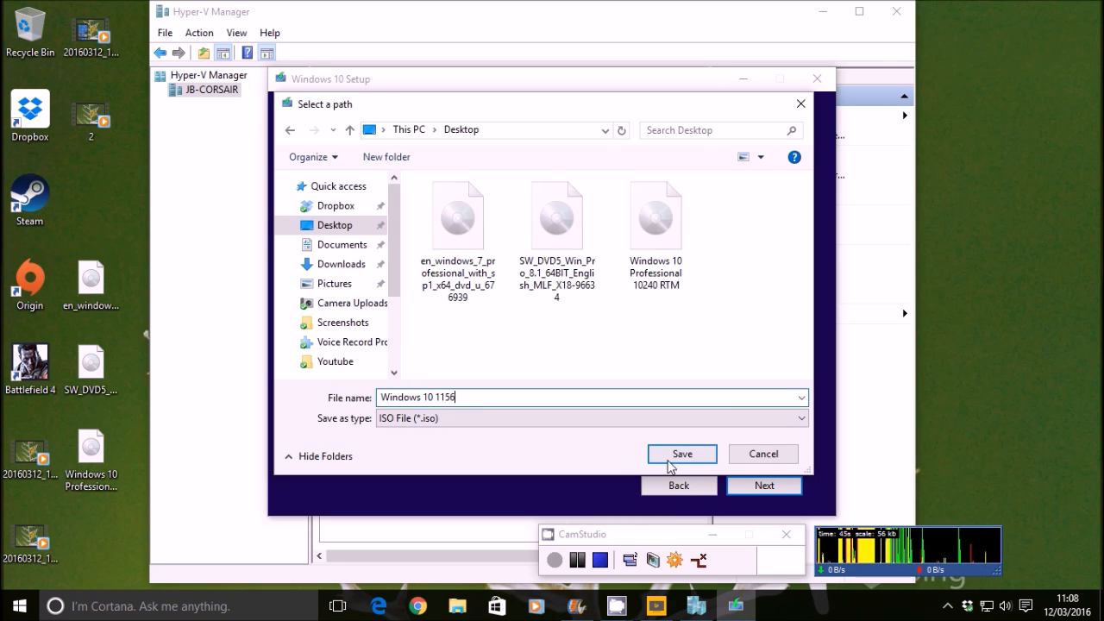
pyautogui.click(681, 453)
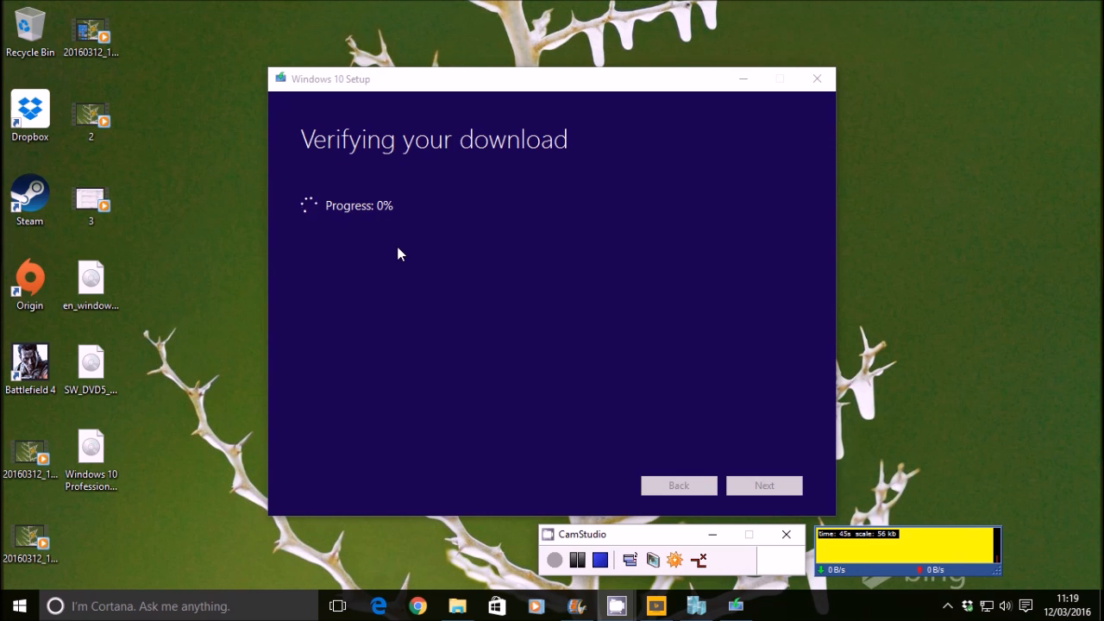
pyautogui.moveTo(100, 531)
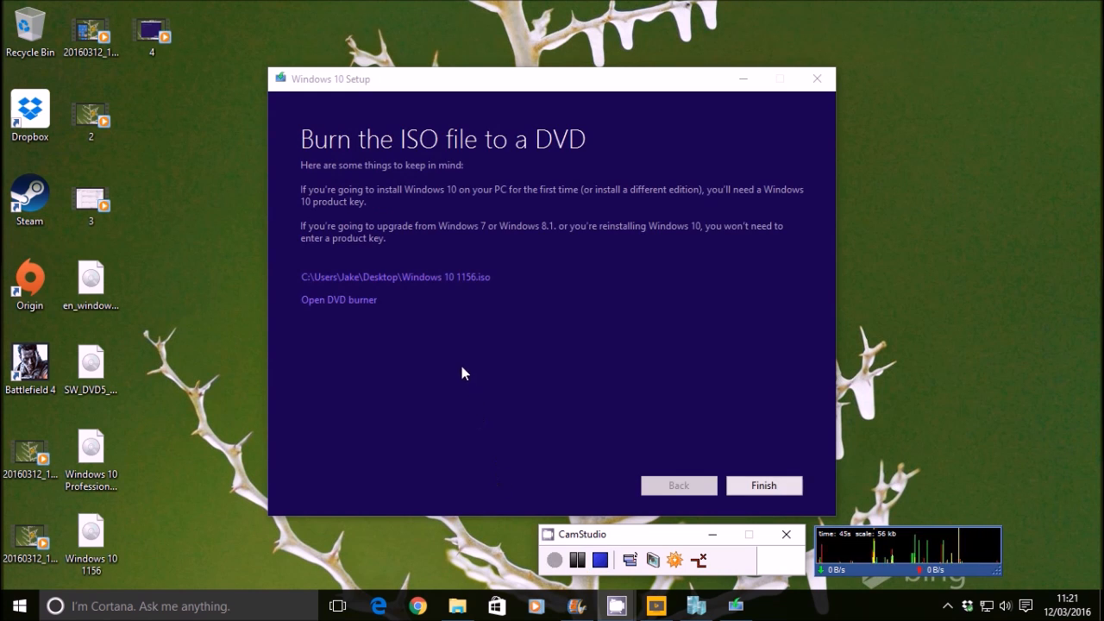
# Finish Windows 10 Setup once the Windows 10 1156 ISO is created
pyautogui.click(762, 484)
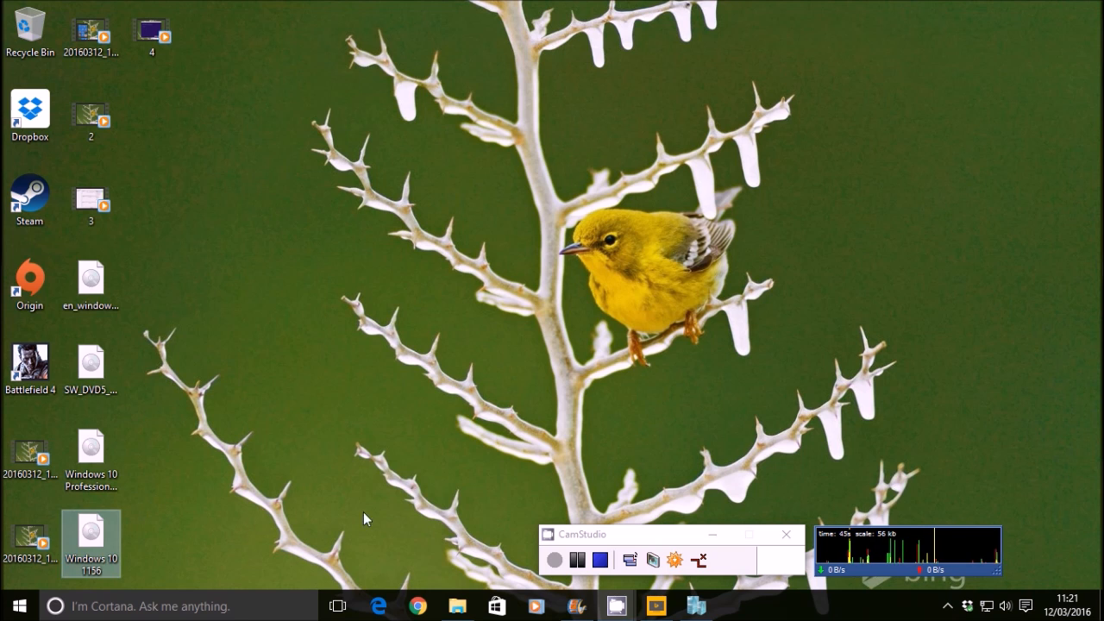
pyautogui.moveTo(188, 424)
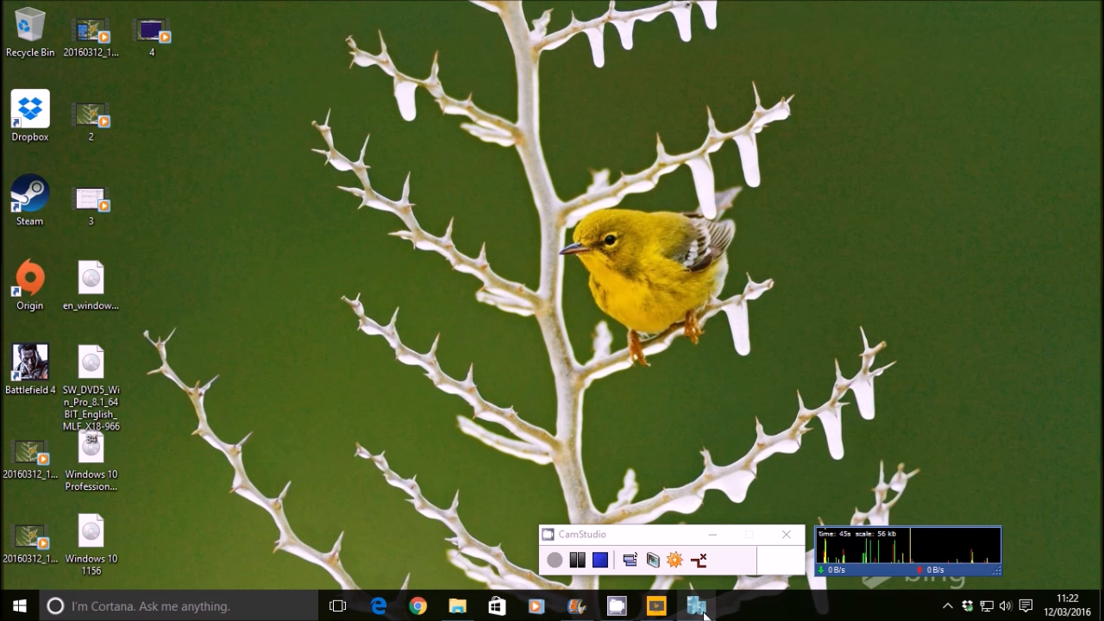
# Create an external virtual switch named External on the Intel 82579V Gigabit adapter via Virtual Switch Manager
pyautogui.click(695, 606)
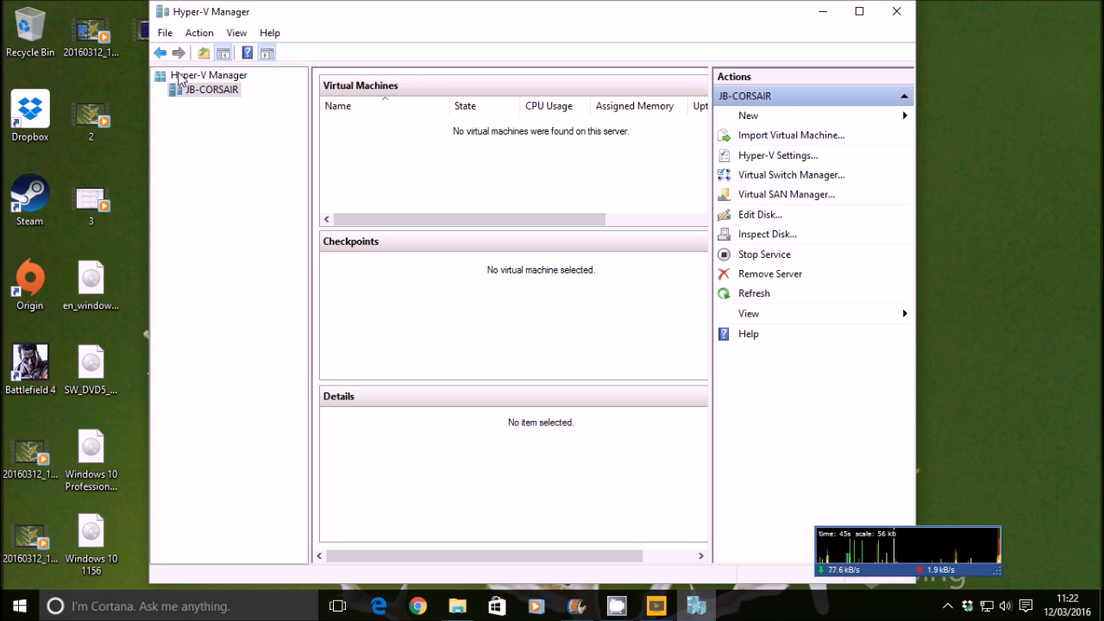
pyautogui.rightClick(207, 88)
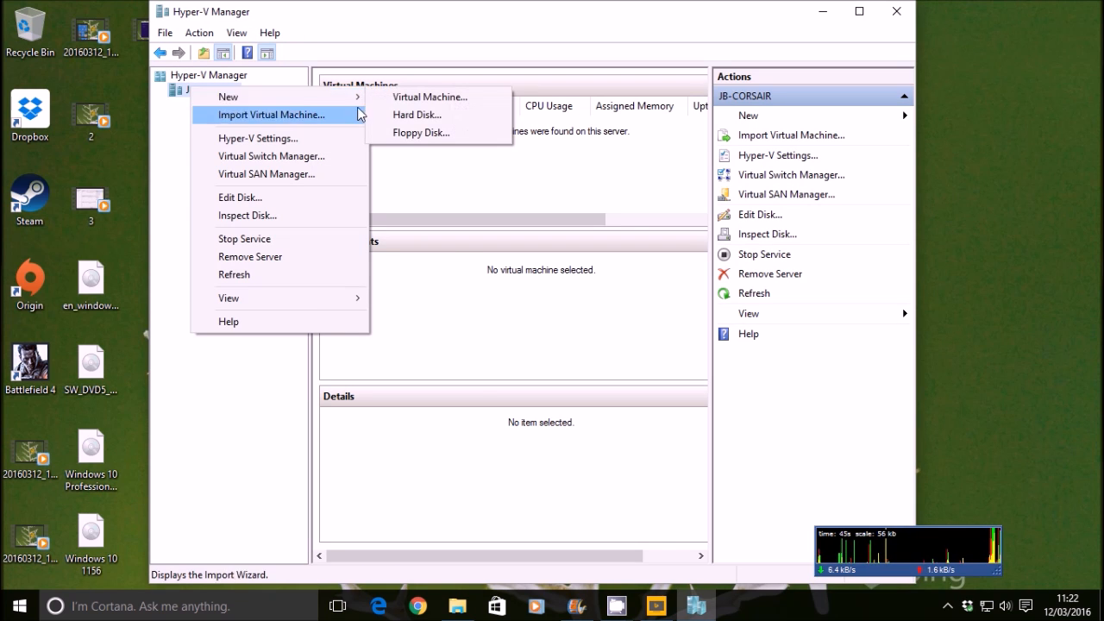
pyautogui.moveTo(266, 172)
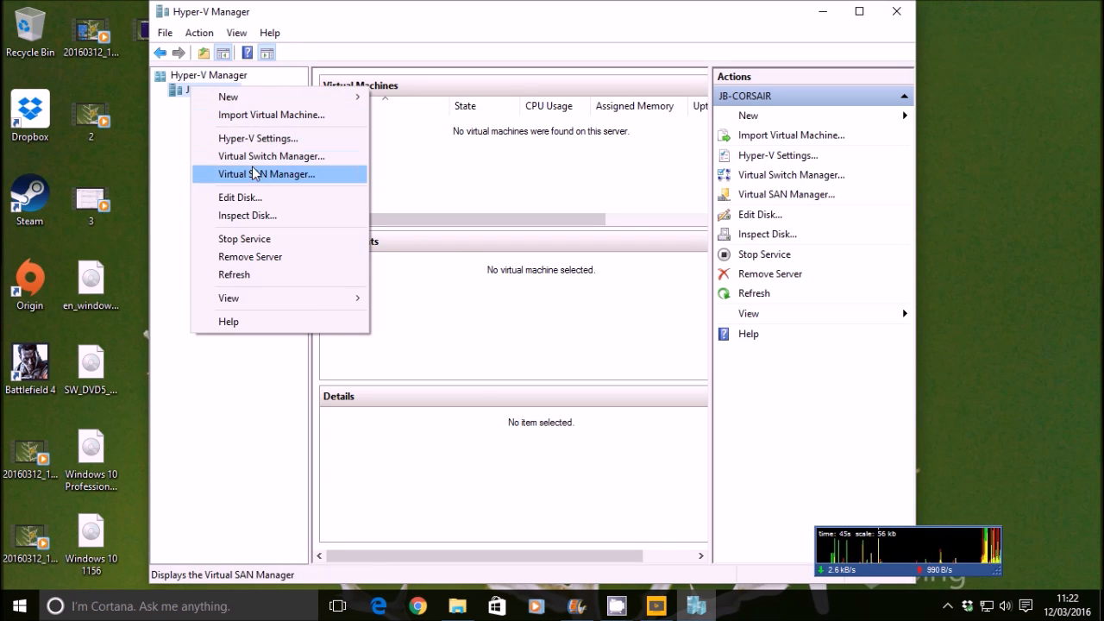
pyautogui.click(271, 156)
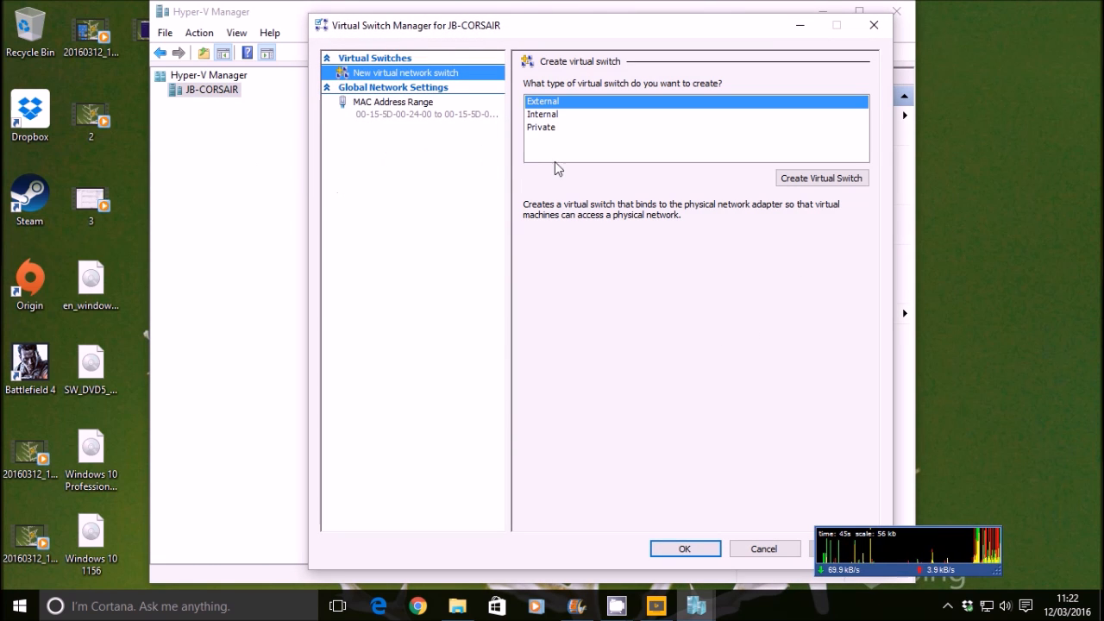
pyautogui.moveTo(537, 142)
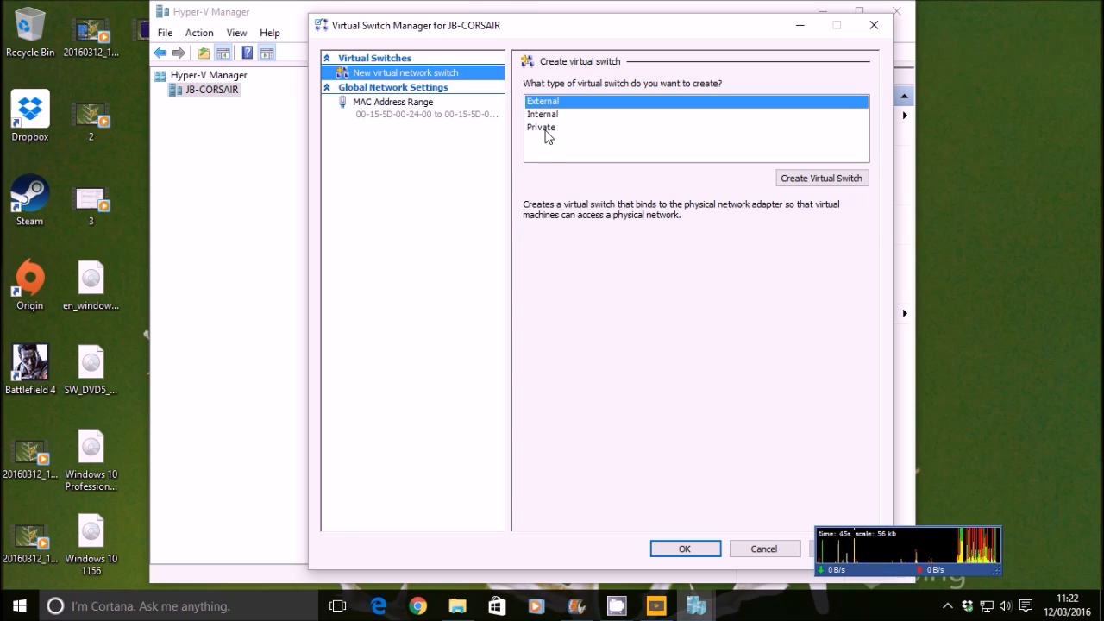
pyautogui.moveTo(560, 106)
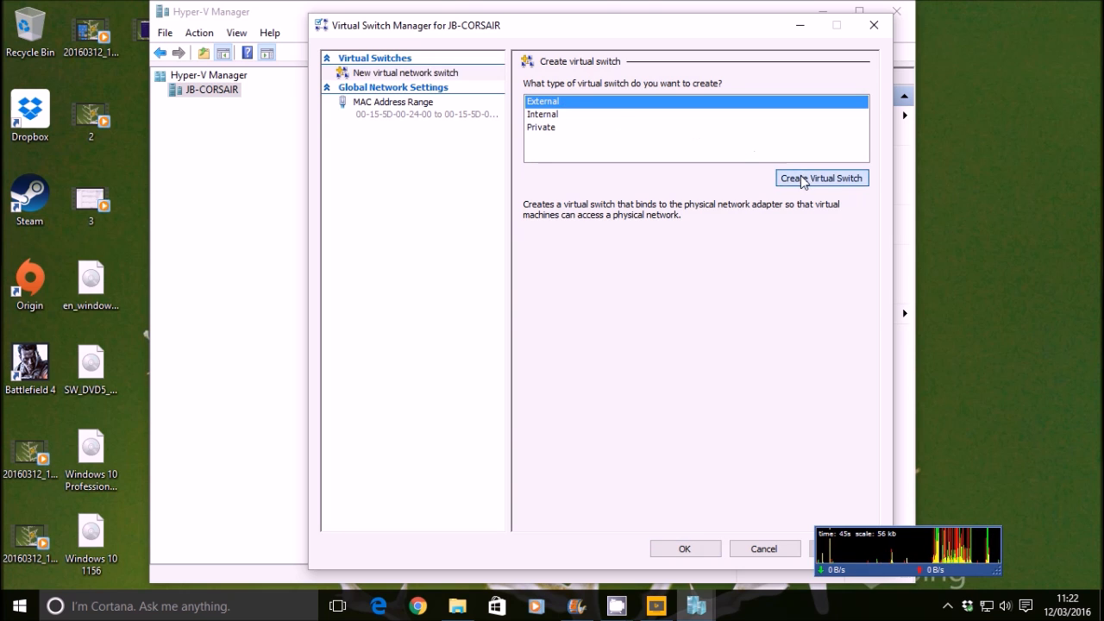
pyautogui.click(821, 178)
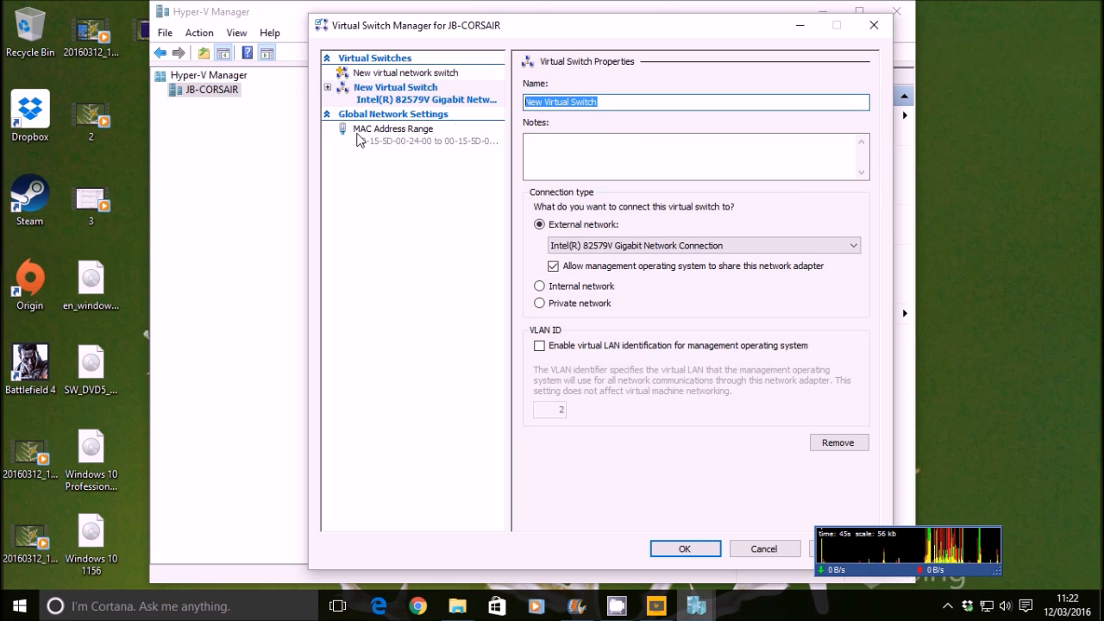
pyautogui.write('External')
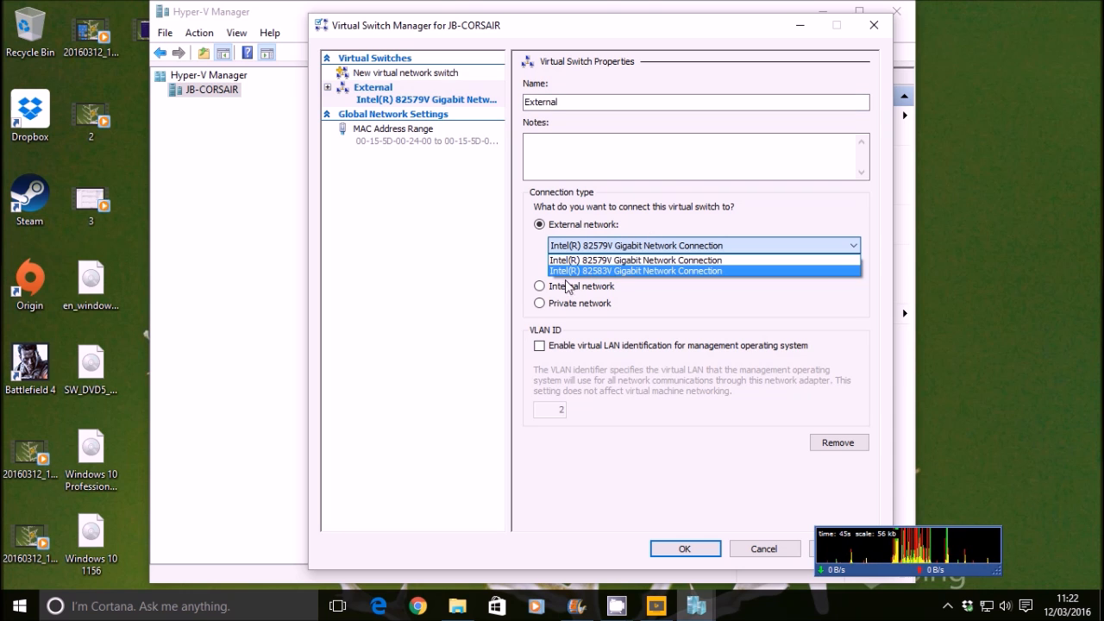
pyautogui.click(634, 258)
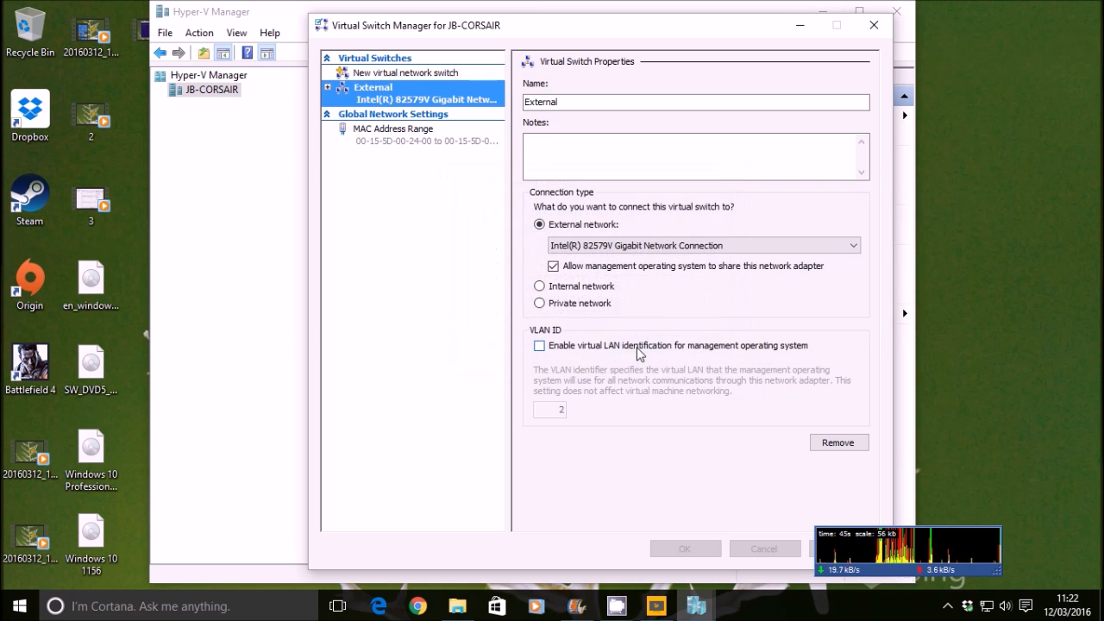
pyautogui.click(682, 548)
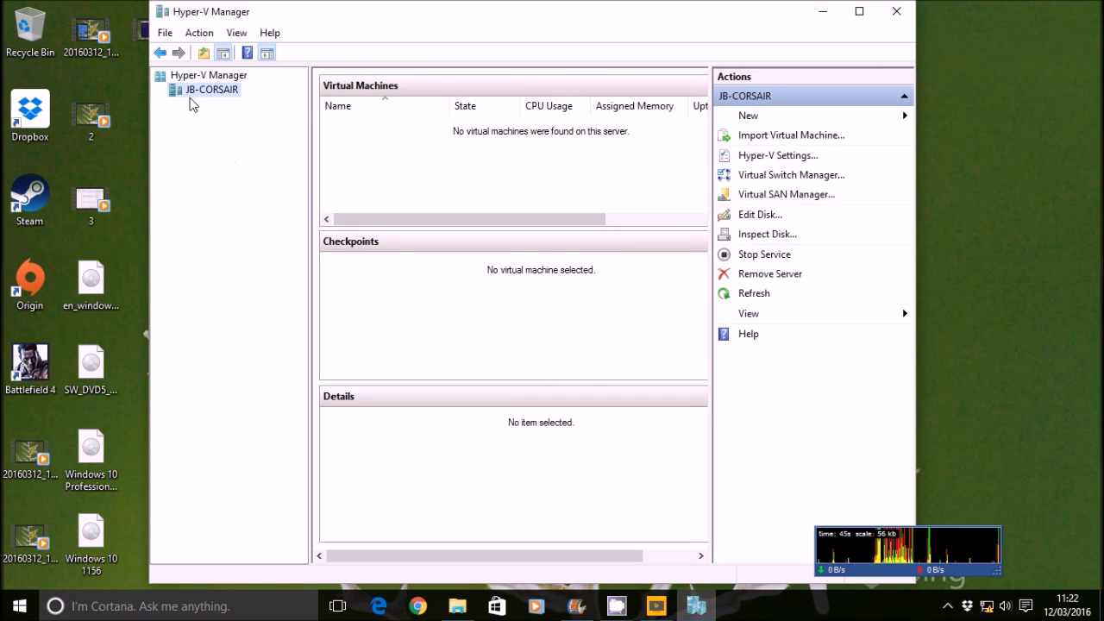
# Start the New Virtual Machine Wizard, name the machine Windows 10 and make it Generation 1
pyautogui.rightClick(211, 89)
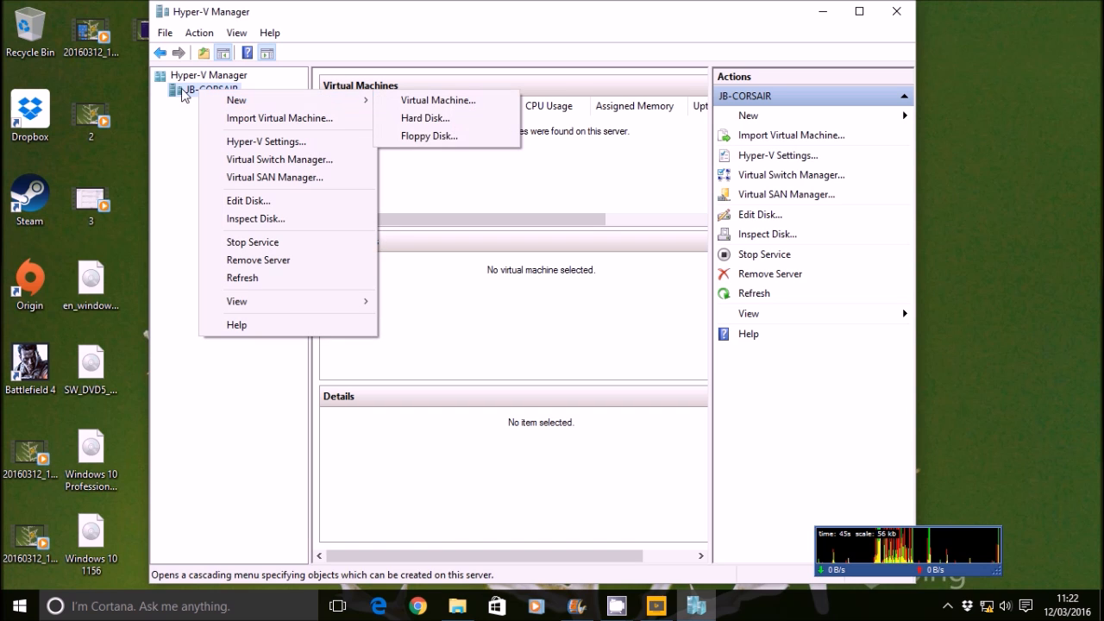
pyautogui.click(438, 100)
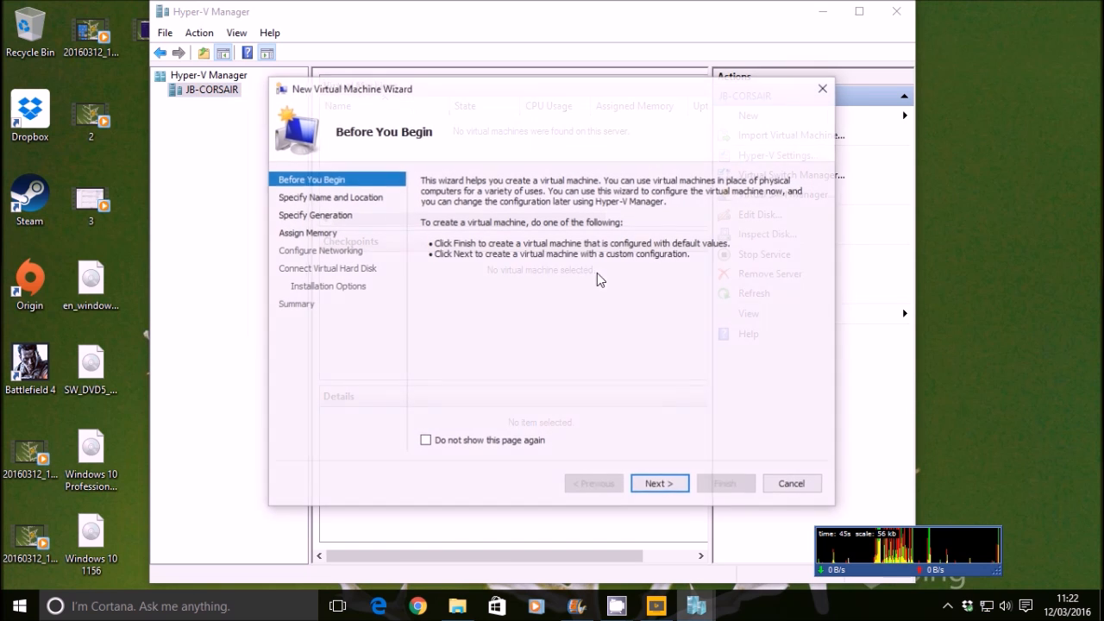
pyautogui.click(659, 483)
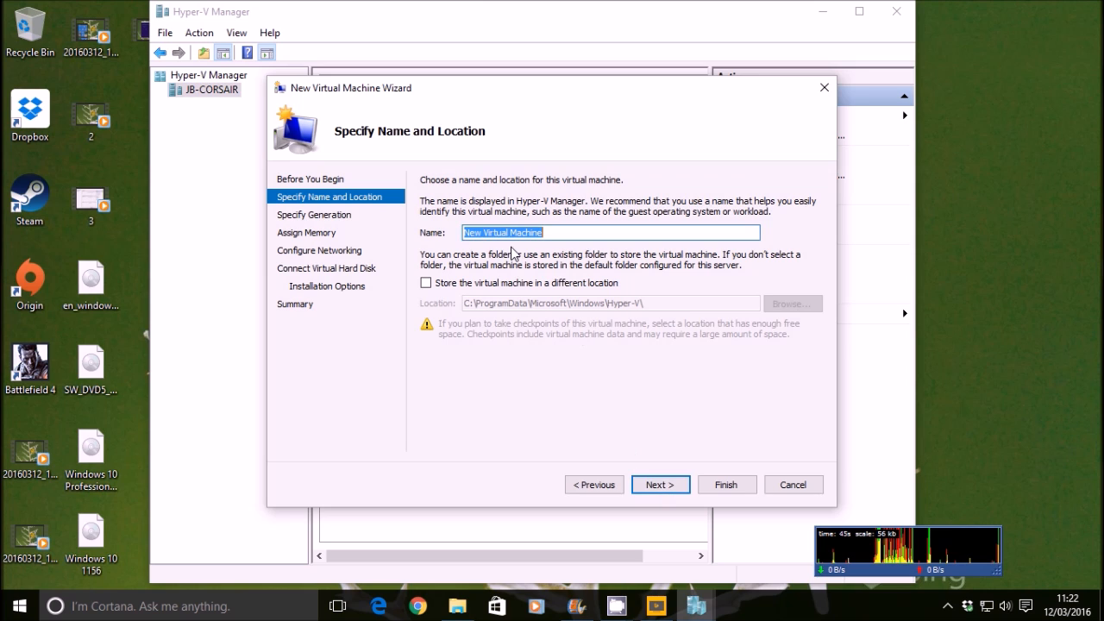
pyautogui.write('Windows 10')
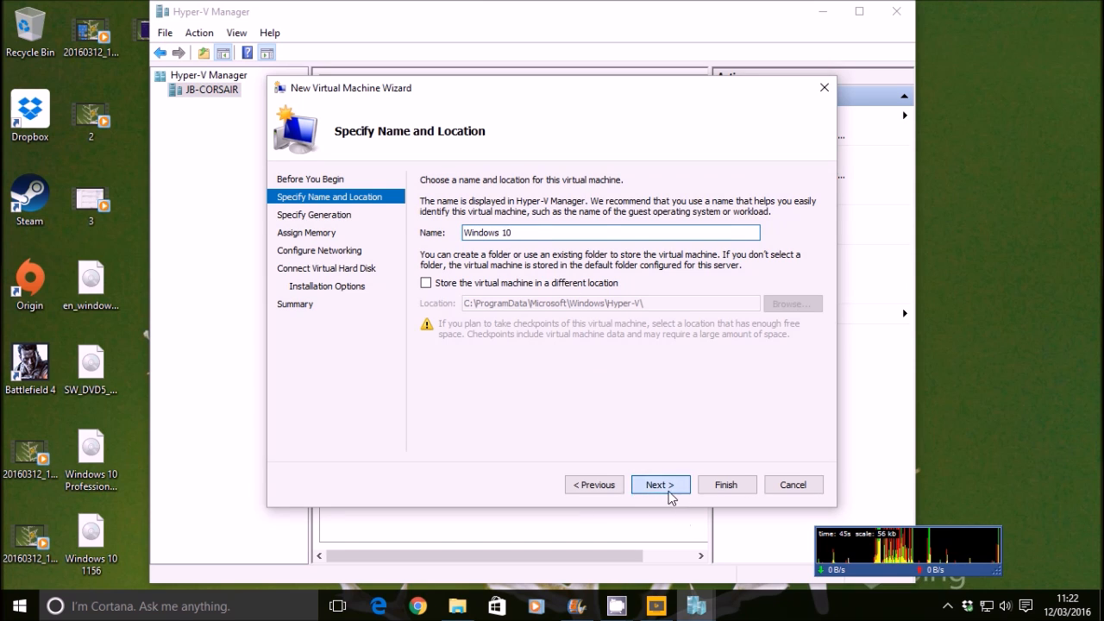
pyautogui.click(658, 483)
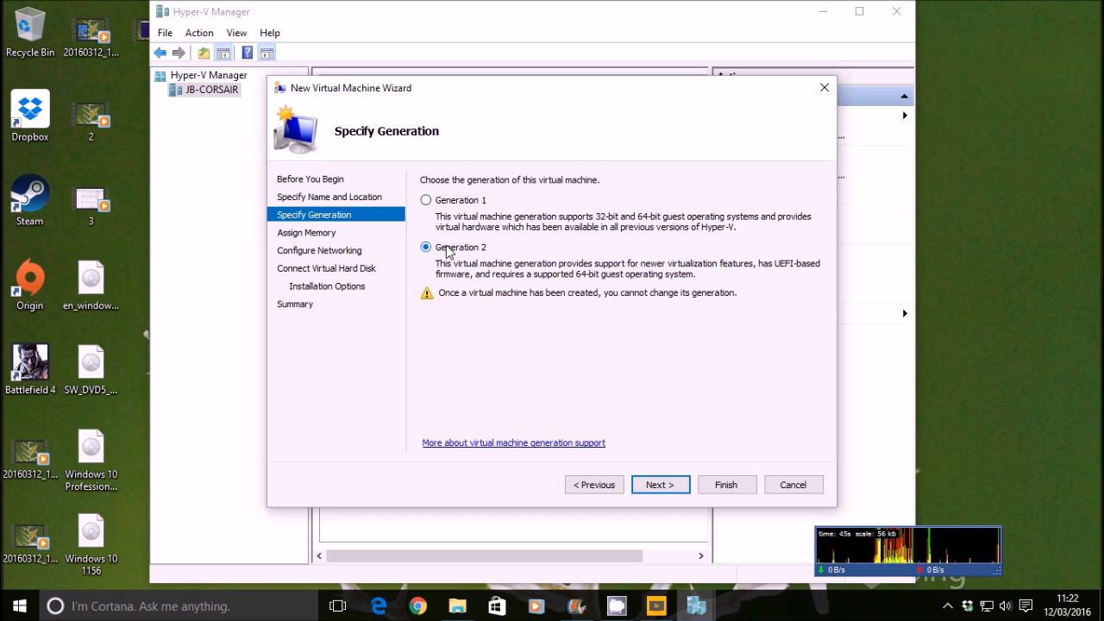
pyautogui.click(424, 200)
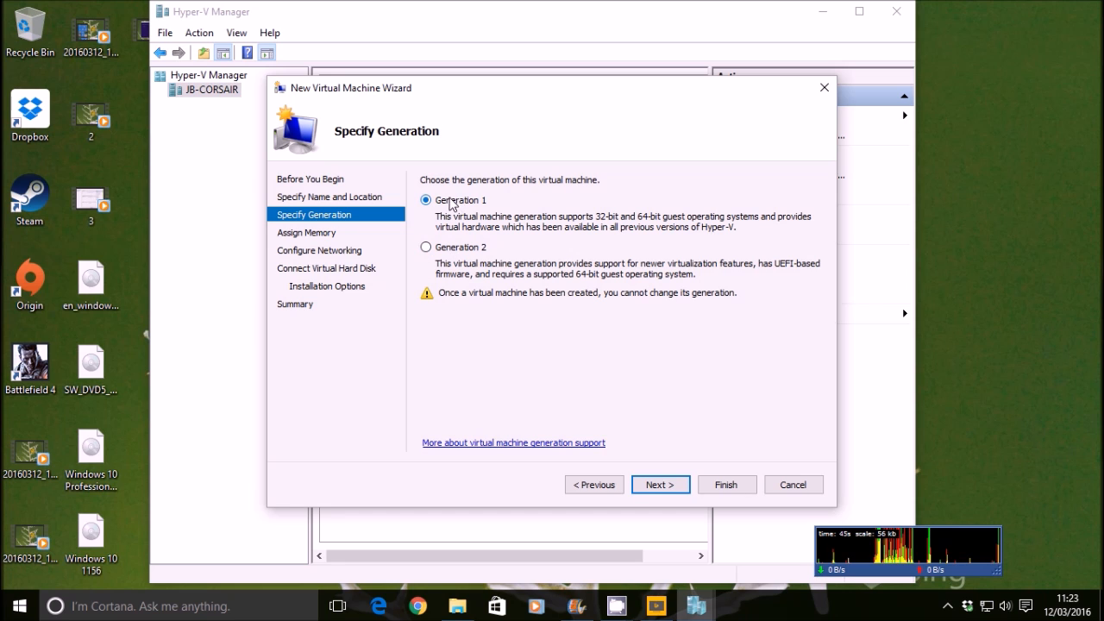
pyautogui.click(658, 483)
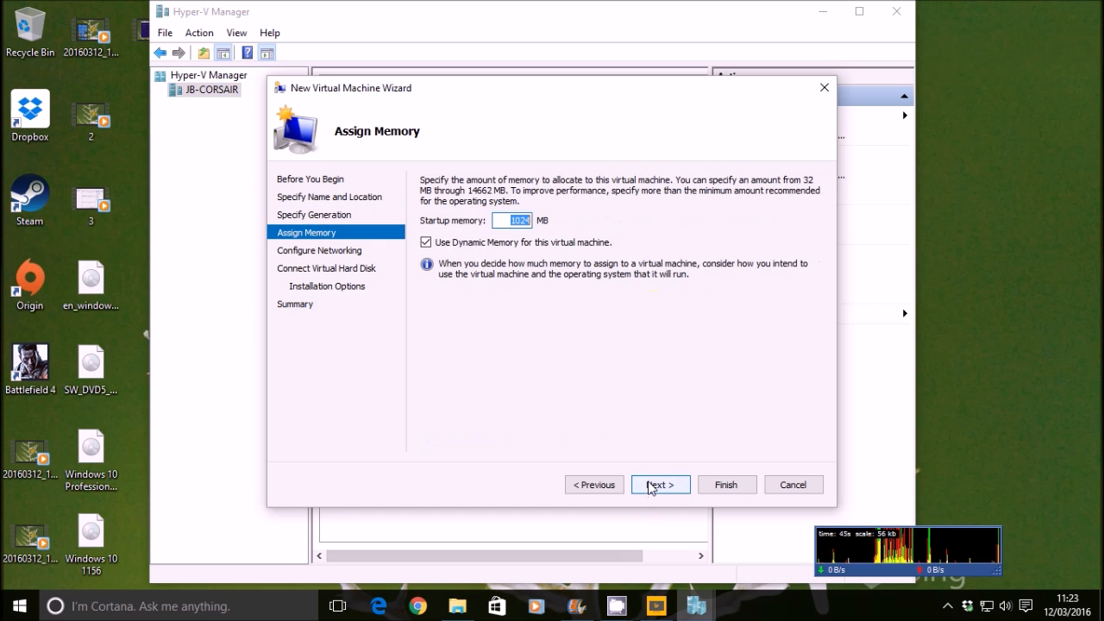
# Set the startup memory and connect the machine to the External switch
pyautogui.write('3')
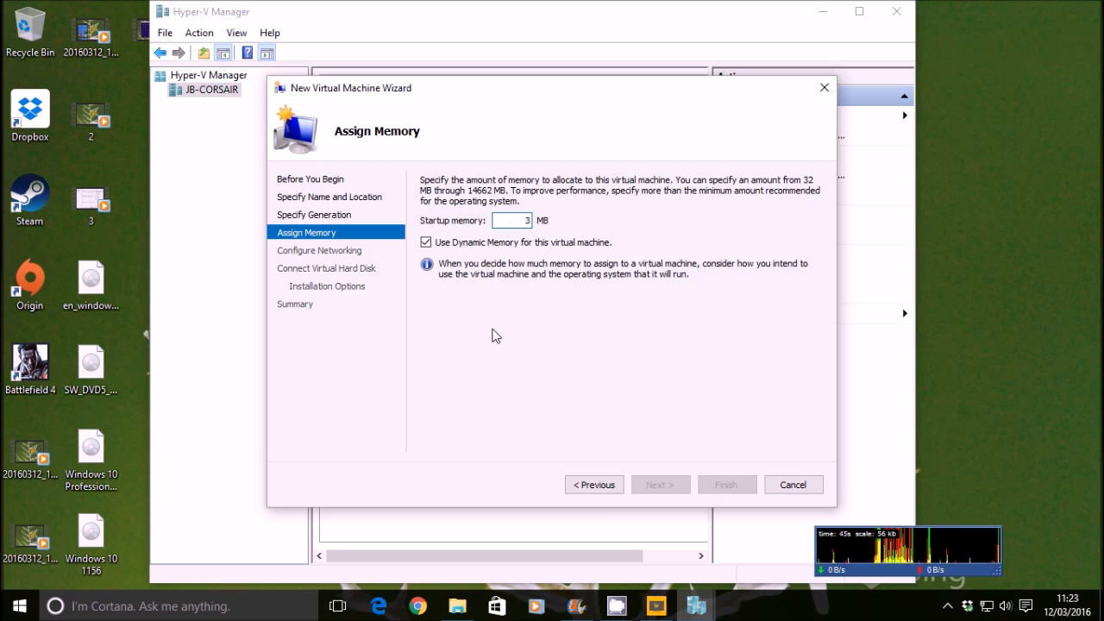
pyautogui.write('0')
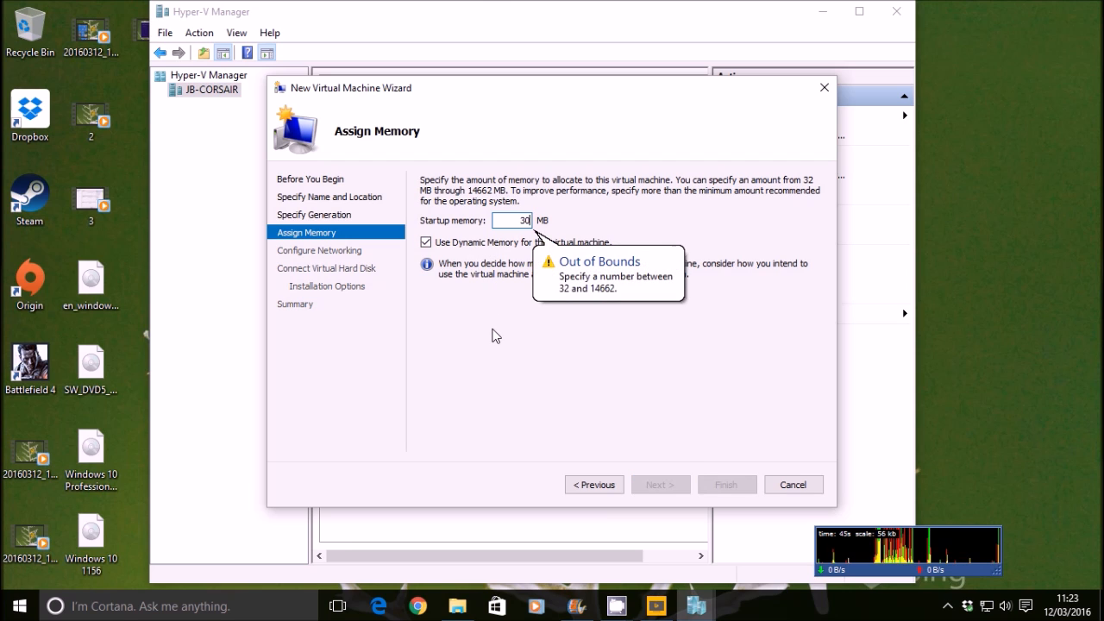
pyautogui.click(659, 483)
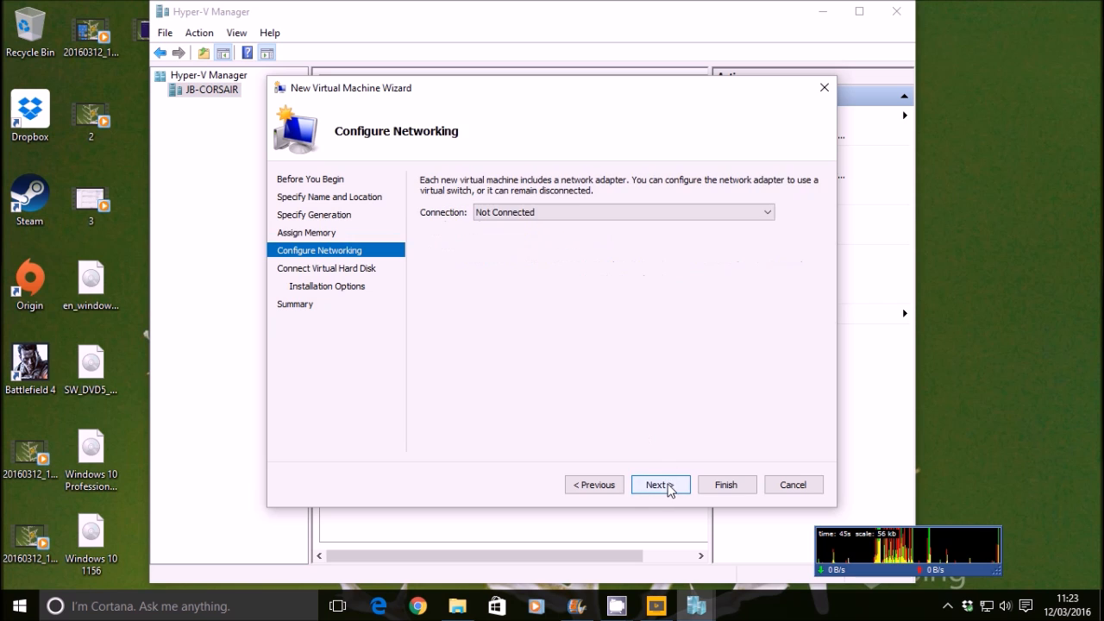
pyautogui.click(622, 212)
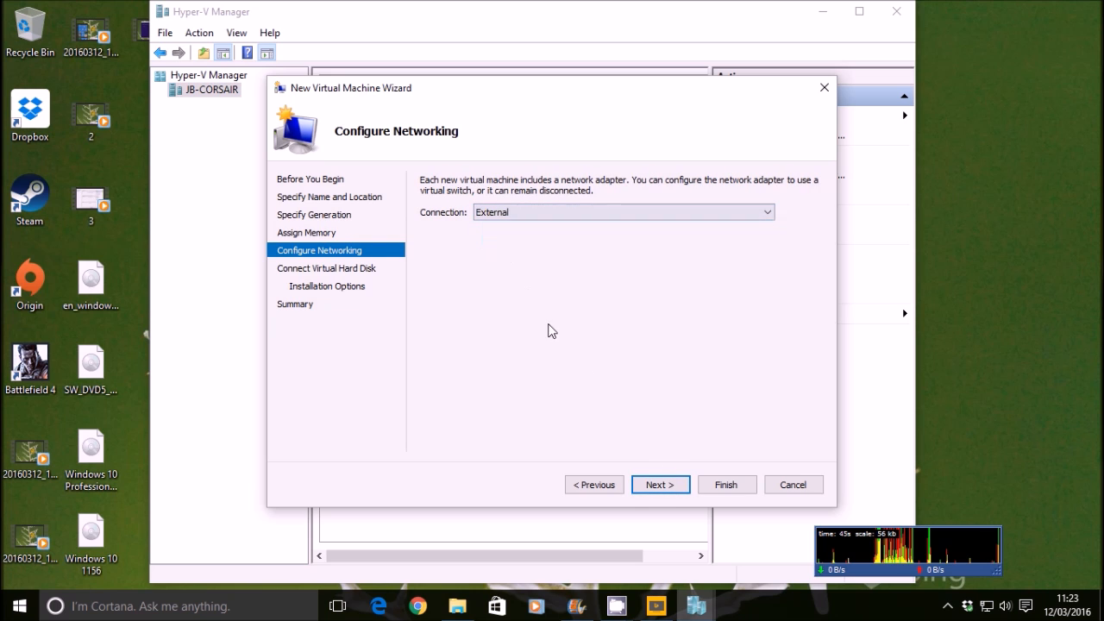
pyautogui.click(658, 483)
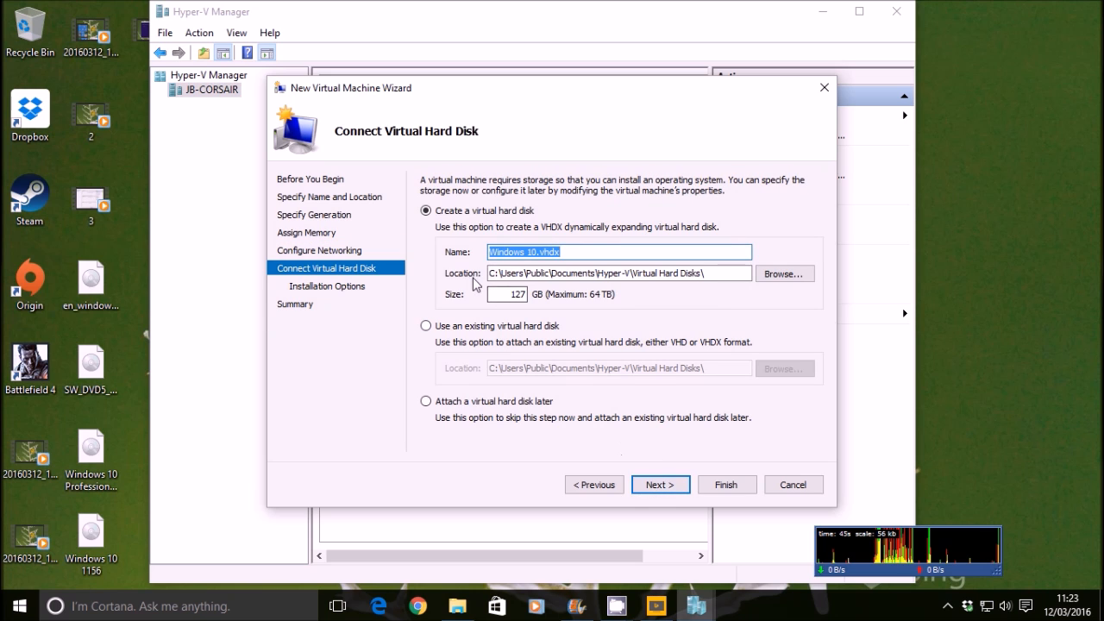
# Give the VM a 40 GB disk and attach the Windows 10 1156 ISO as bootable install media
pyautogui.write('40')
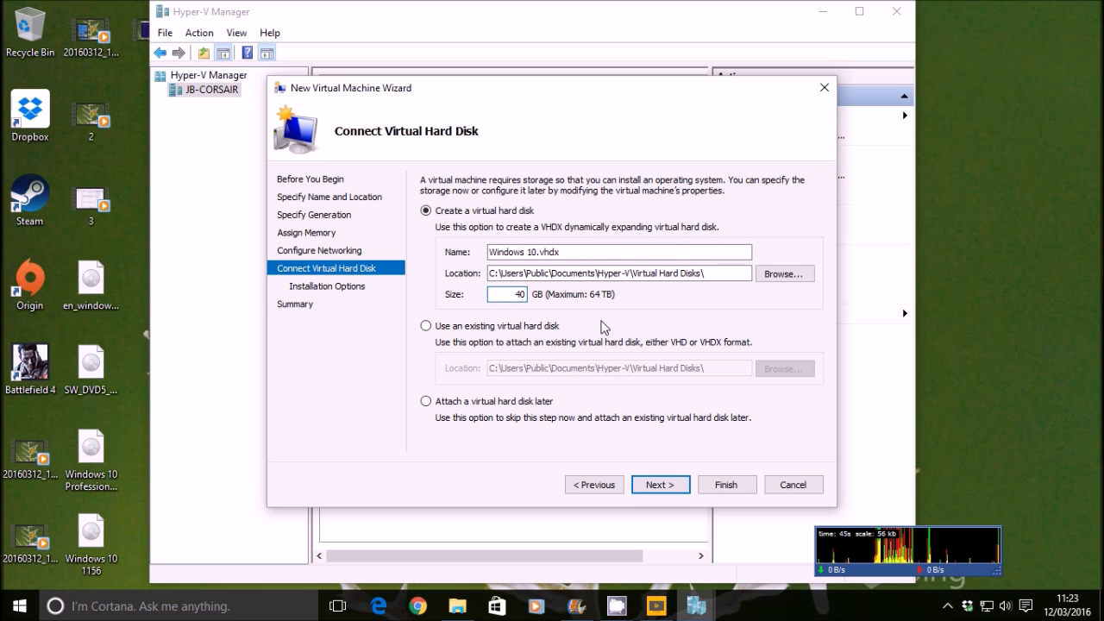
pyautogui.click(659, 482)
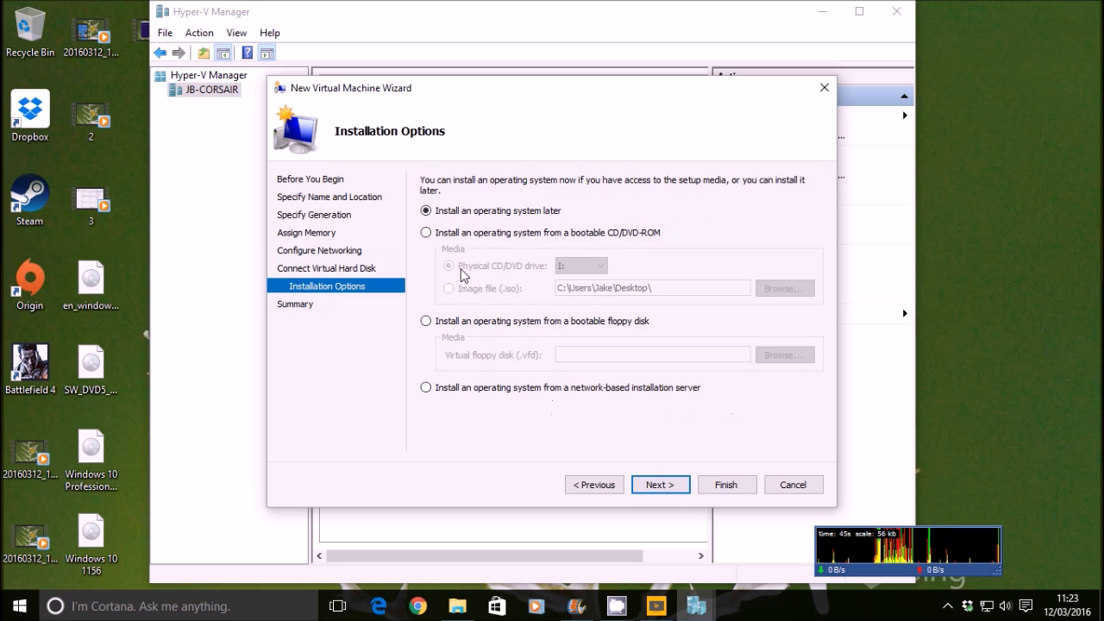
pyautogui.click(424, 231)
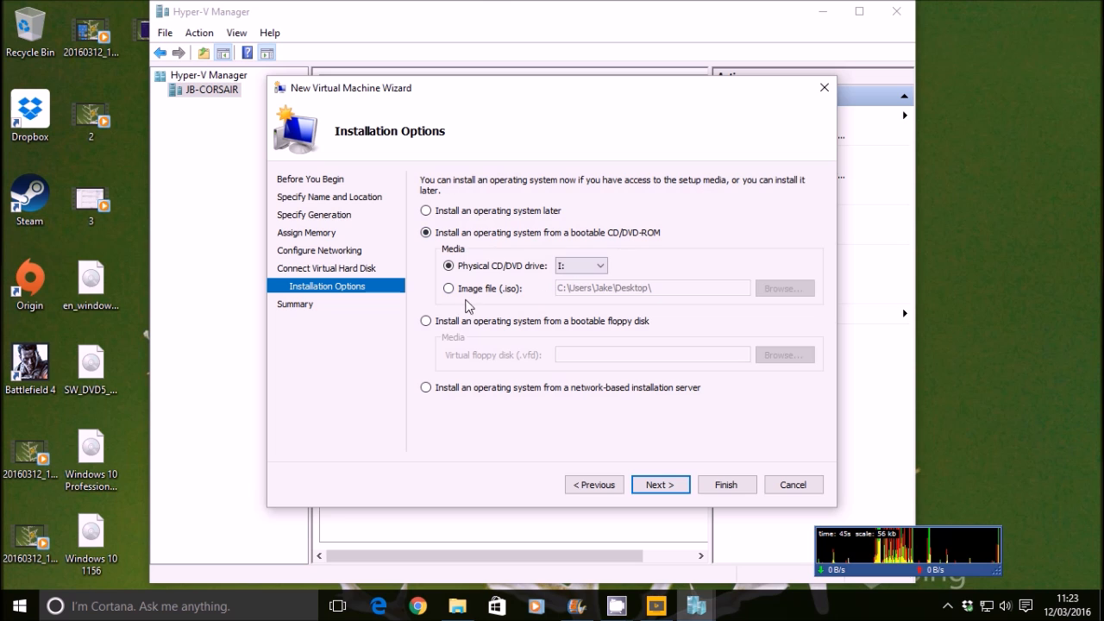
pyautogui.click(783, 288)
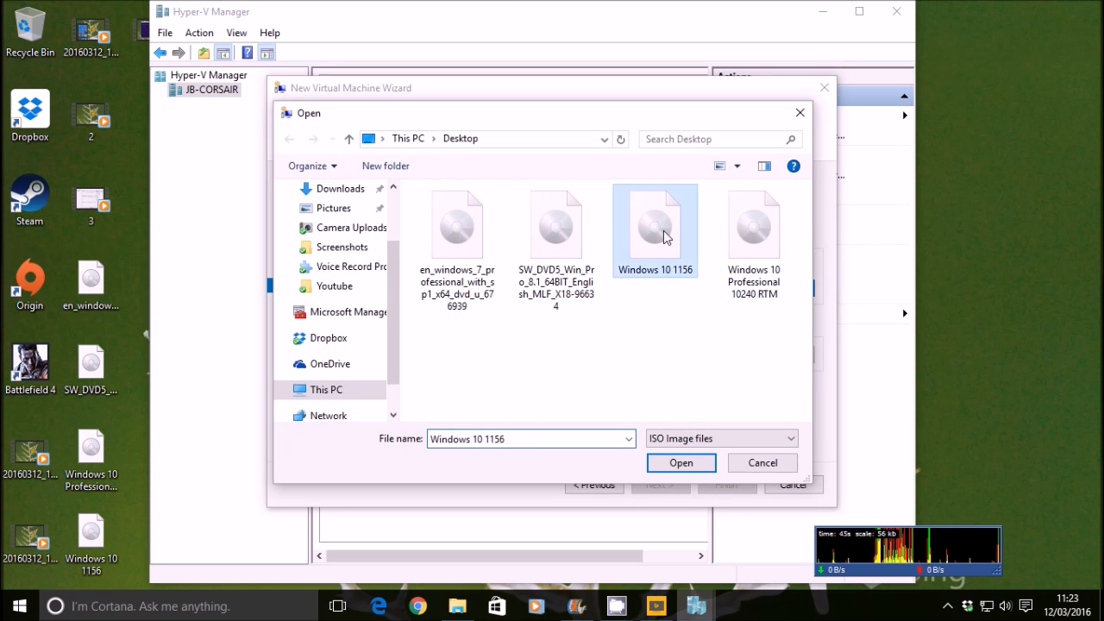
pyautogui.moveTo(646, 227)
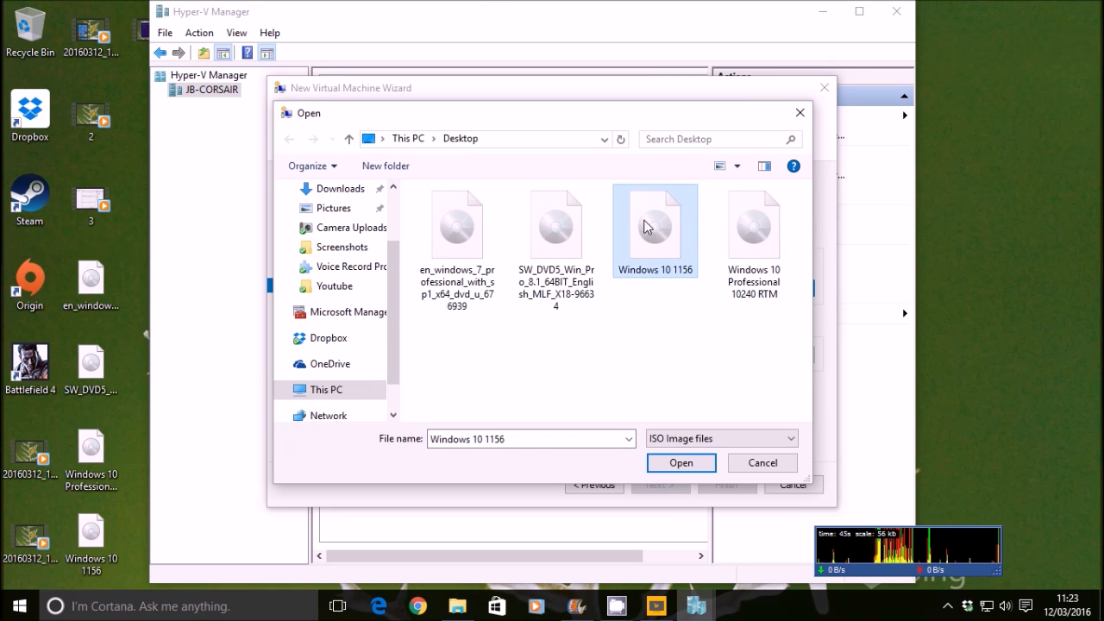
pyautogui.click(679, 462)
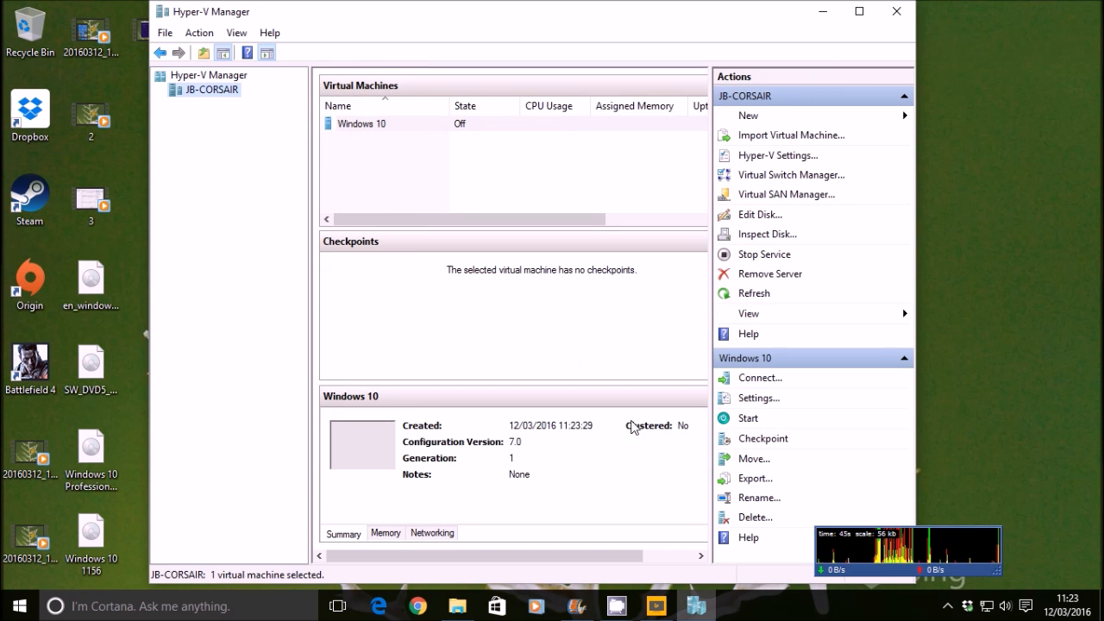
# Set the Windows 10 VM's Processor setting to 8 virtual processors and save it
pyautogui.rightClick(362, 124)
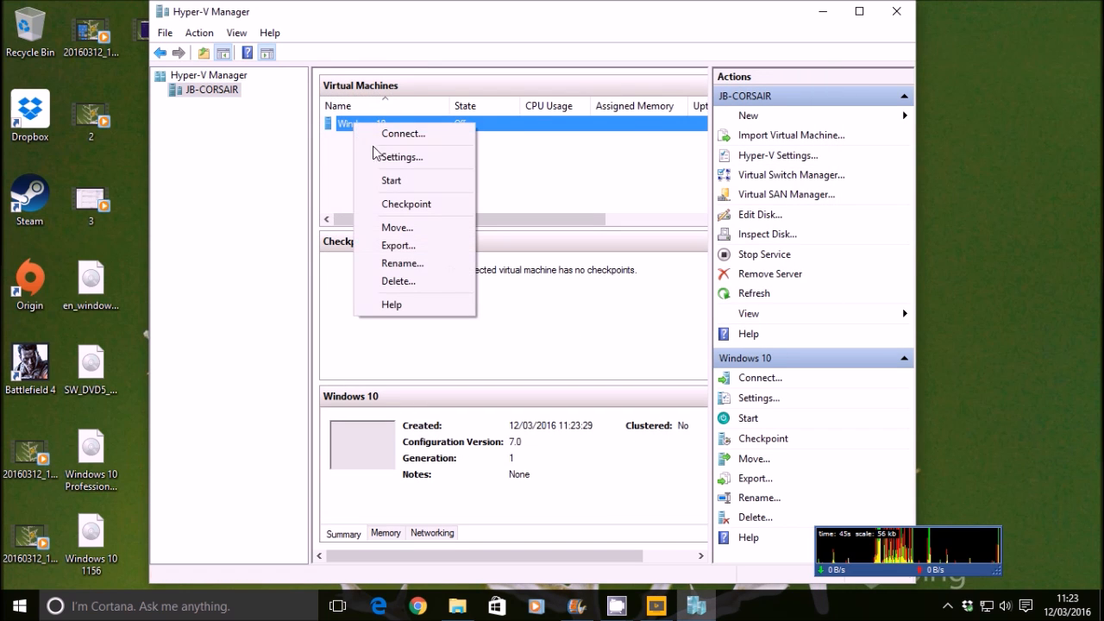
pyautogui.click(400, 155)
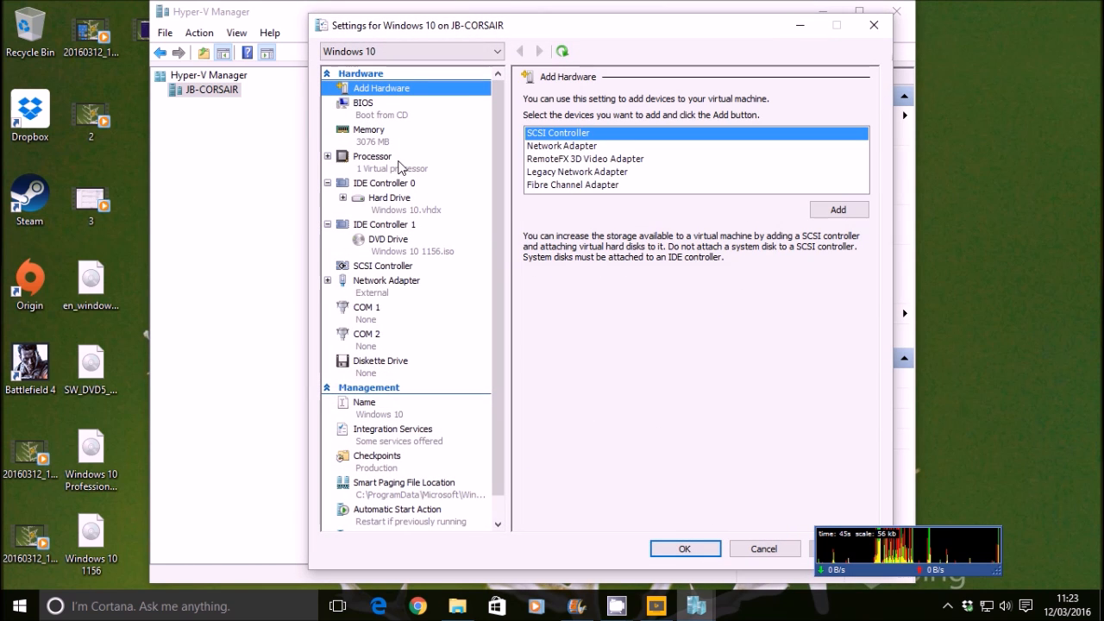
pyautogui.click(372, 155)
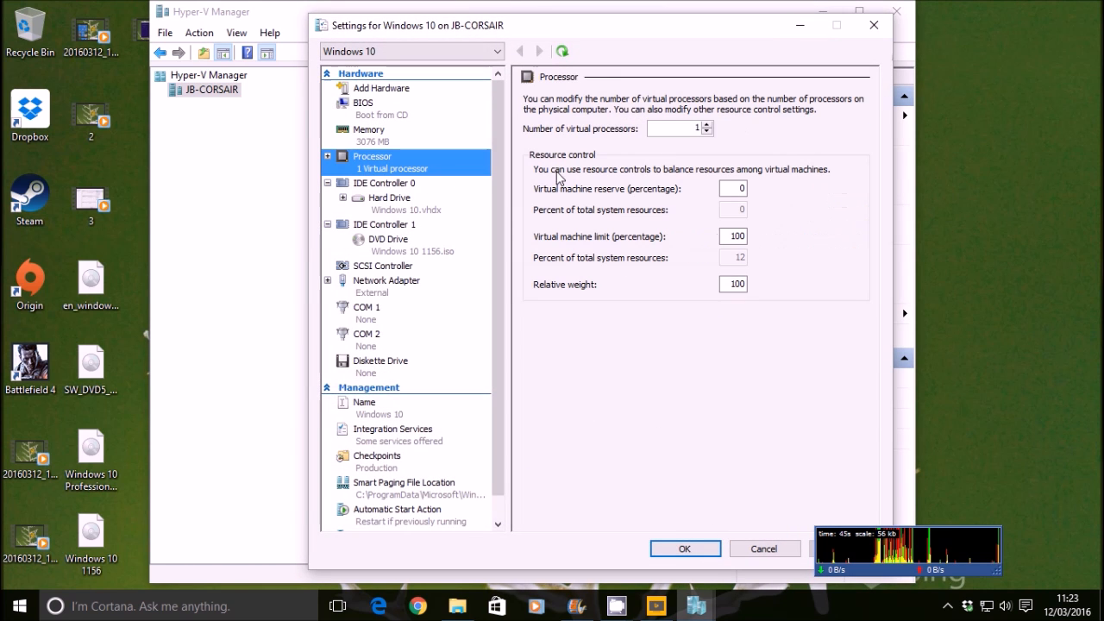
pyautogui.click(707, 124)
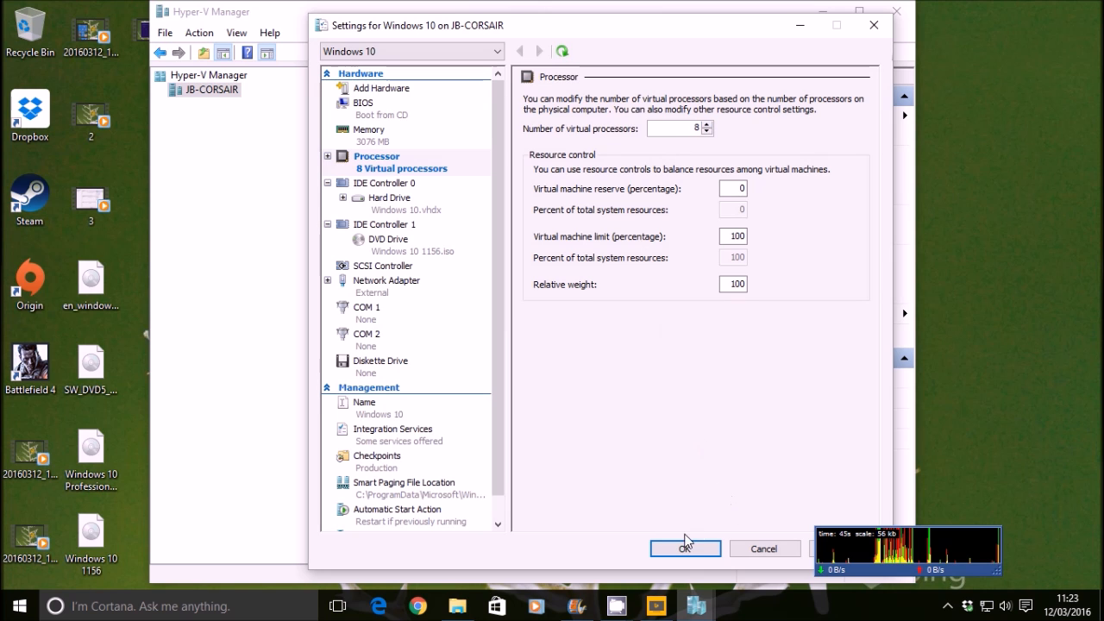
pyautogui.click(684, 548)
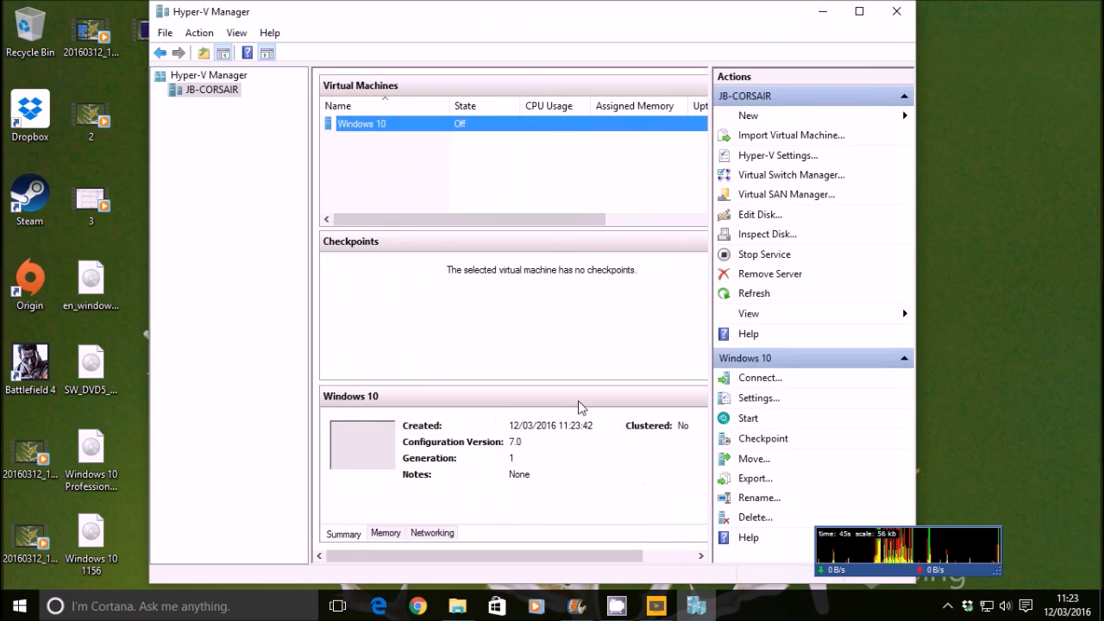
pyautogui.moveTo(326, 251)
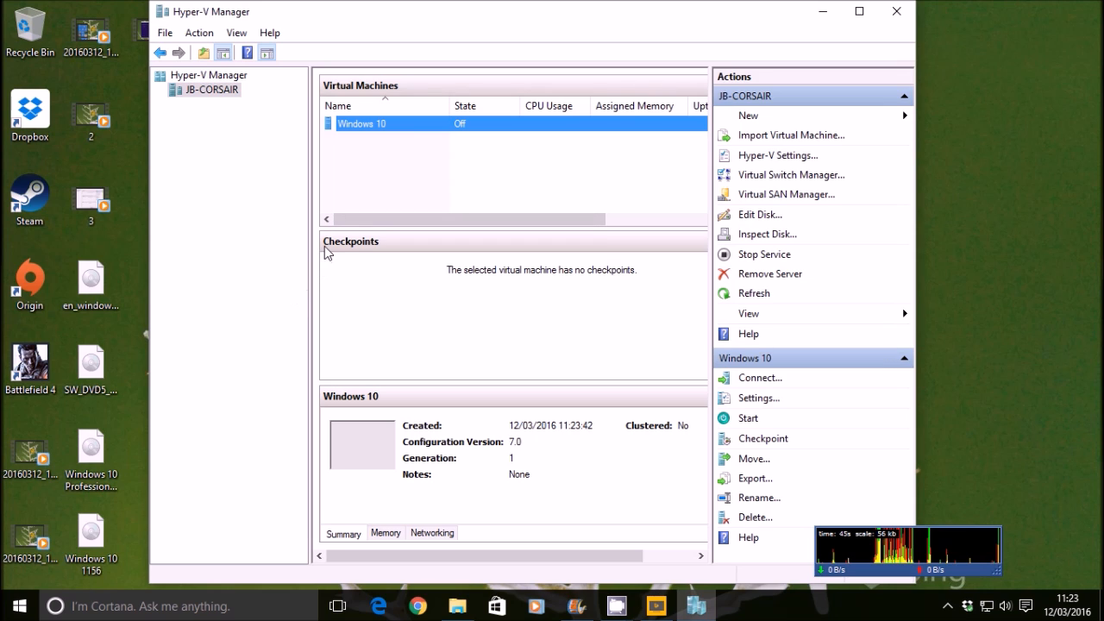
# Connect to the Windows 10 VM and start it booting from the connection window
pyautogui.rightClick(362, 125)
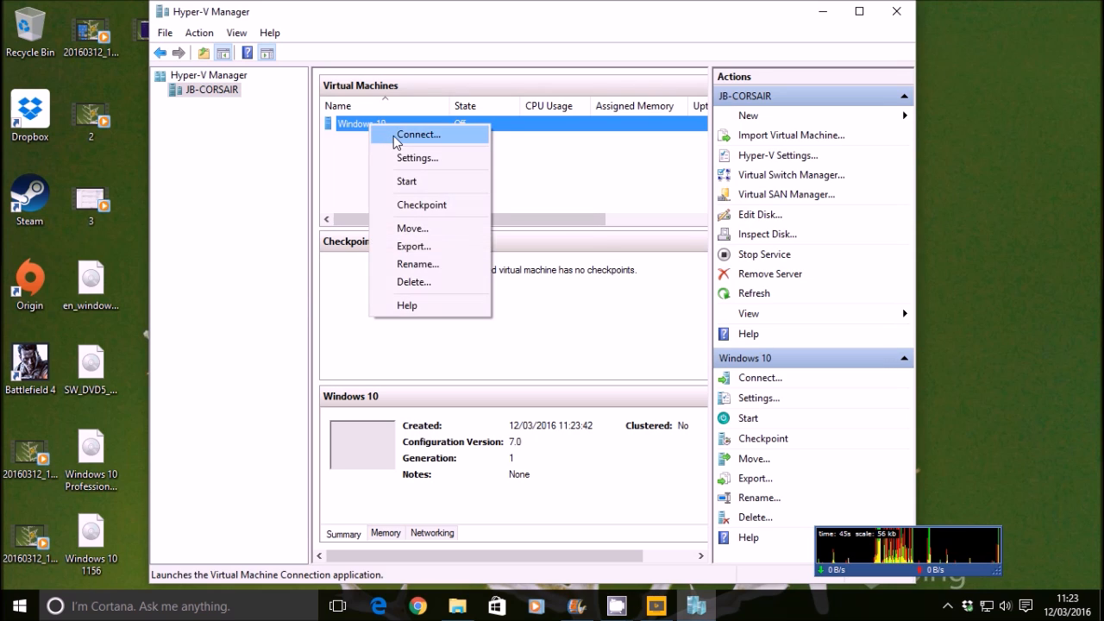
pyautogui.click(418, 135)
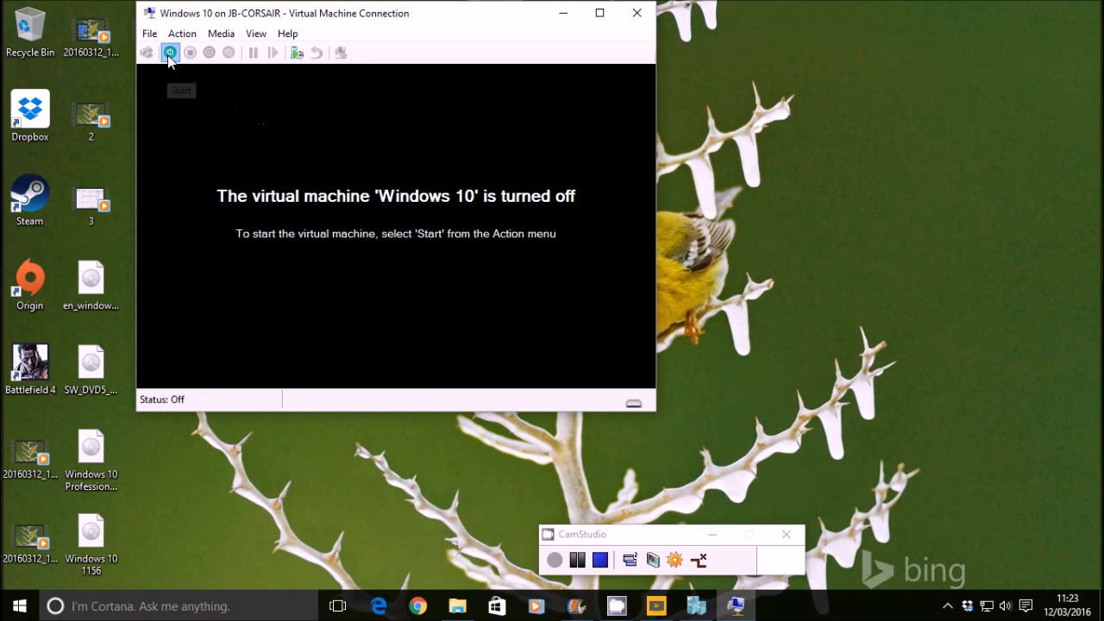
pyautogui.click(169, 52)
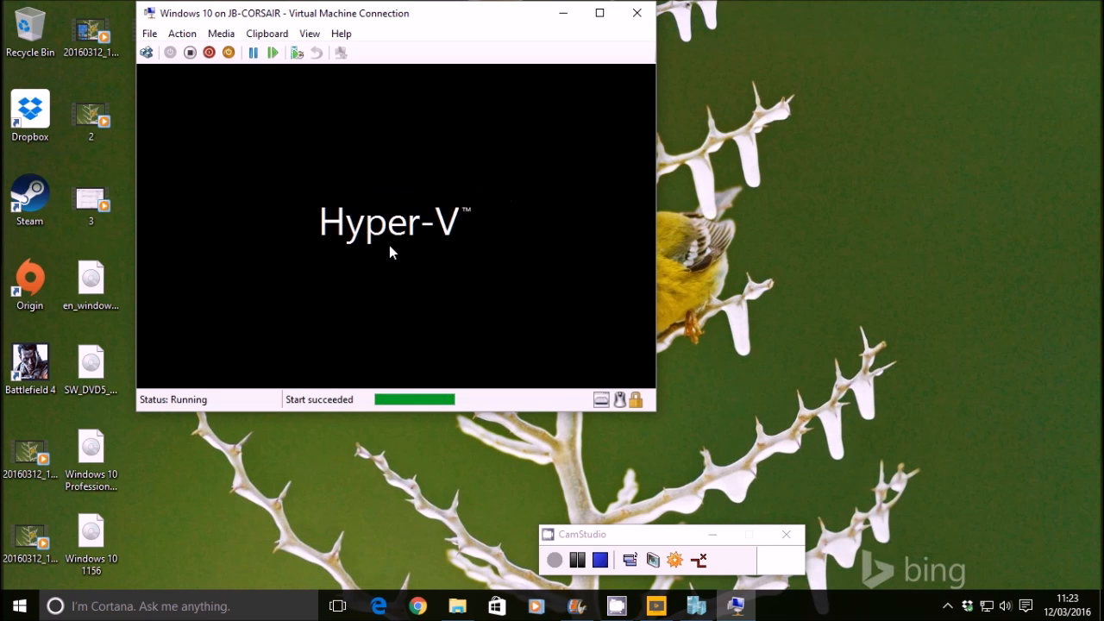
pyautogui.click(600, 14)
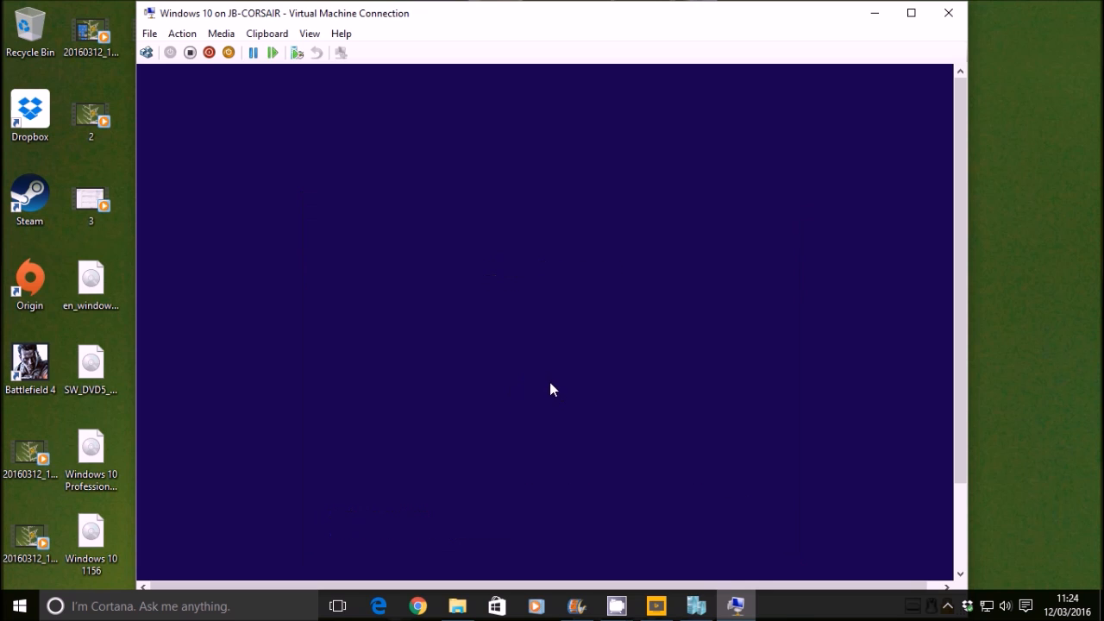
pyautogui.moveTo(552, 362)
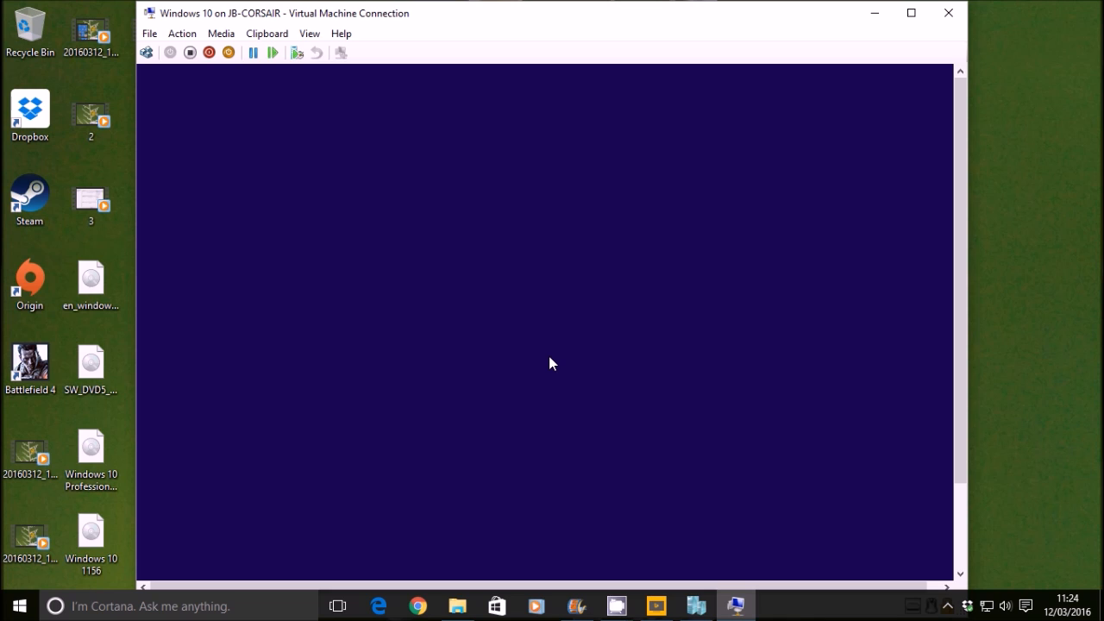
pyautogui.moveTo(569, 386)
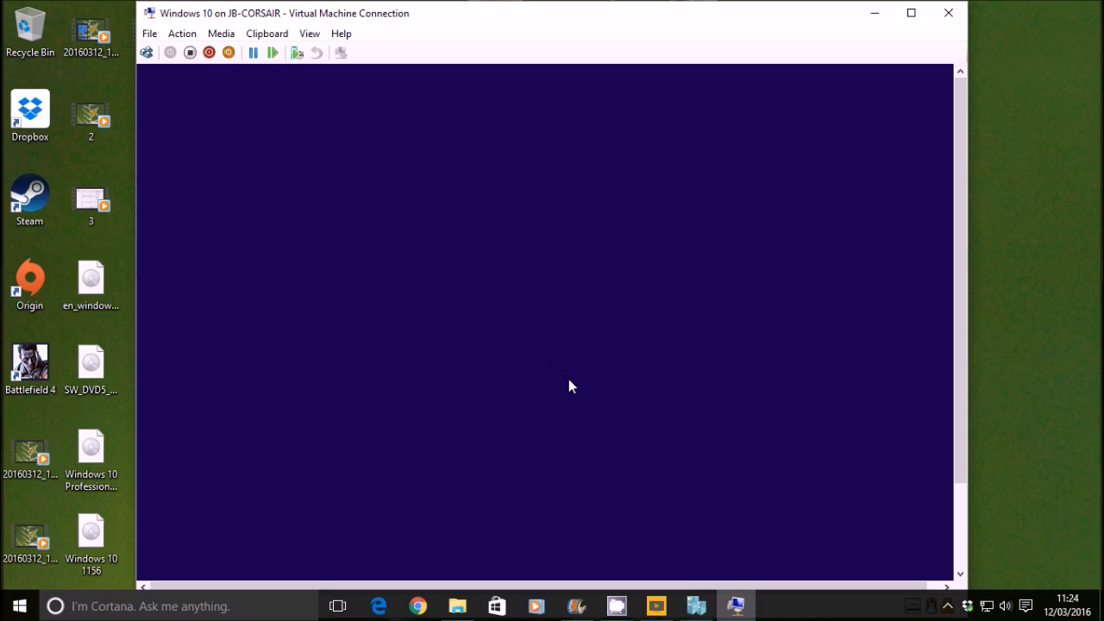
pyautogui.moveTo(572, 337)
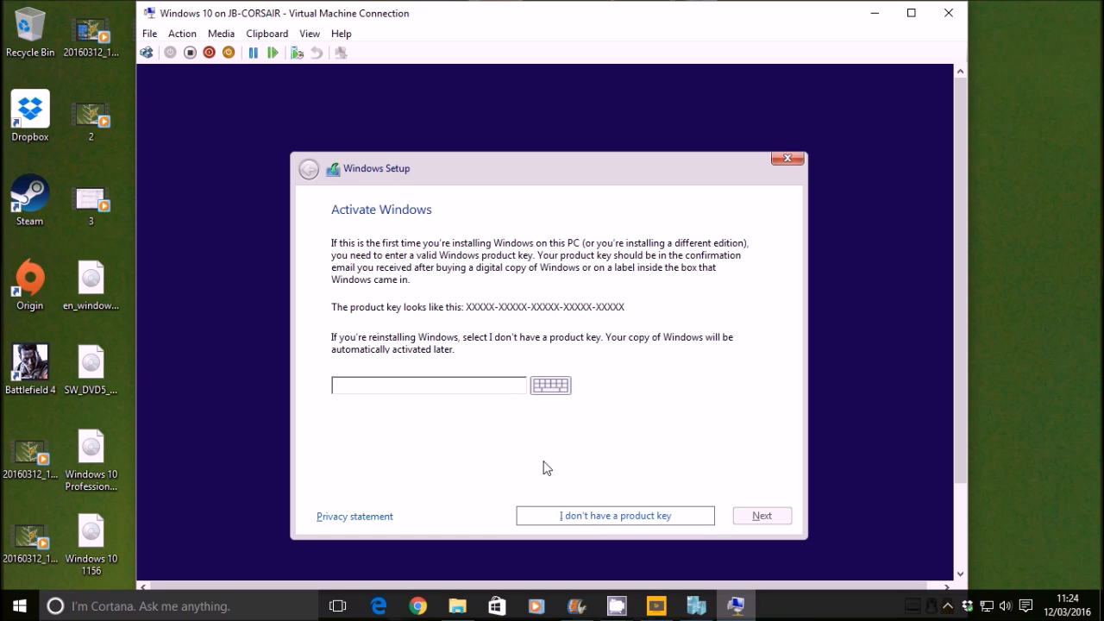
# Continue Windows Setup without a product key, choosing Windows 10 Pro and accepting the license
pyautogui.click(614, 514)
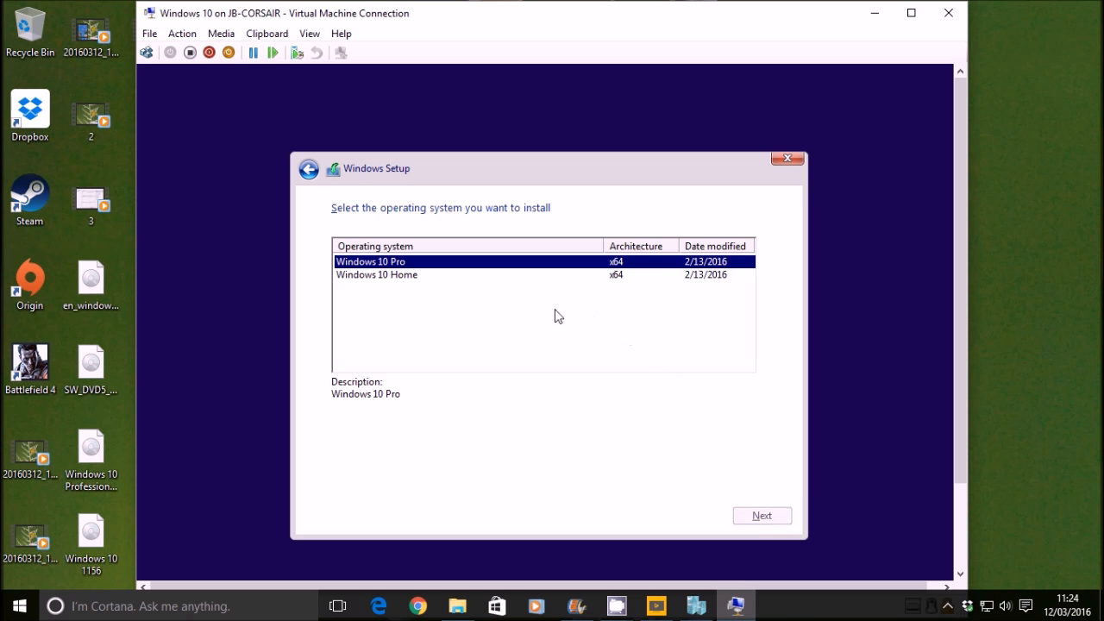
pyautogui.moveTo(536, 317)
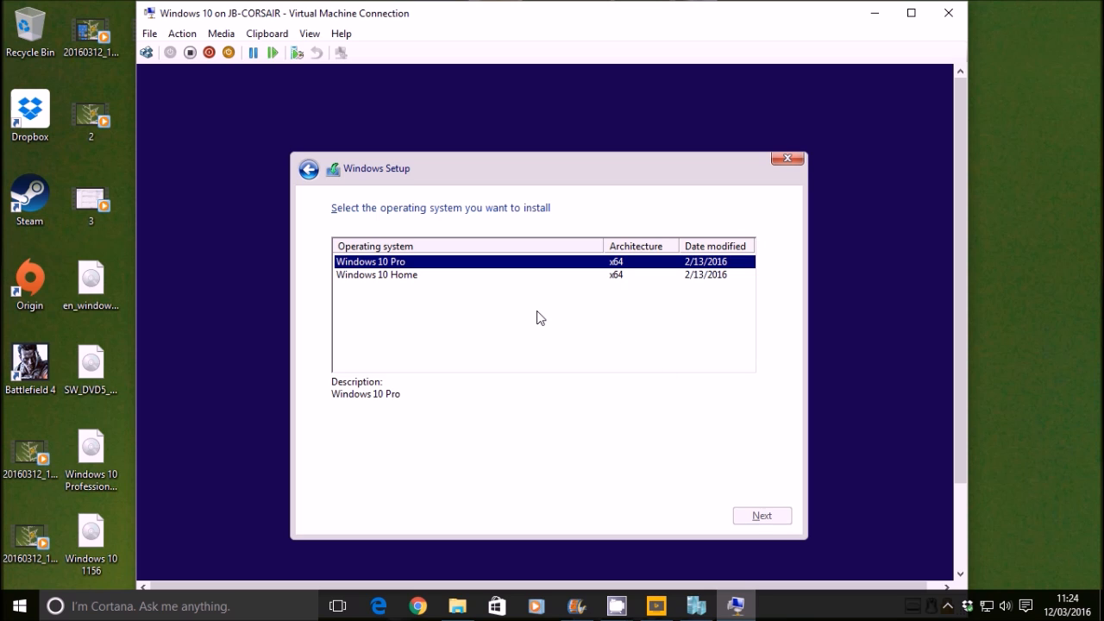
pyautogui.click(762, 514)
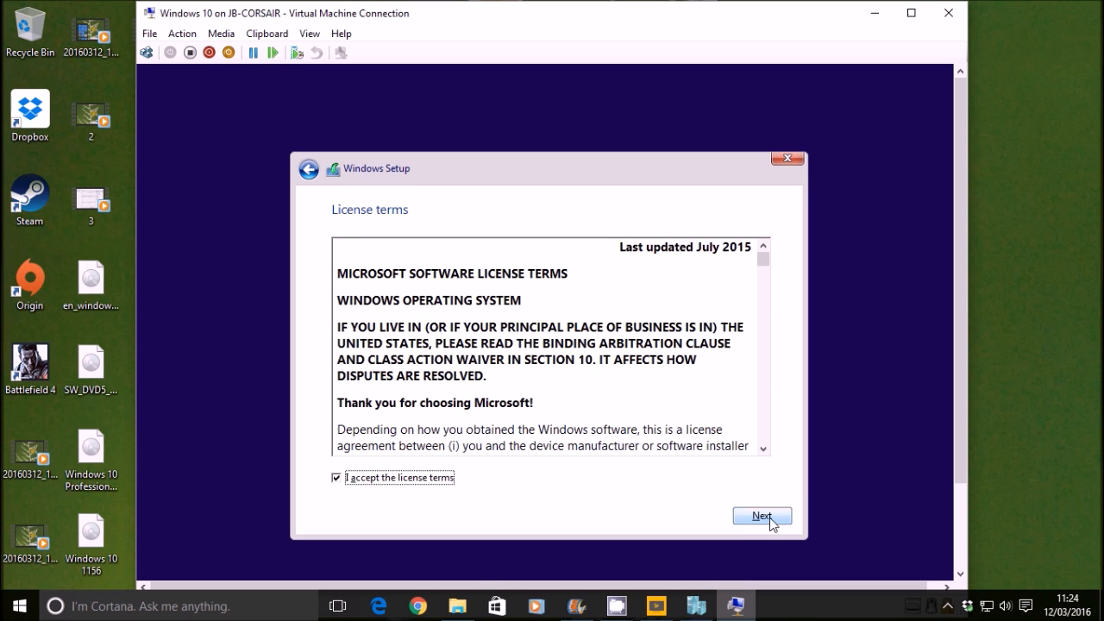
pyautogui.click(760, 516)
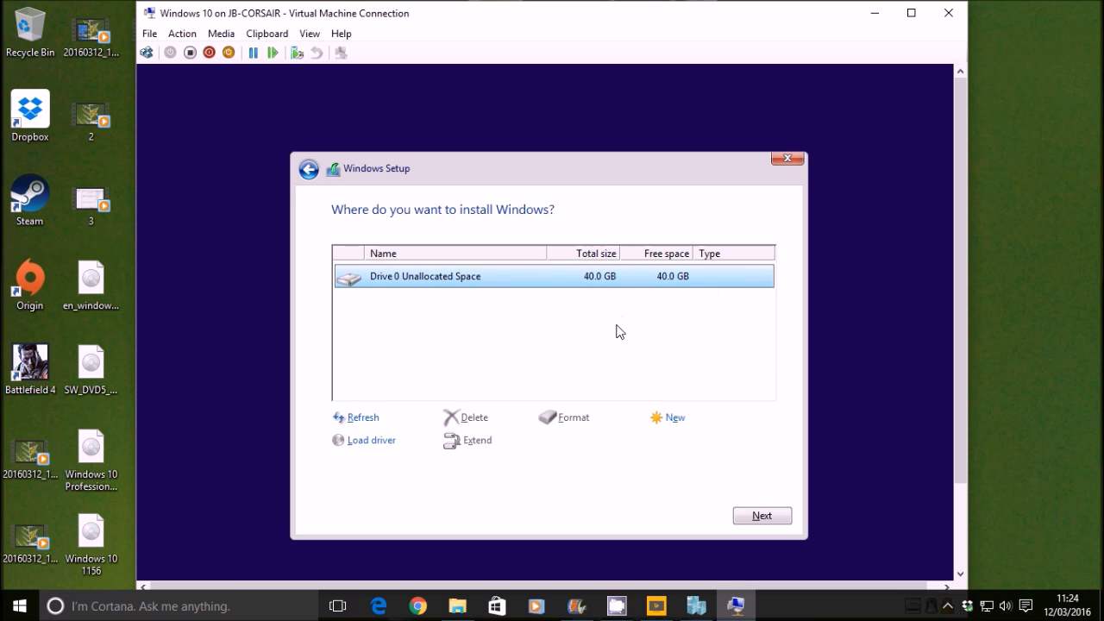
# Create a new 40960 MB partition on the unallocated drive and install onto it
pyautogui.click(665, 418)
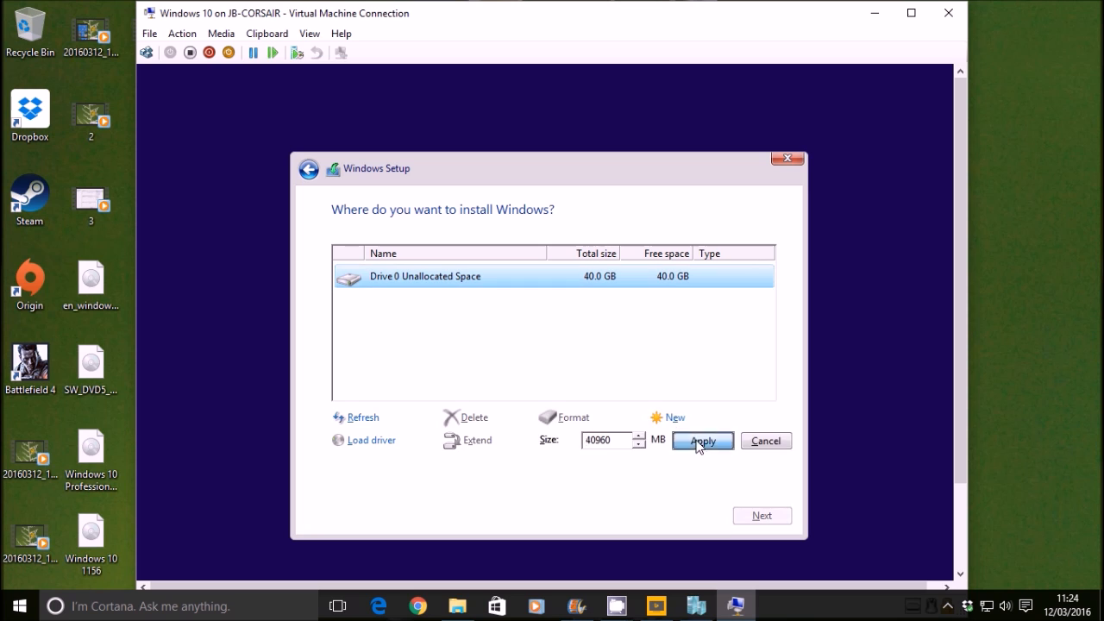
pyautogui.click(700, 441)
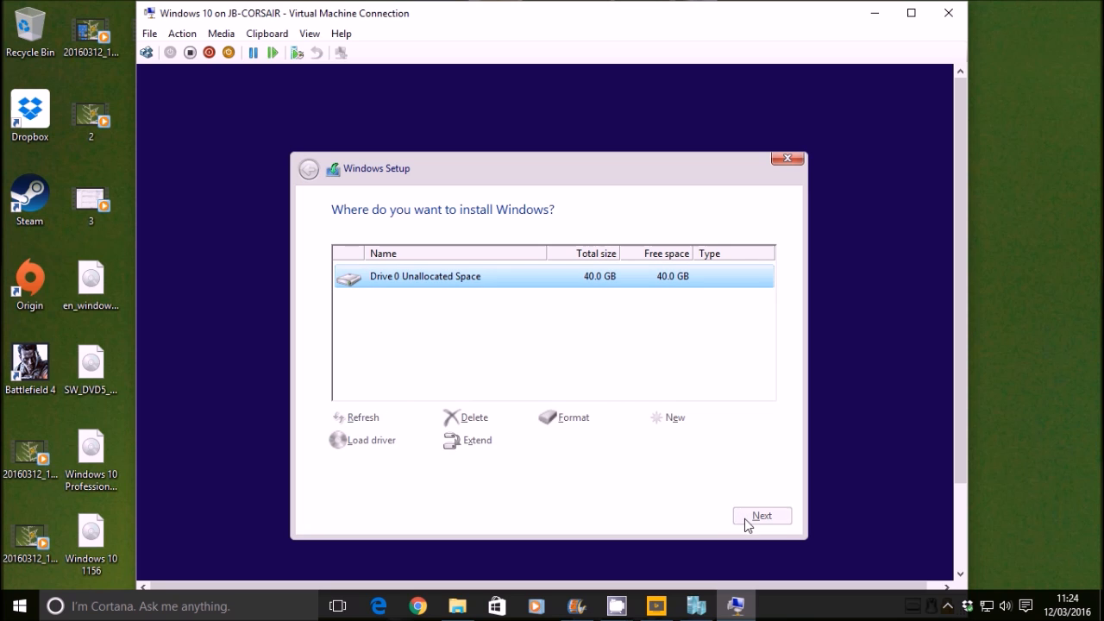
pyautogui.click(762, 514)
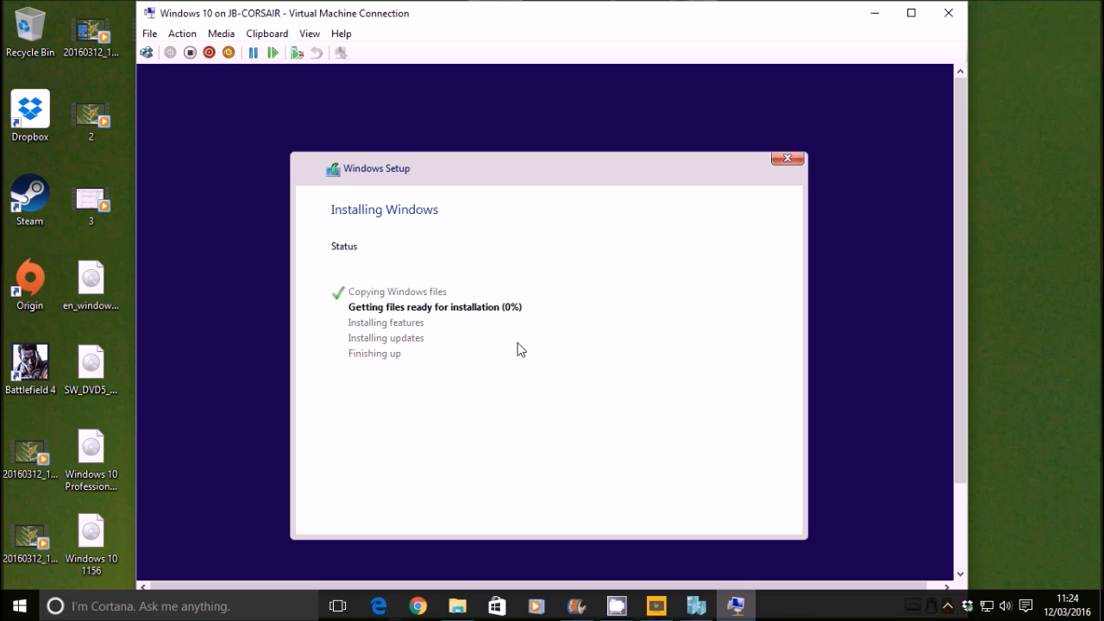
pyautogui.moveTo(189, 441)
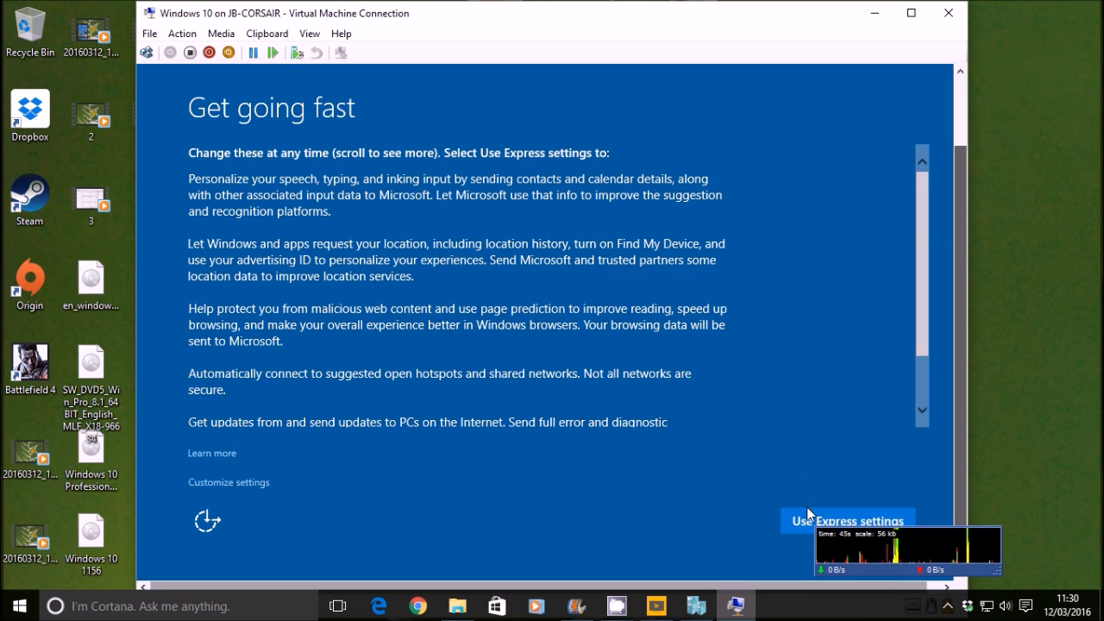
# Accept Express settings, mark the PC as personally owned and skip the Microsoft account
pyautogui.click(845, 521)
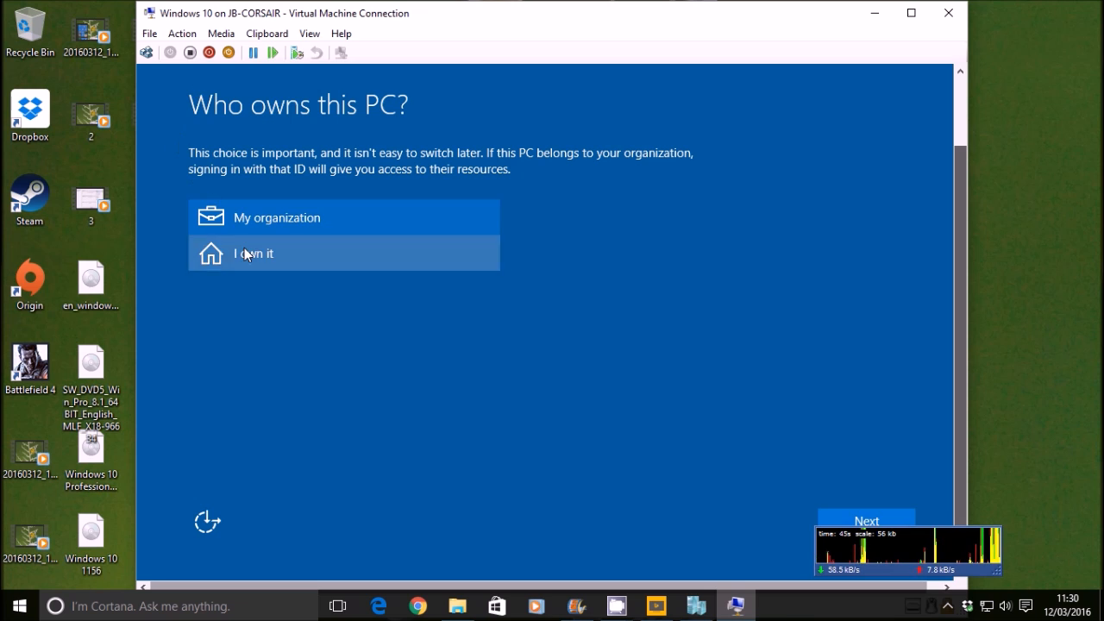
pyautogui.click(866, 521)
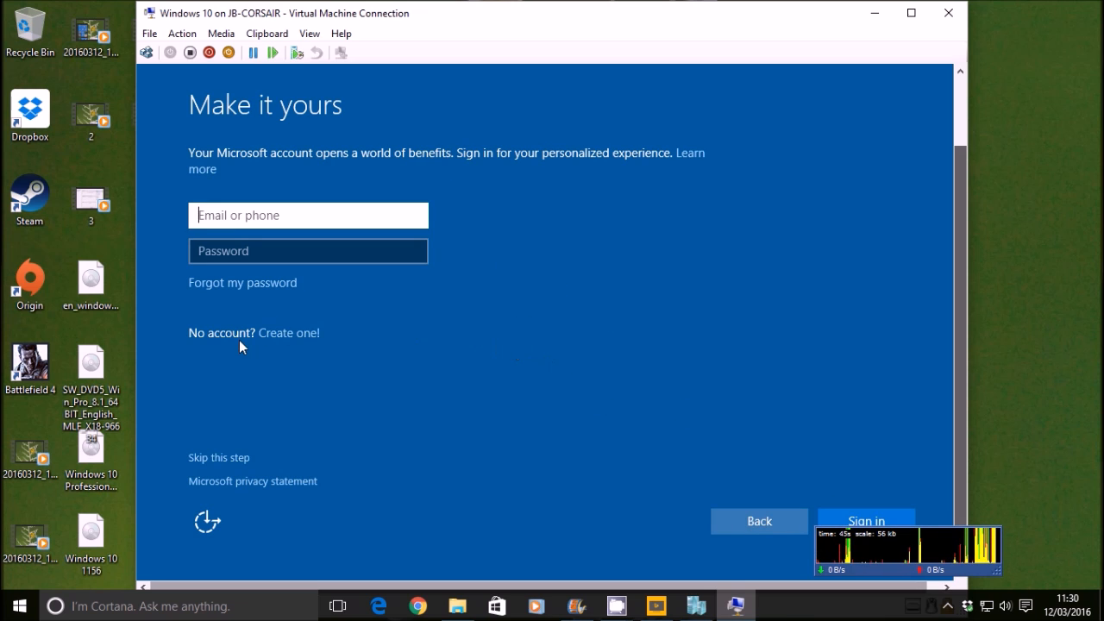
pyautogui.click(289, 333)
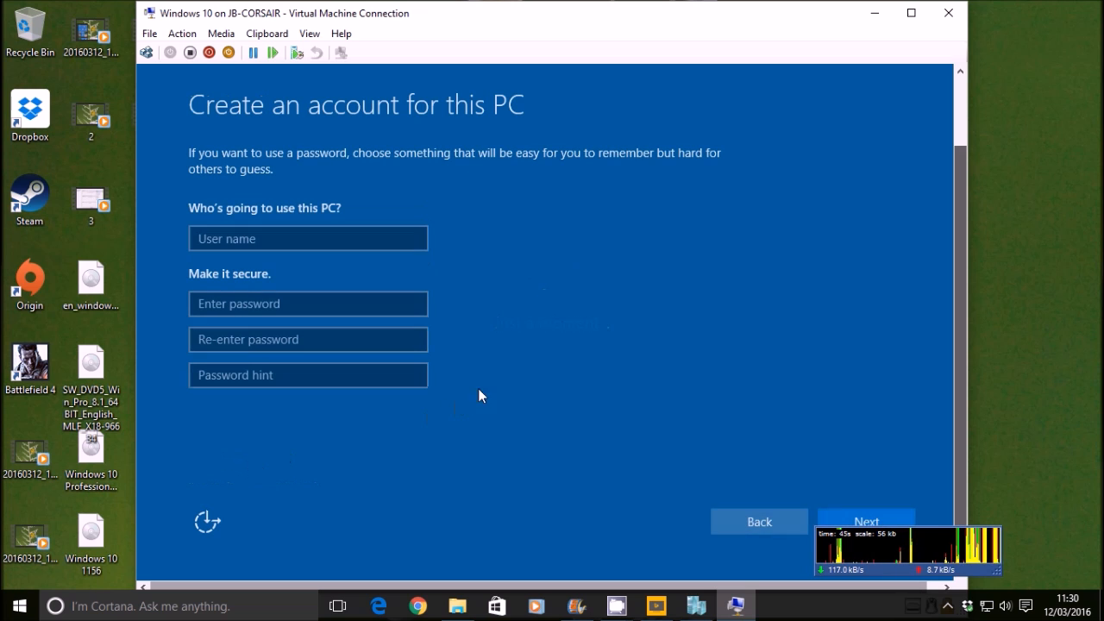
# Create a local user account named Jake and submit it
pyautogui.click(307, 238)
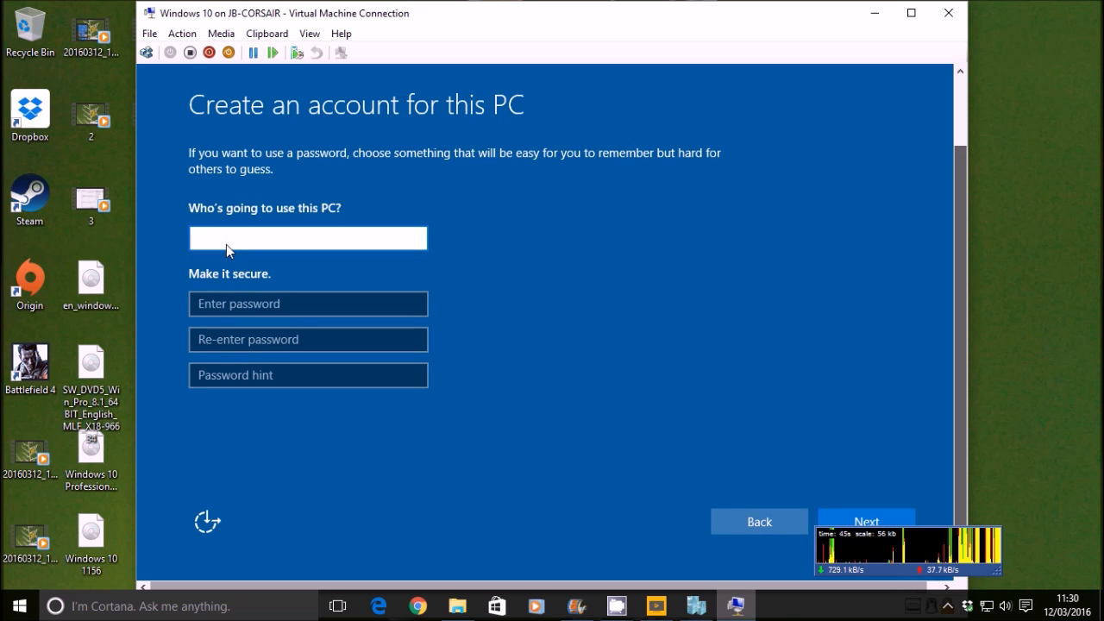
pyautogui.write('Jake')
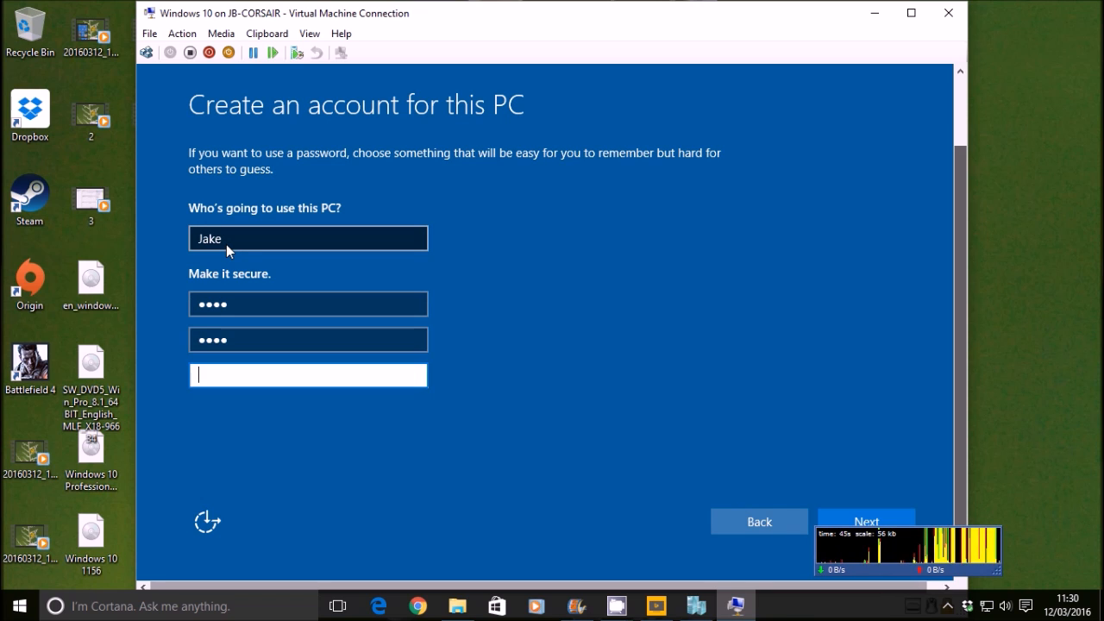
pyautogui.click(866, 521)
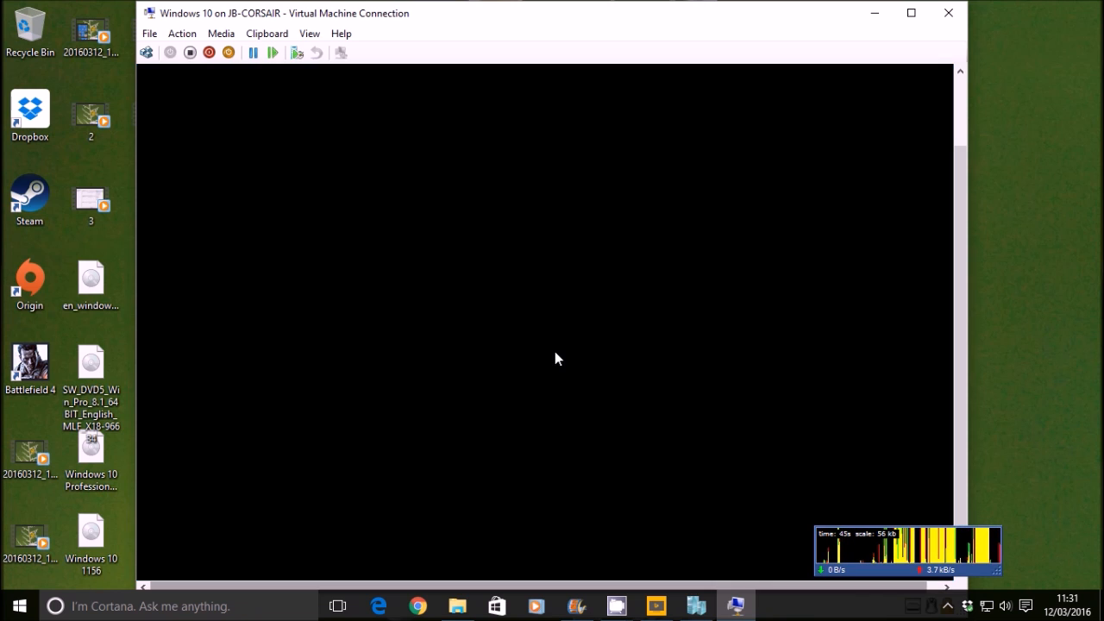
# Switch Task Manager to the CPU usage graphs while the Windows 10 VM finishes setup
pyautogui.write('Hi')
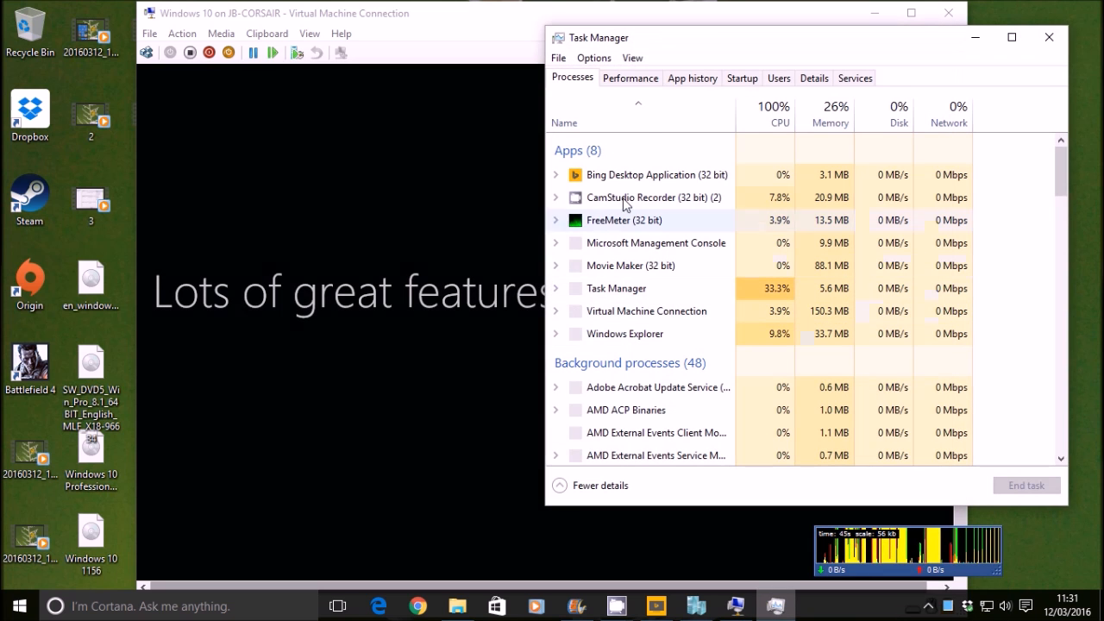
pyautogui.click(630, 78)
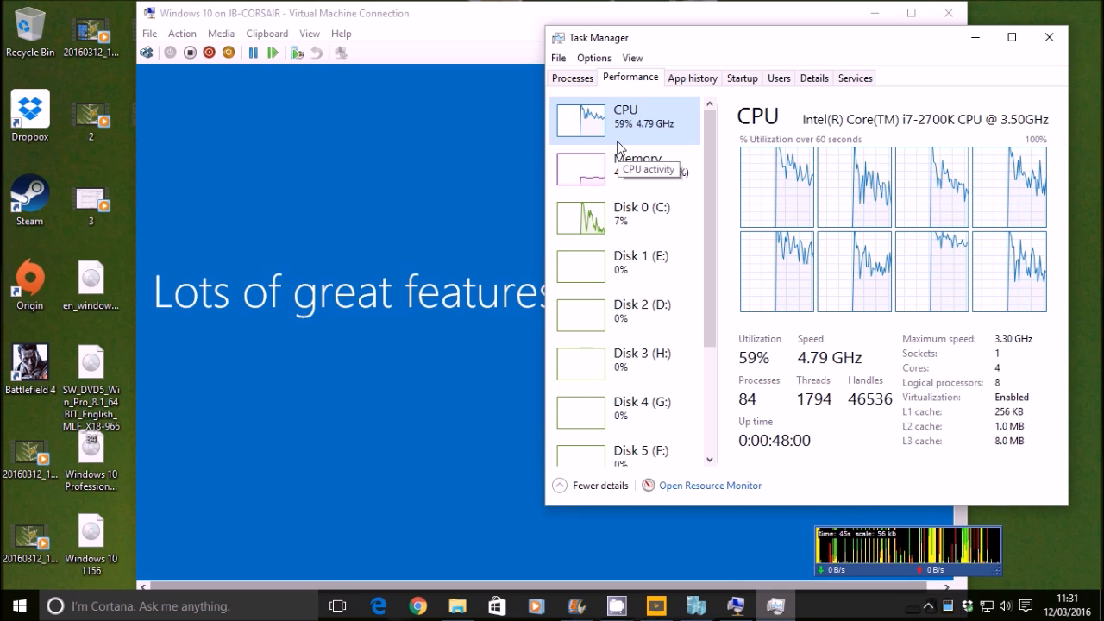
pyautogui.moveTo(1048, 38)
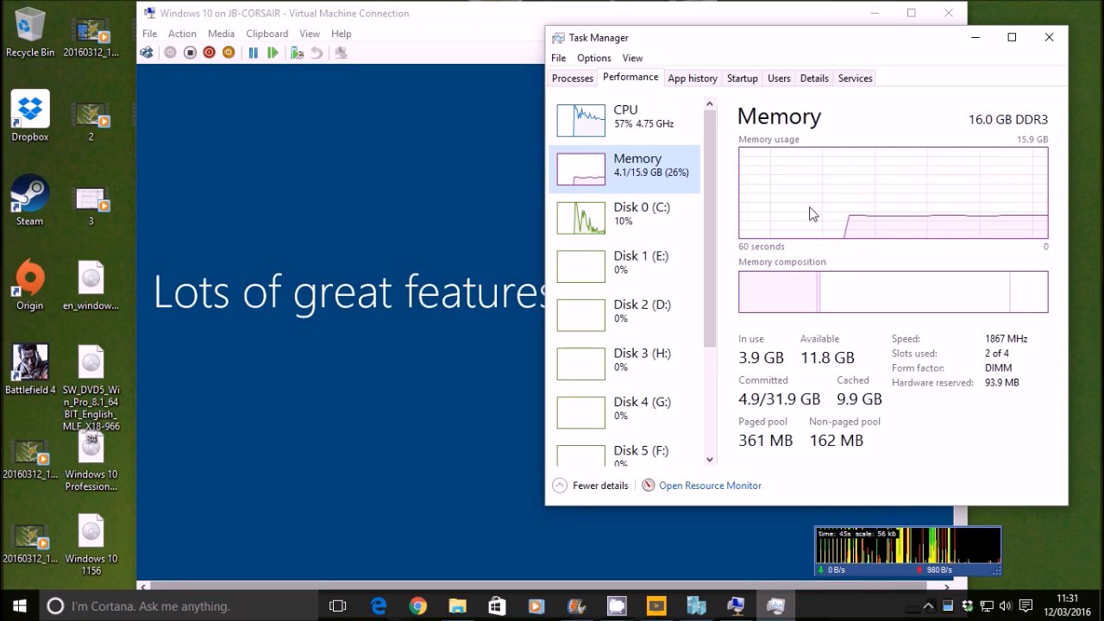
pyautogui.moveTo(976, 38)
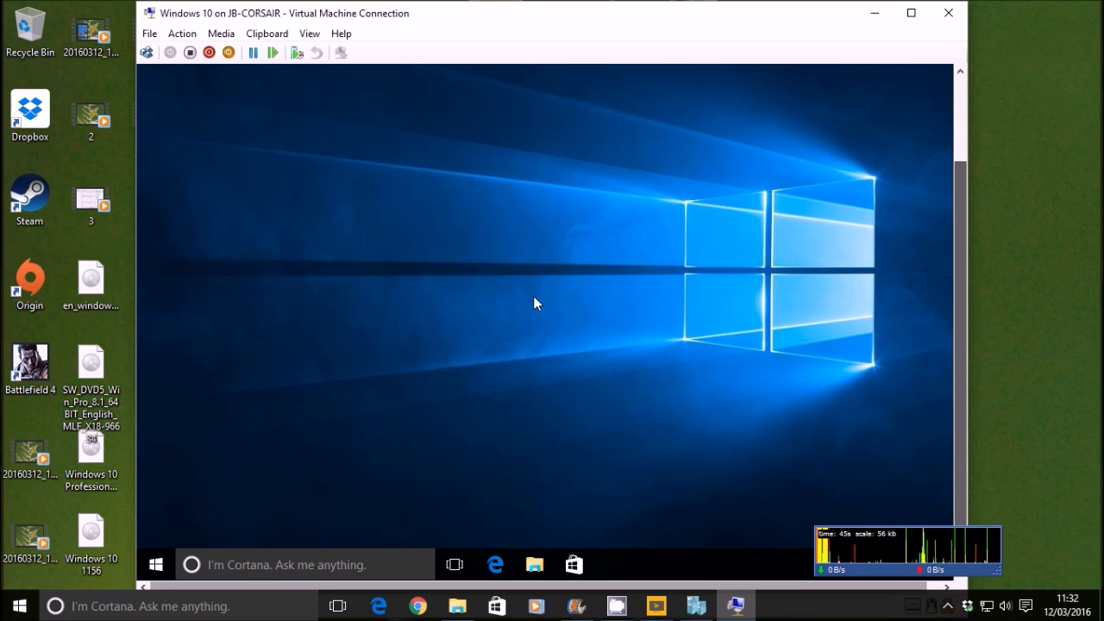
pyautogui.moveTo(514, 284)
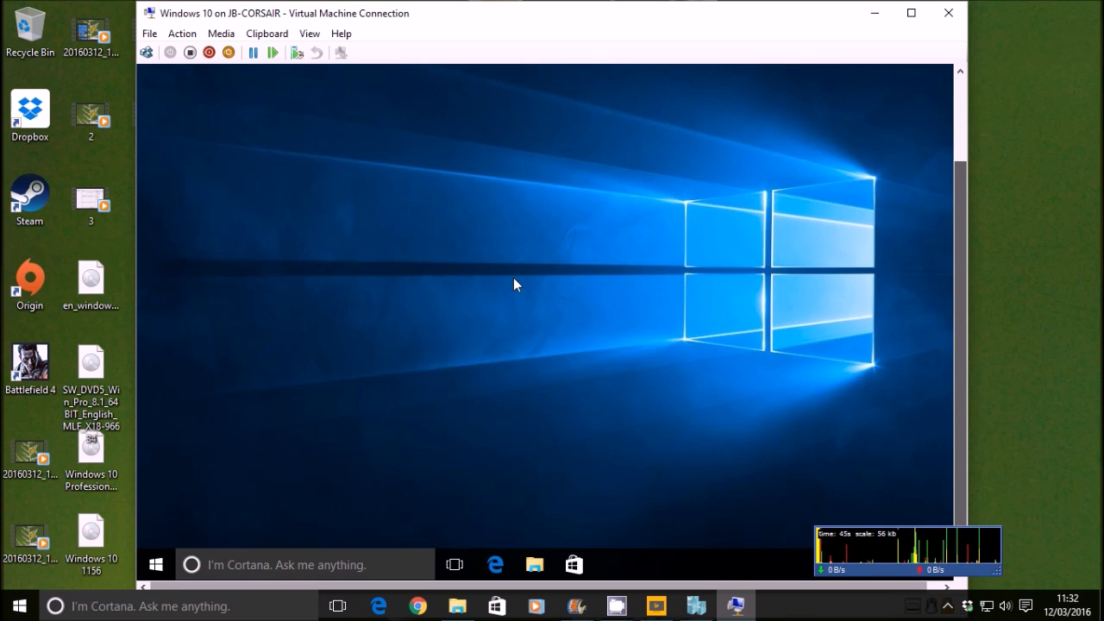
# Set the Windows 10 guest's display resolution to 800 × 600 and close Settings
pyautogui.rightClick(516, 285)
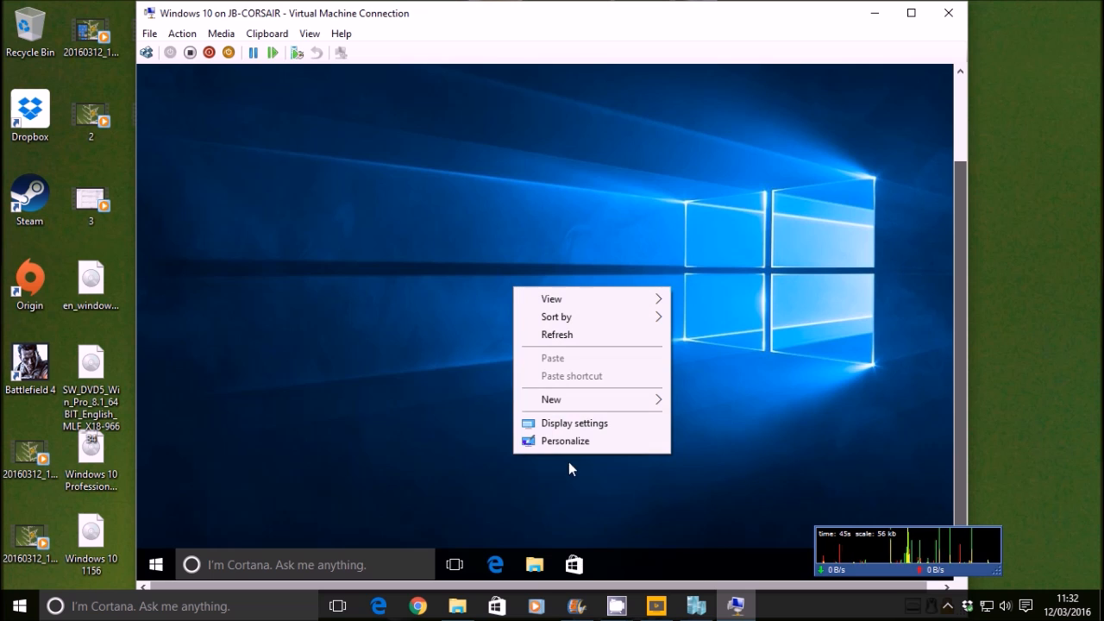
pyautogui.click(572, 422)
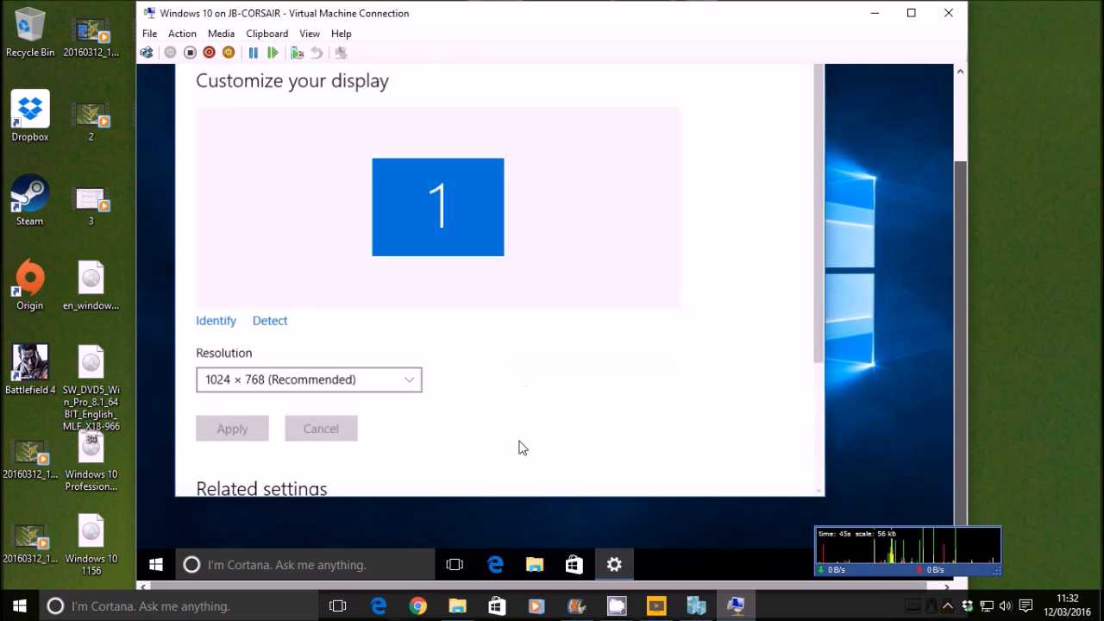
pyautogui.click(307, 379)
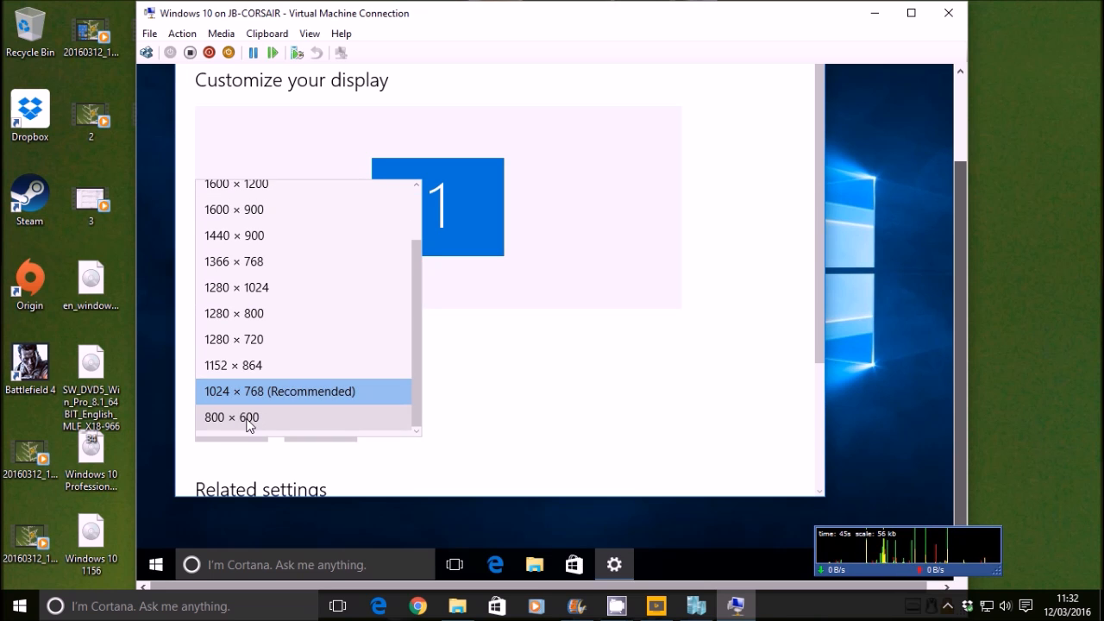
pyautogui.click(231, 417)
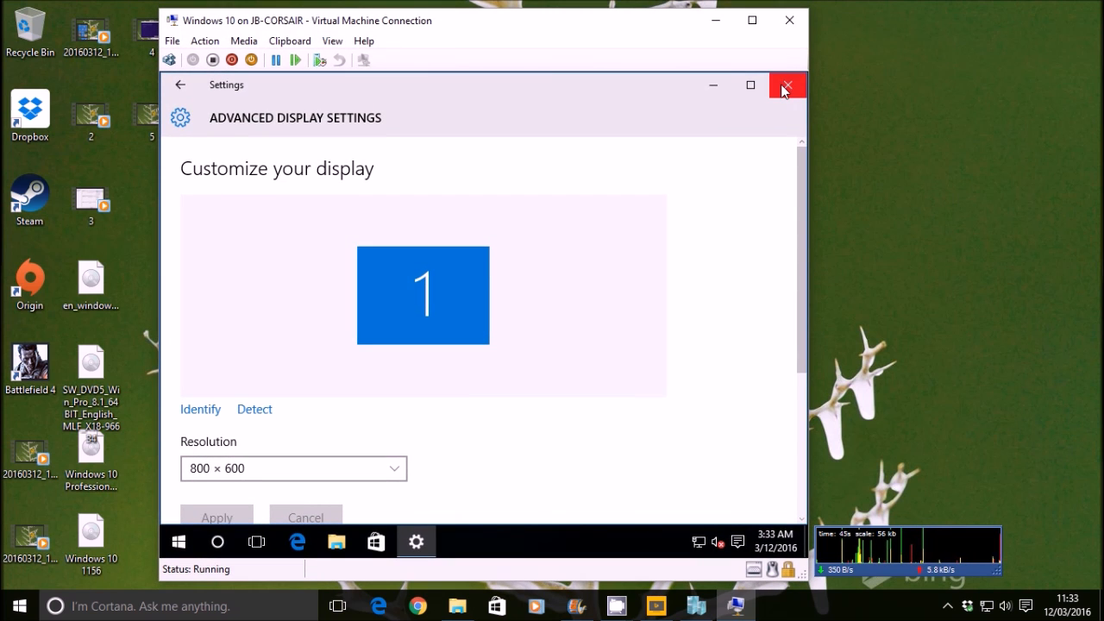
pyautogui.click(787, 85)
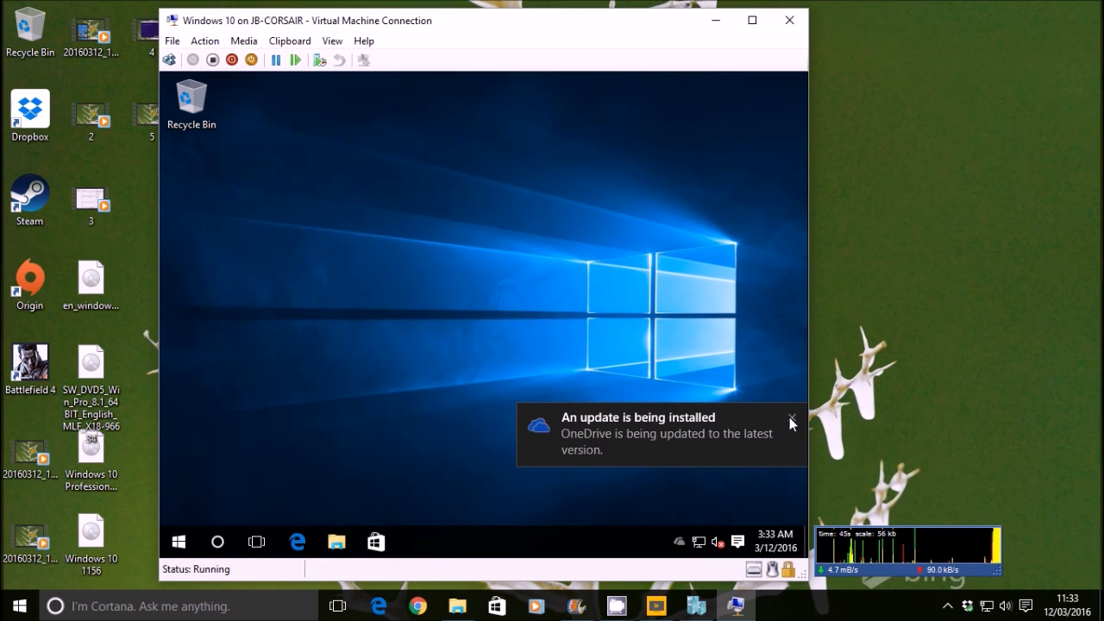
pyautogui.click(179, 542)
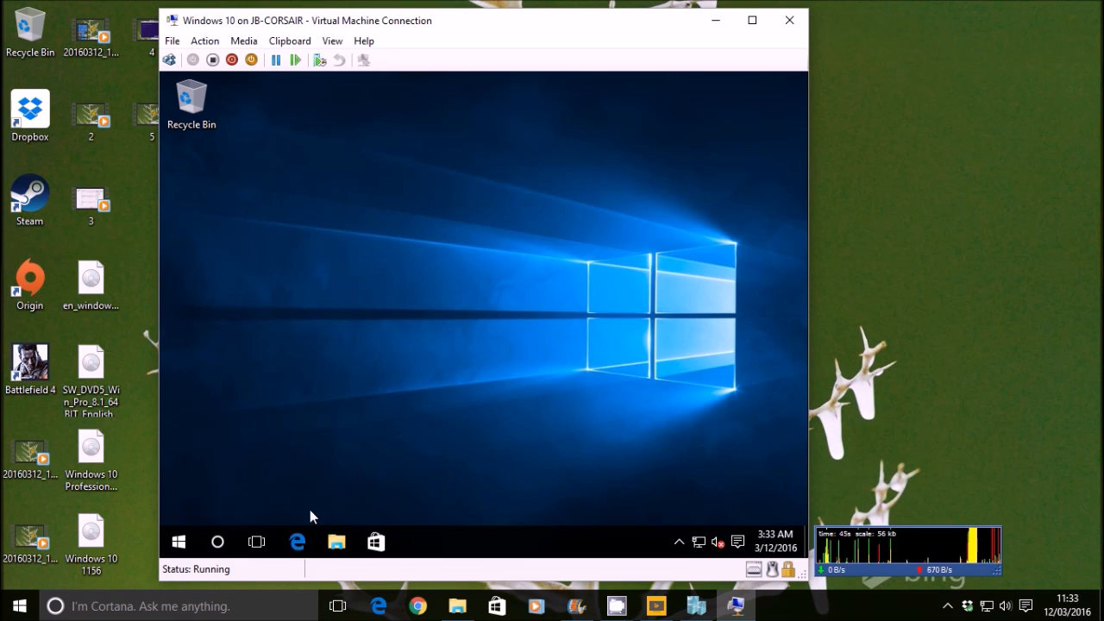
pyautogui.moveTo(222, 463)
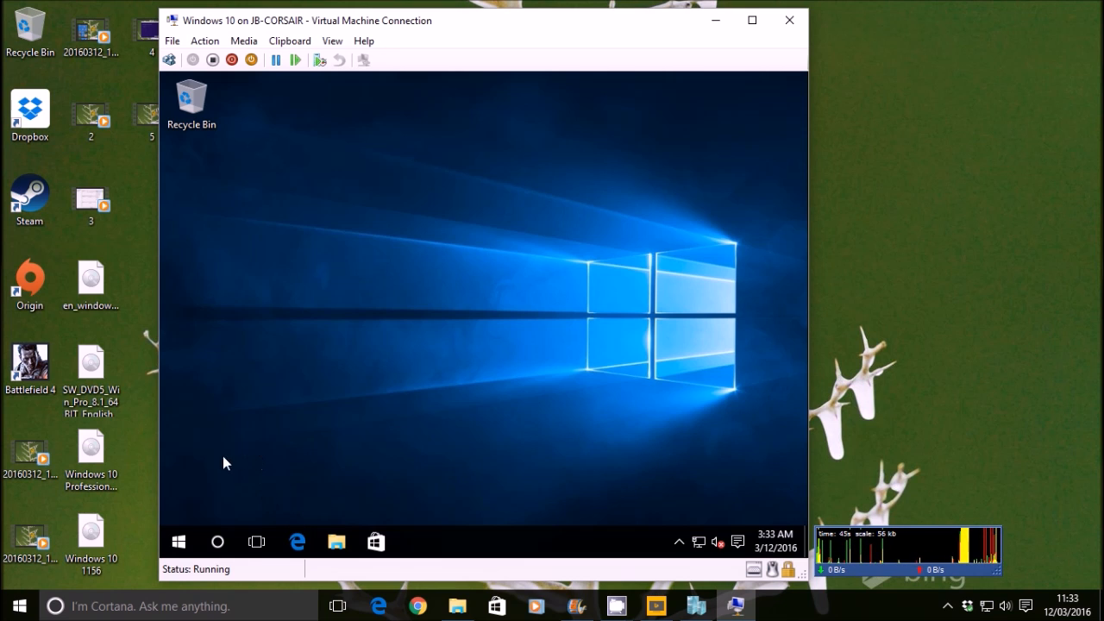
pyautogui.moveTo(511, 303)
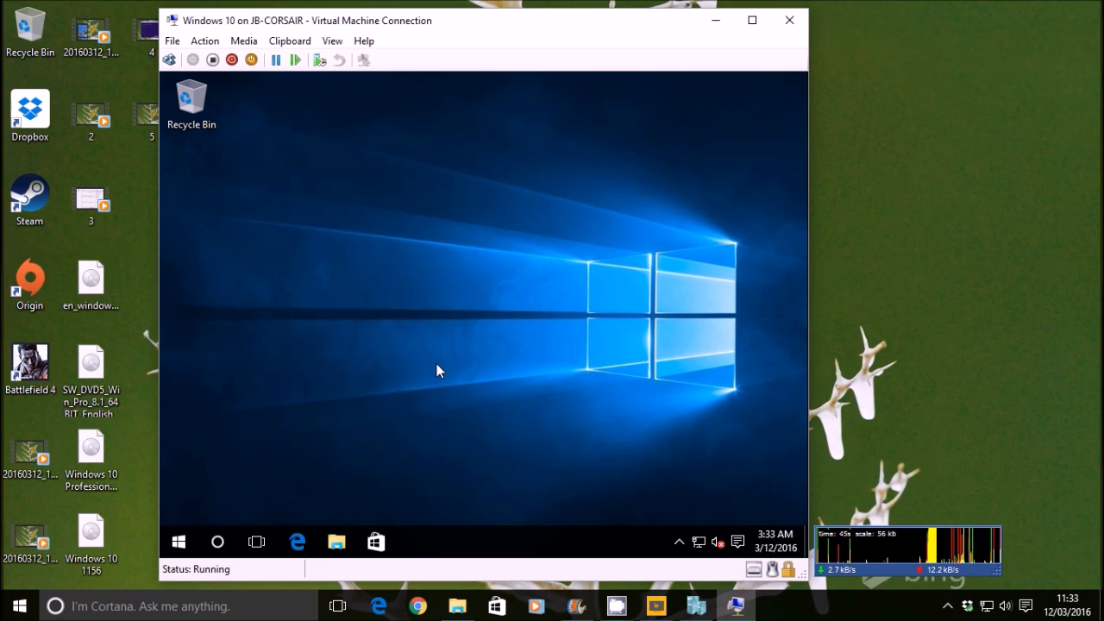
pyautogui.click(179, 541)
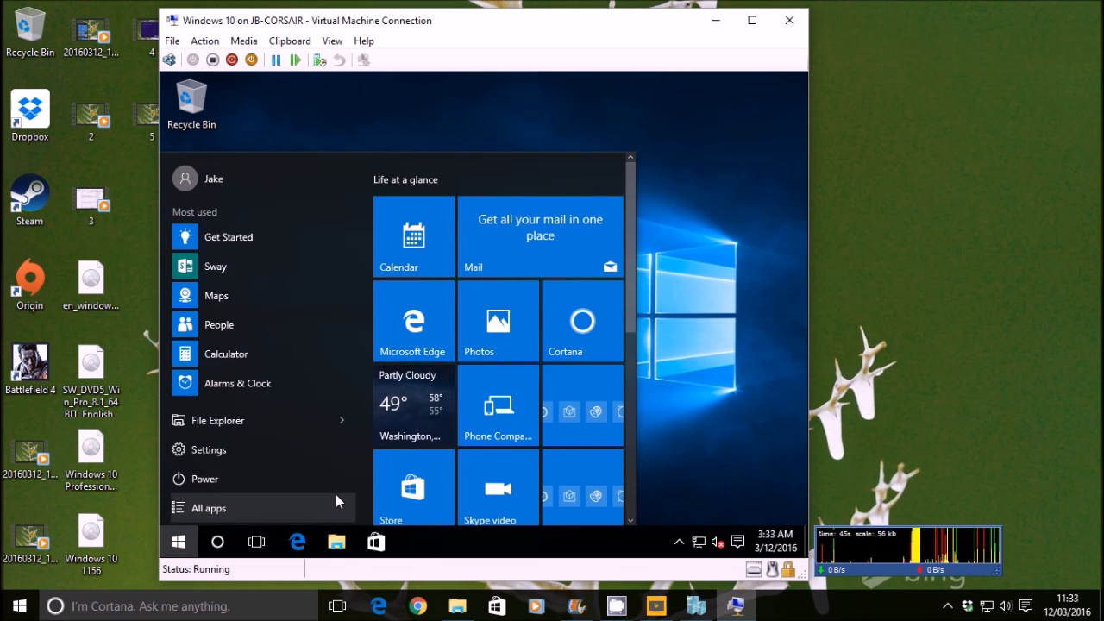
pyautogui.moveTo(328, 480)
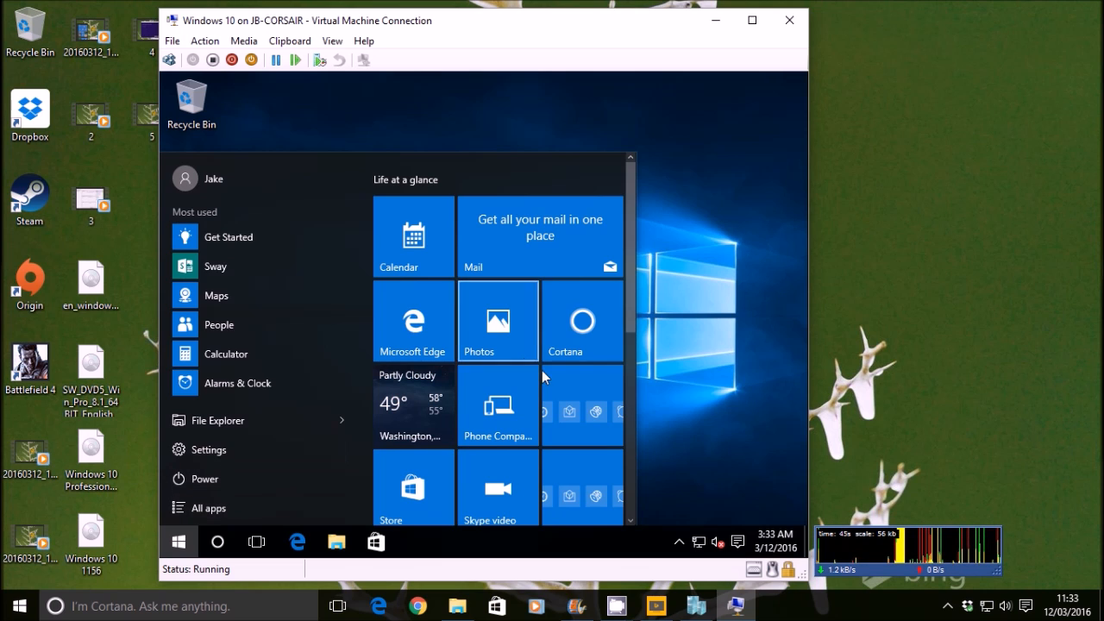
pyautogui.scroll(-3)
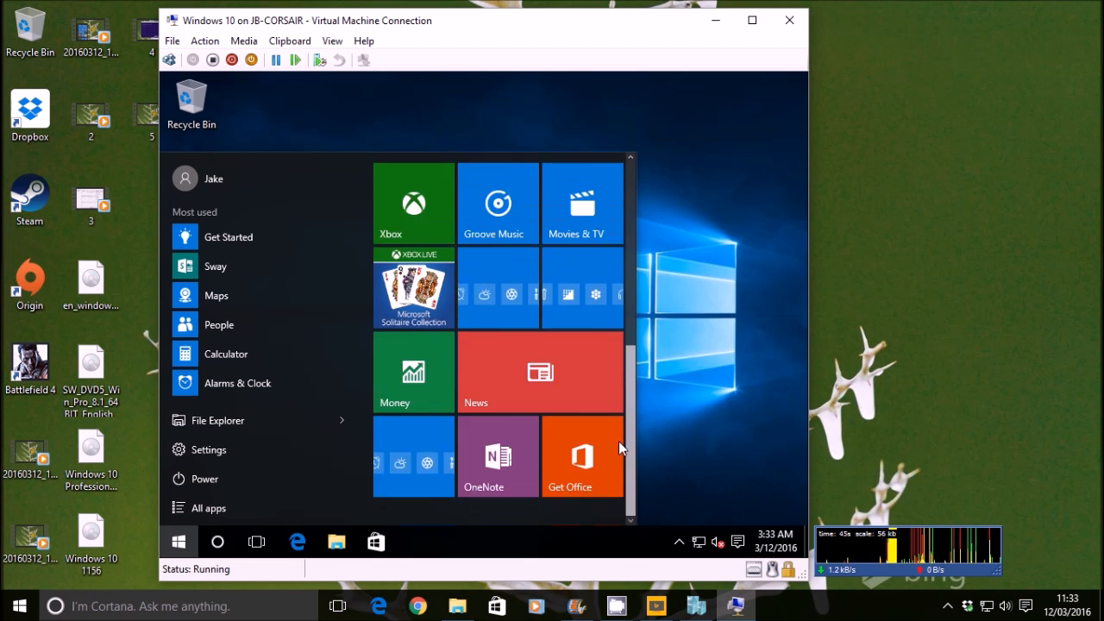
pyautogui.click(210, 448)
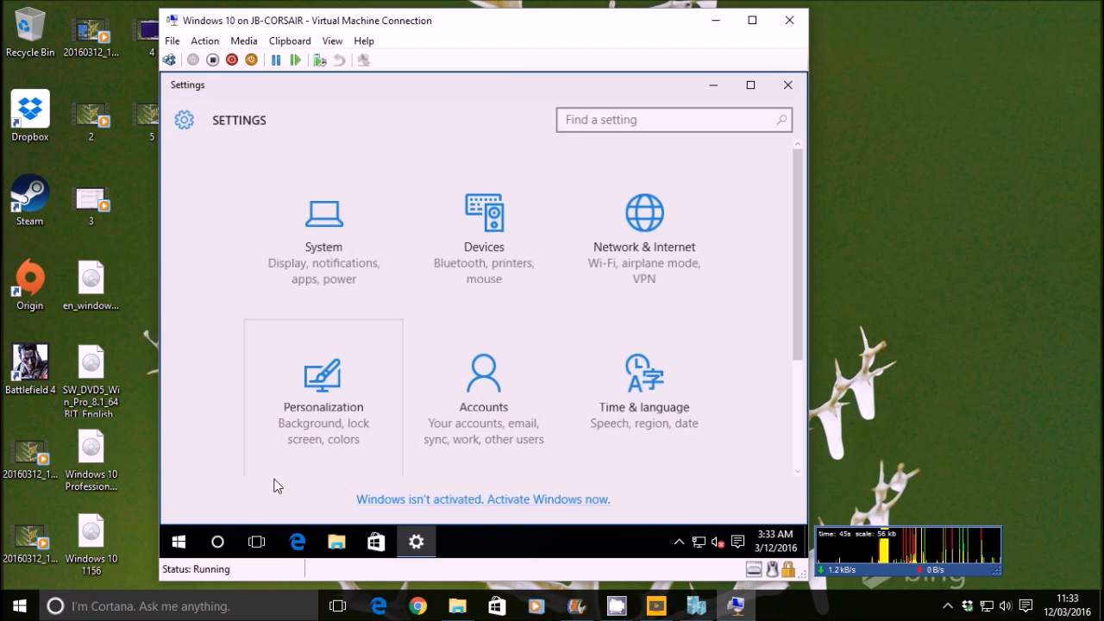
pyautogui.click(787, 85)
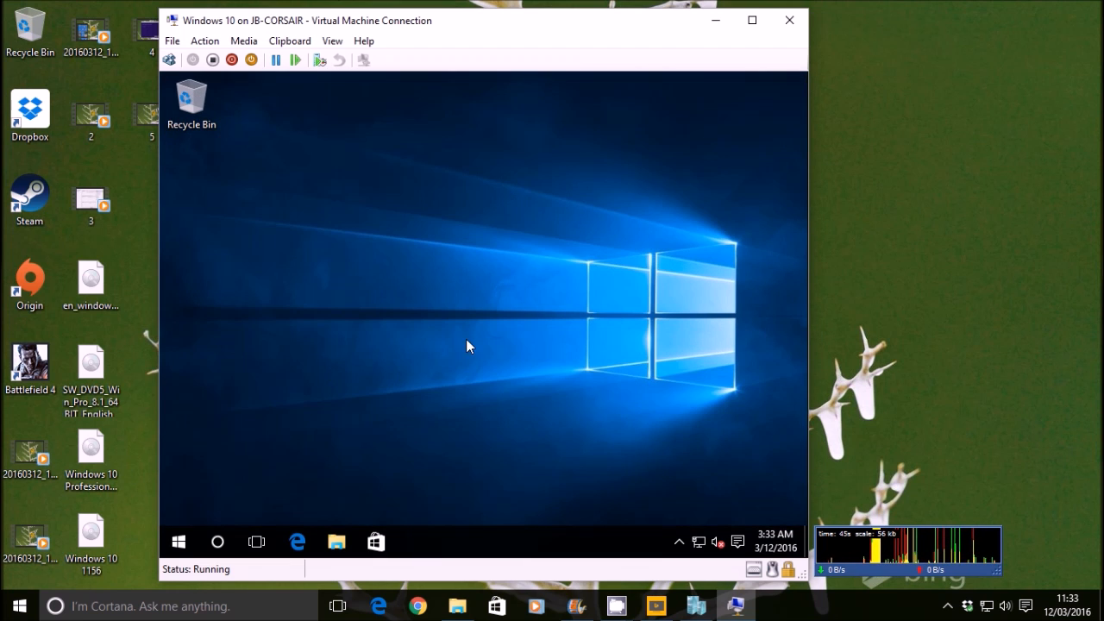
pyautogui.moveTo(576, 343)
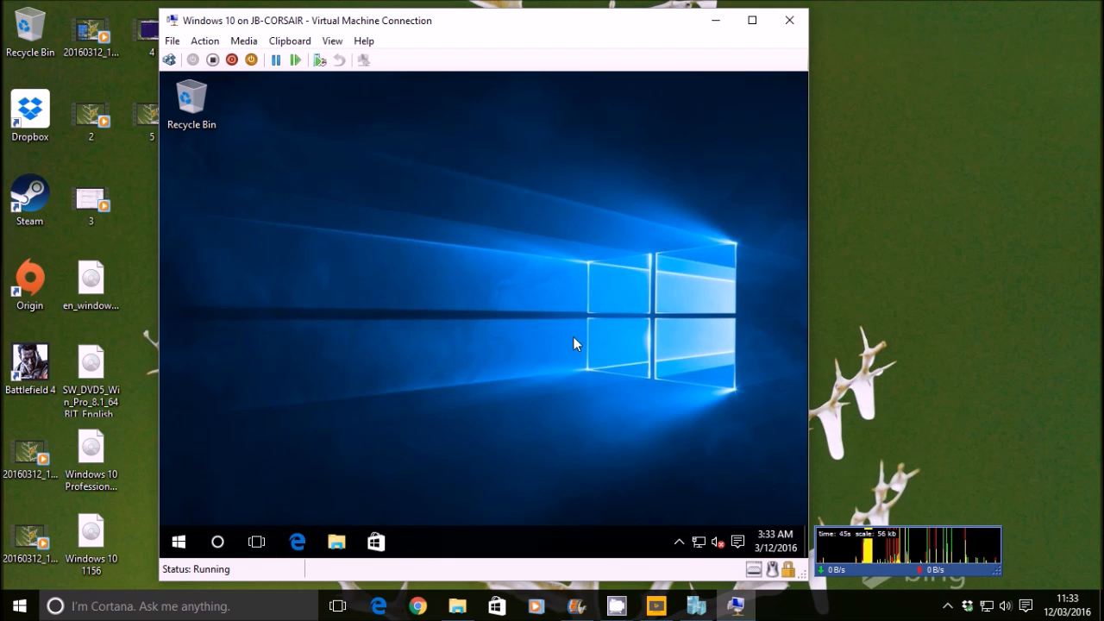
pyautogui.moveTo(455, 474)
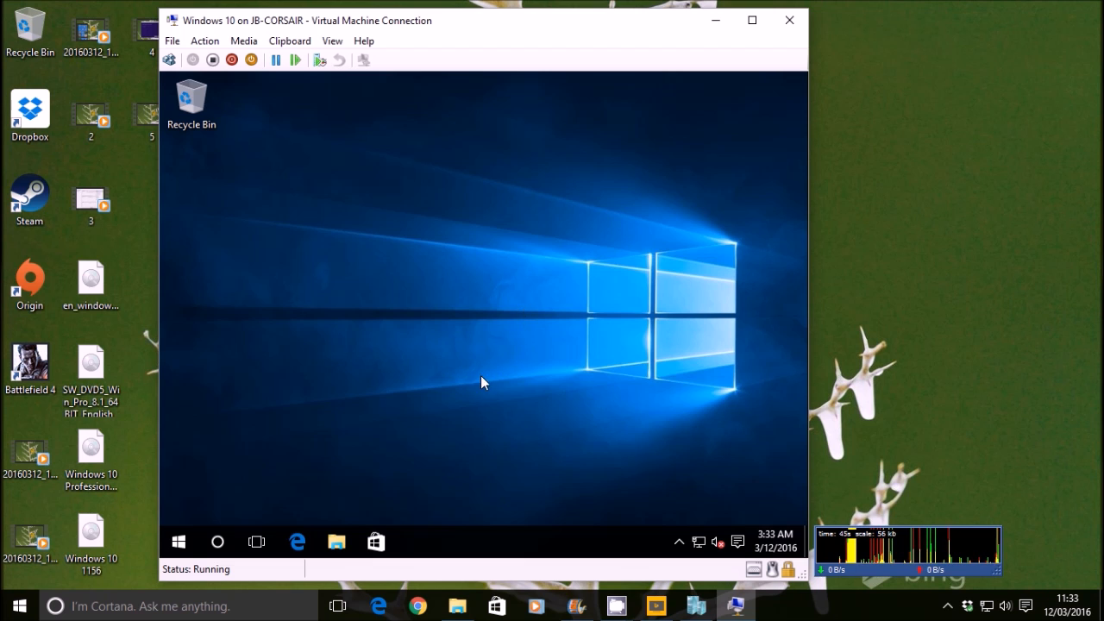
pyautogui.click(178, 541)
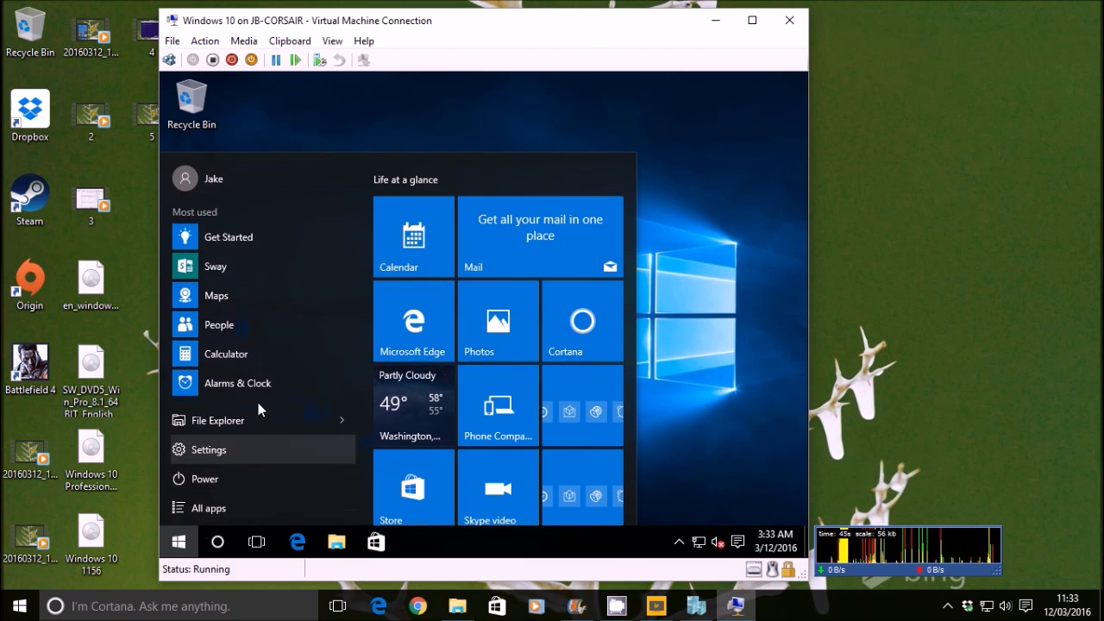
pyautogui.click(180, 541)
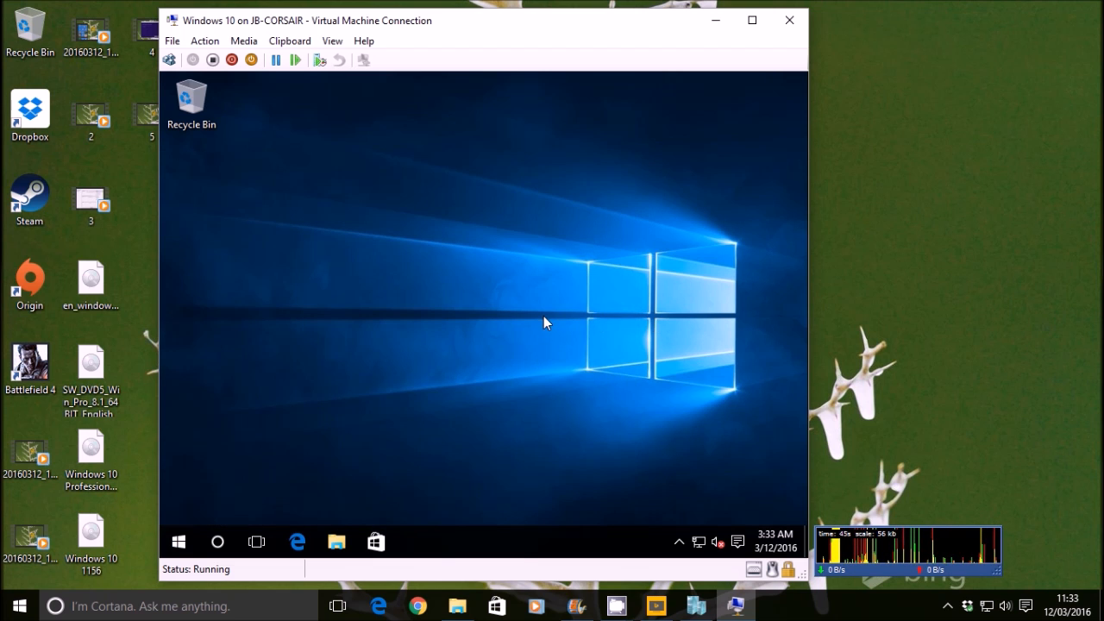
pyautogui.moveTo(509, 337)
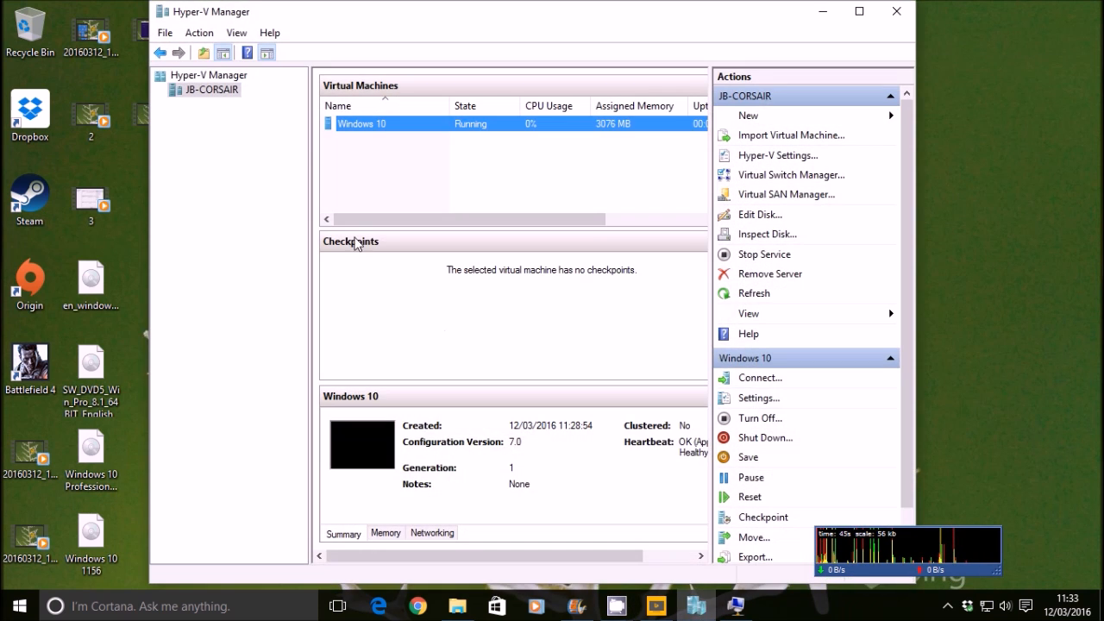
# Start a new Generation 1 VM 'Windos 8.1' with 3076 MB memory, default network and disk
pyautogui.rightClick(207, 90)
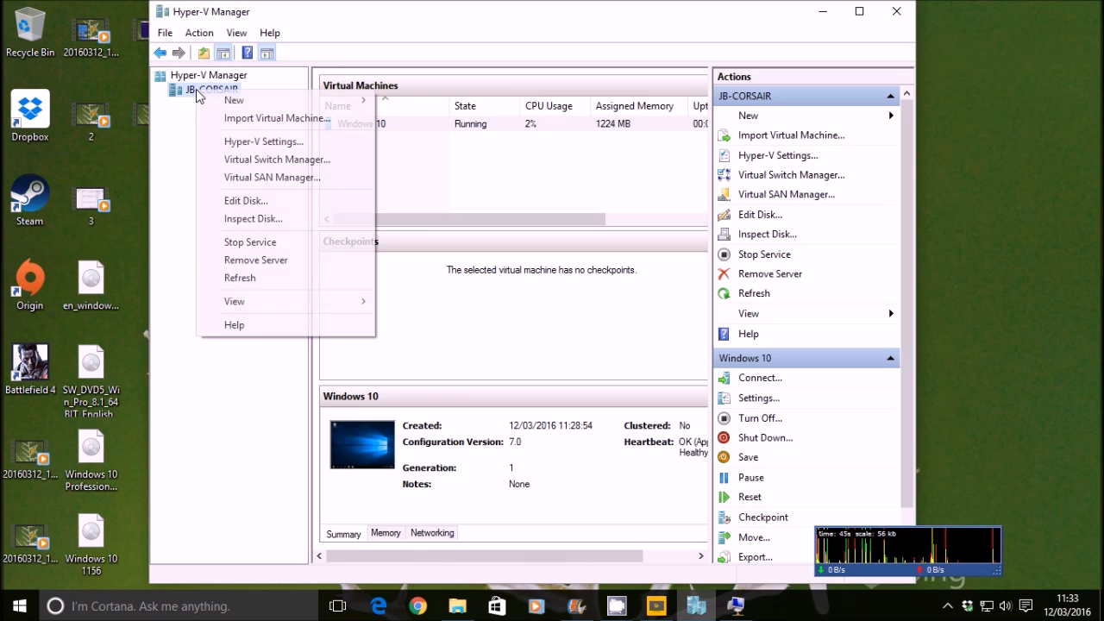
pyautogui.click(235, 99)
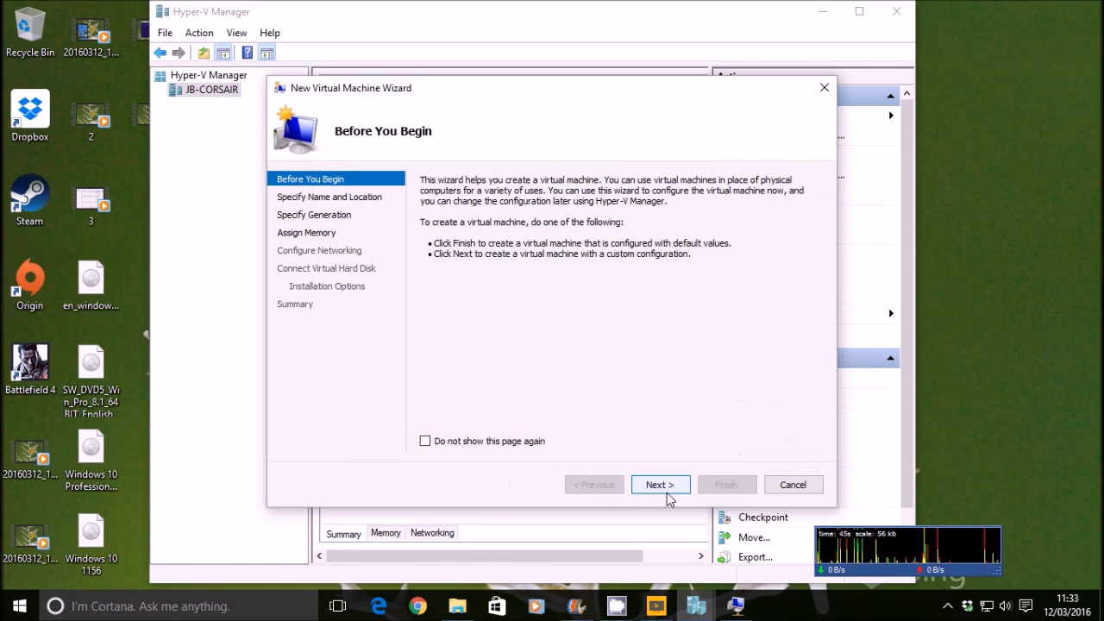
pyautogui.click(658, 483)
pyautogui.write('Windos 8.1')
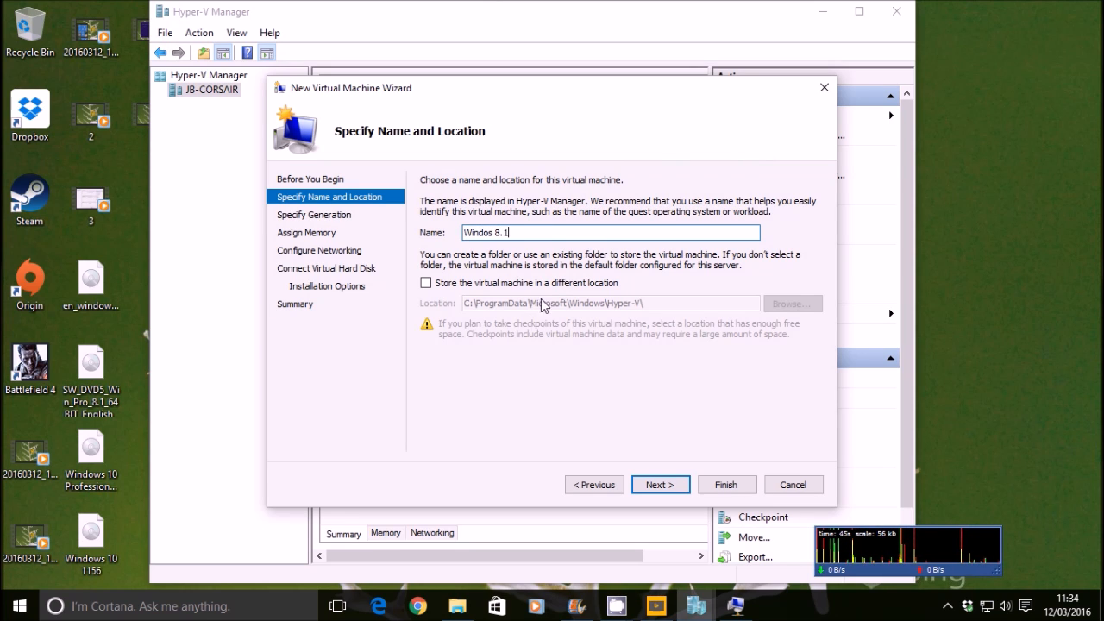
pyautogui.click(658, 483)
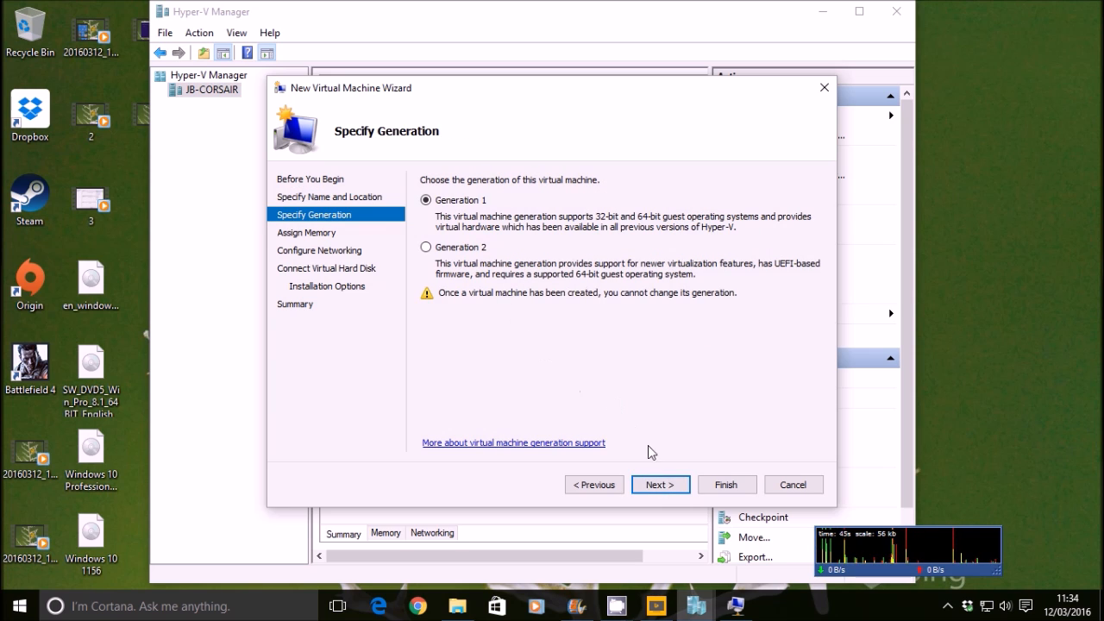
pyautogui.click(658, 483)
pyautogui.write('3076')
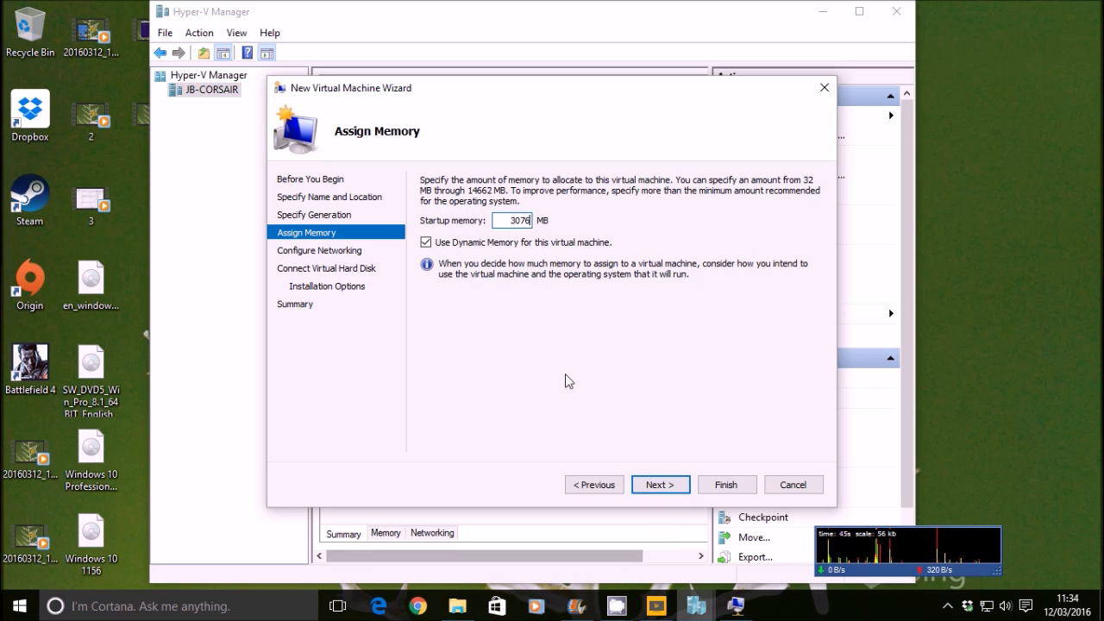
pyautogui.click(659, 483)
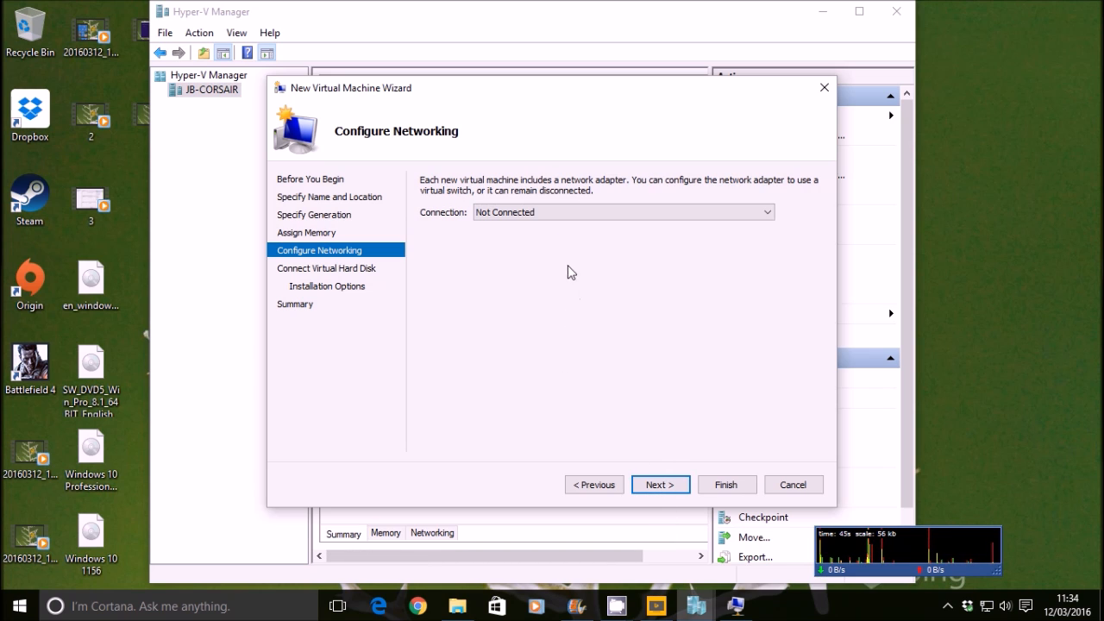
pyautogui.click(658, 483)
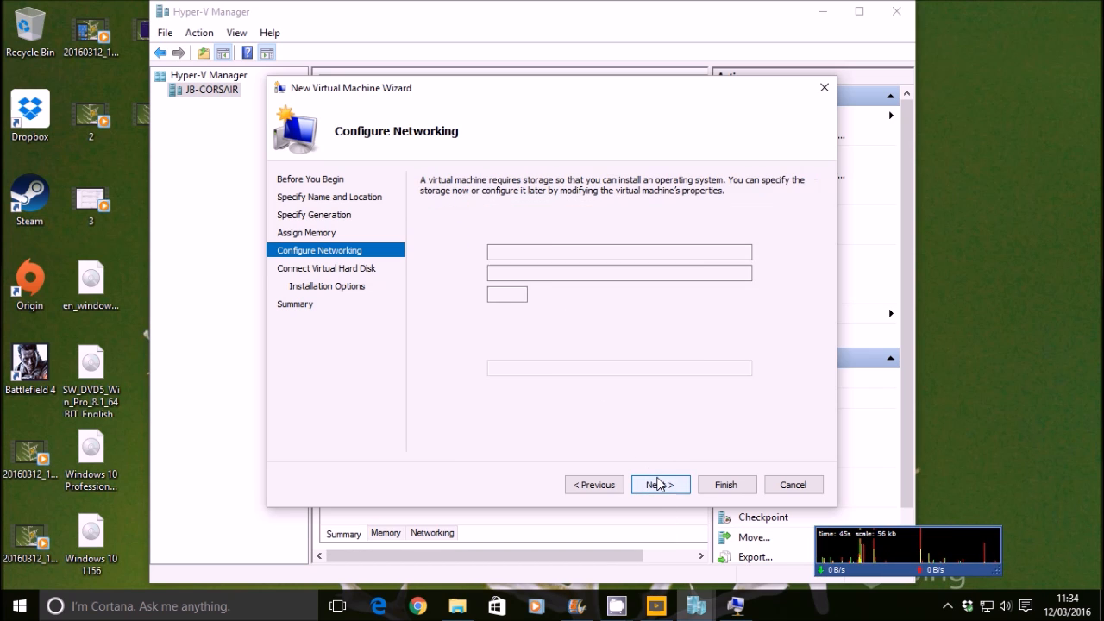
pyautogui.click(658, 483)
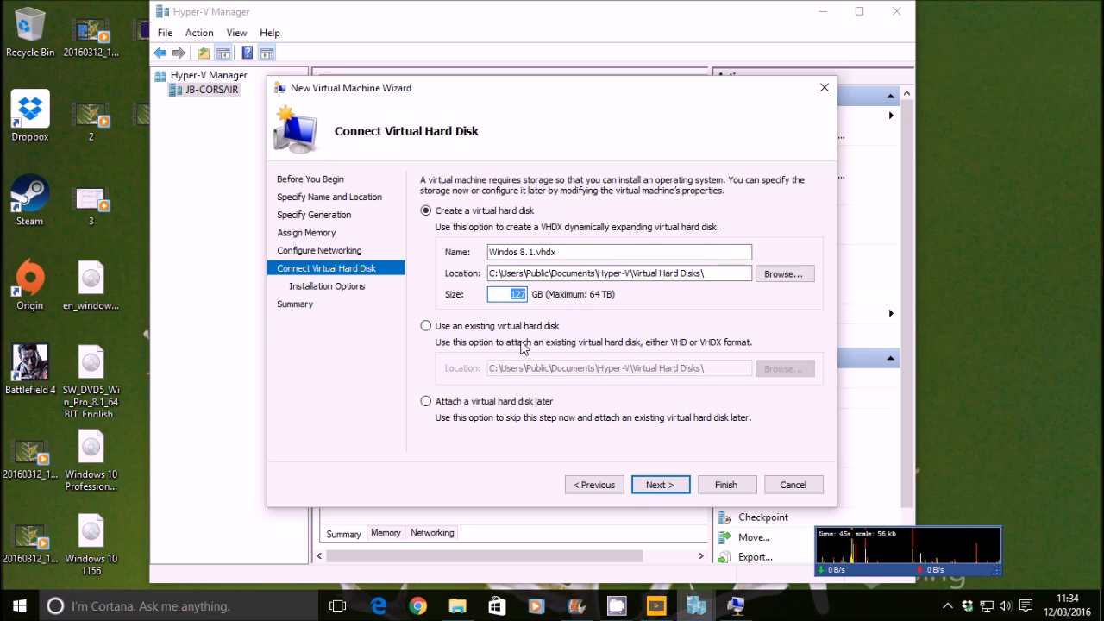
pyautogui.click(658, 483)
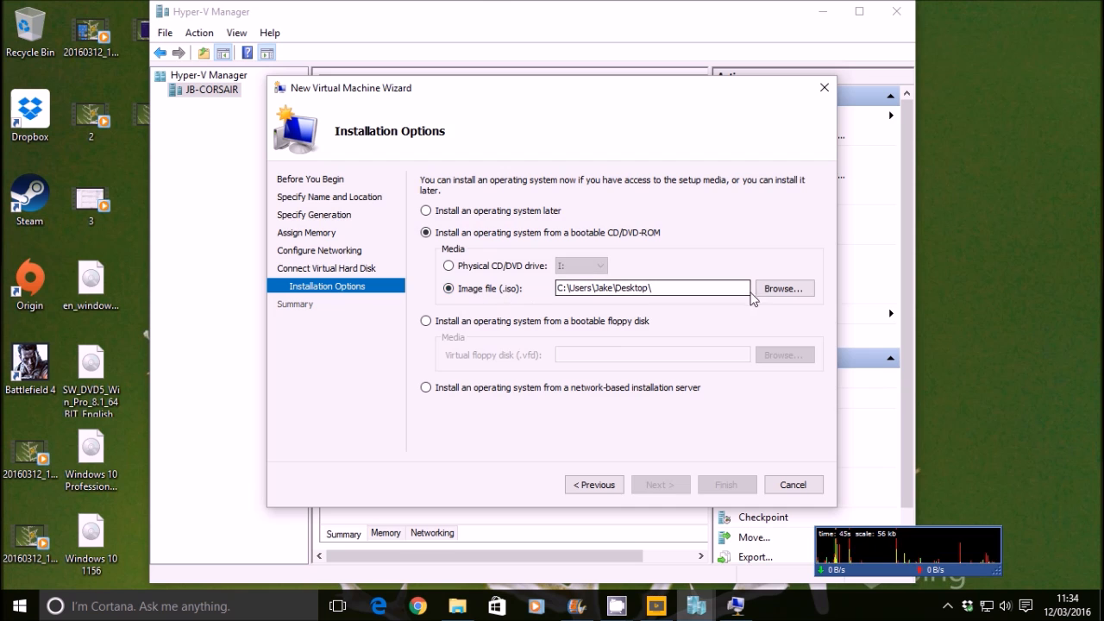
# Choose the Windows 8.1 Pro ISO from the desktop as install media and finish the wizard
pyautogui.click(782, 288)
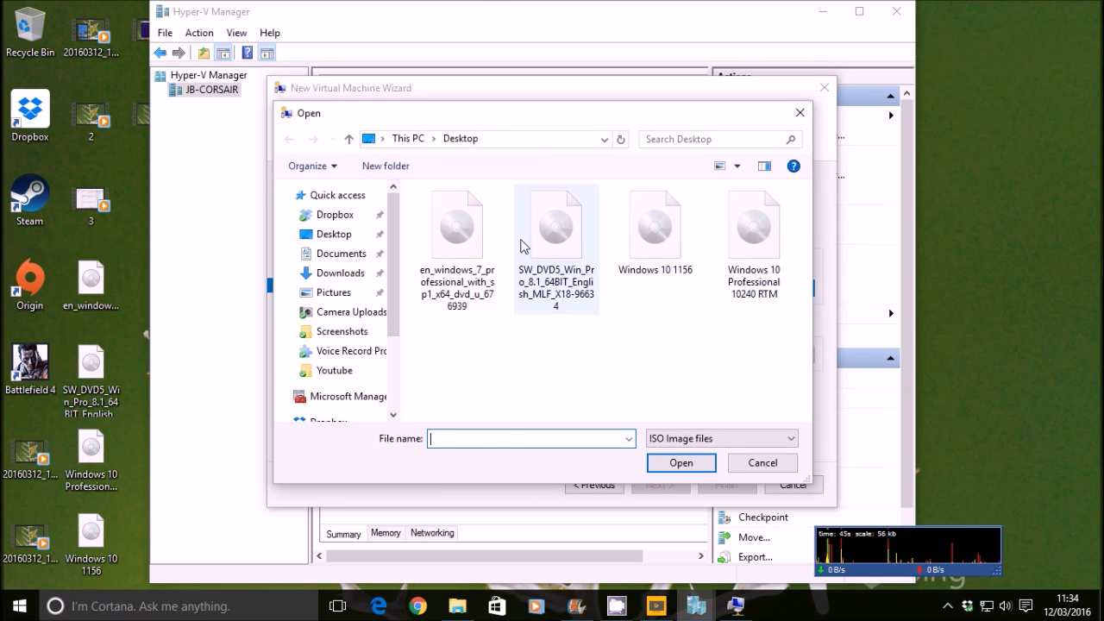
pyautogui.click(555, 224)
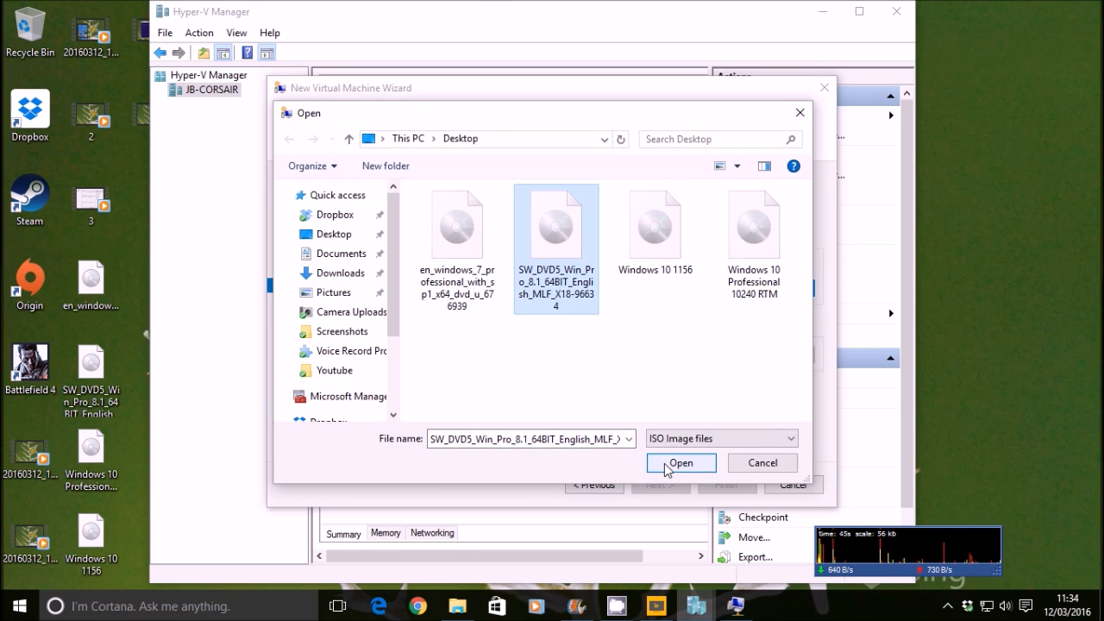
pyautogui.click(679, 462)
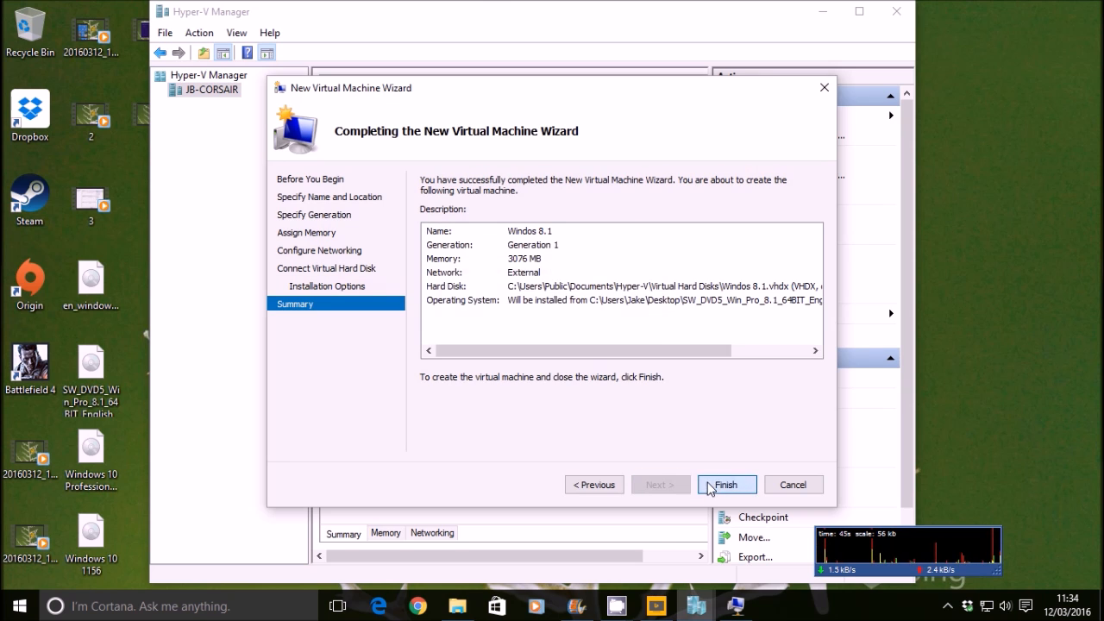
pyautogui.click(725, 483)
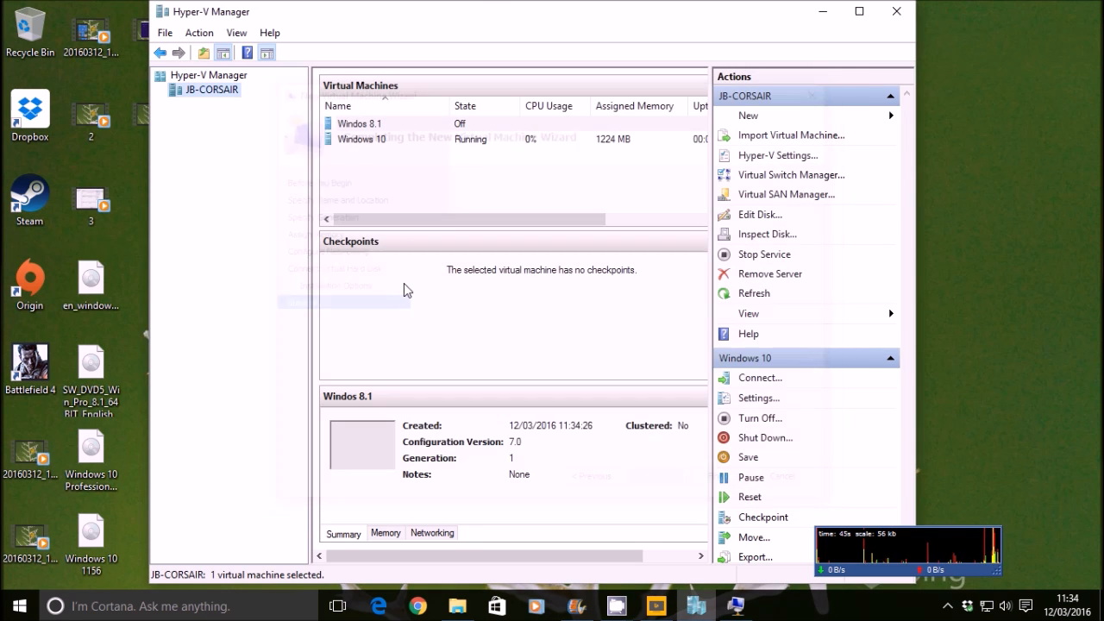
# Set the Windos 8.1 VM's Processor setting to 8 virtual processors and apply it
pyautogui.rightClick(359, 124)
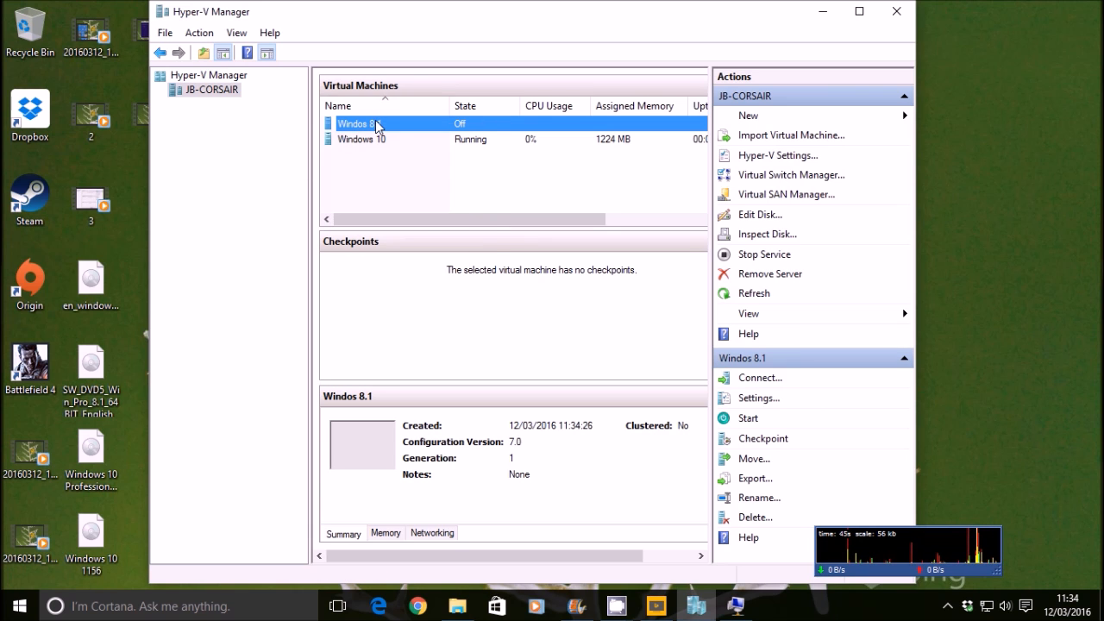
pyautogui.click(759, 396)
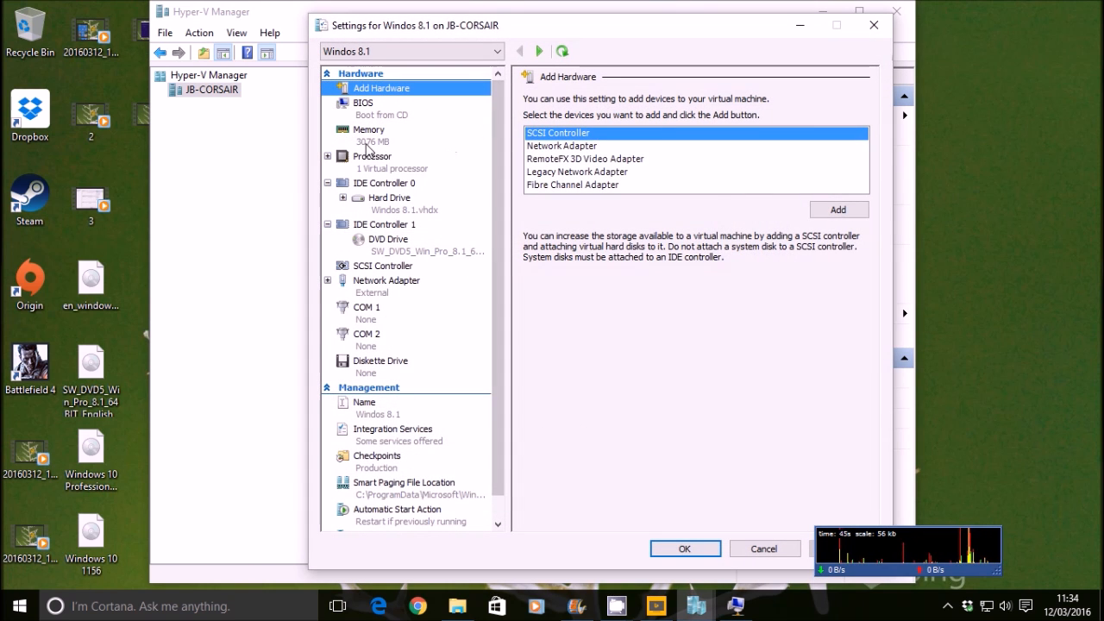
pyautogui.click(372, 156)
pyautogui.write('8')
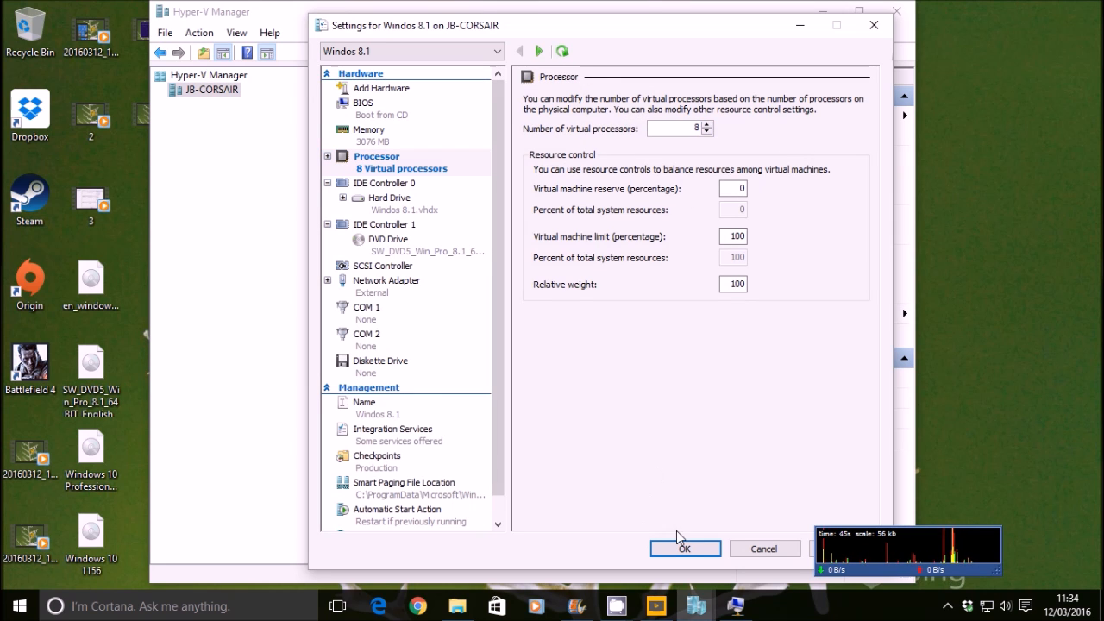
pyautogui.click(684, 548)
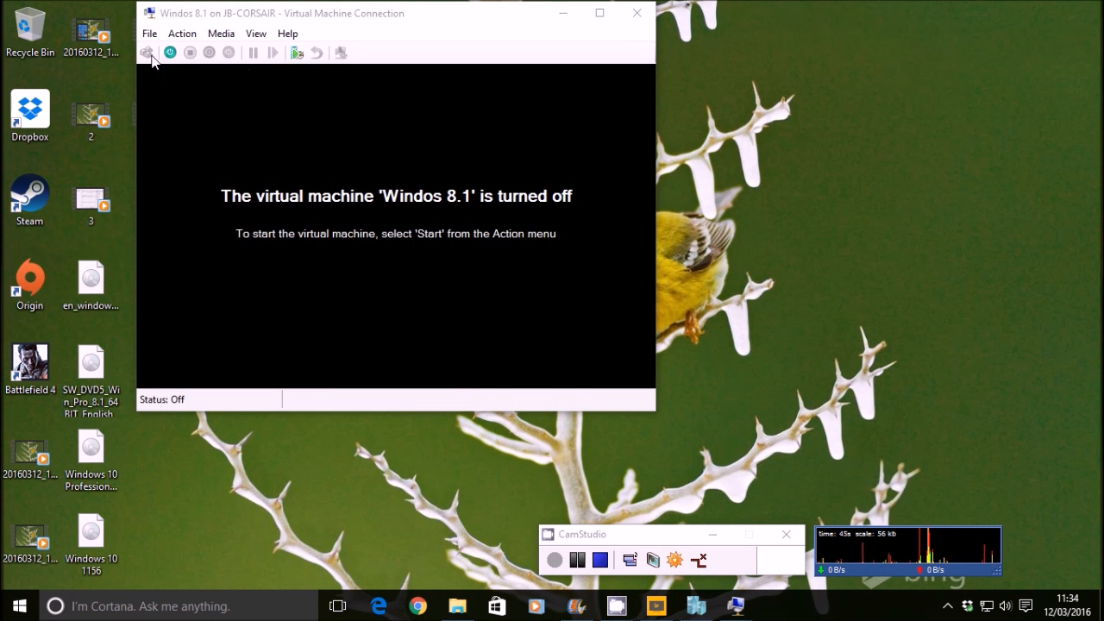
# Power on the Windos 8.1 VM from the connection toolbar
pyautogui.click(147, 52)
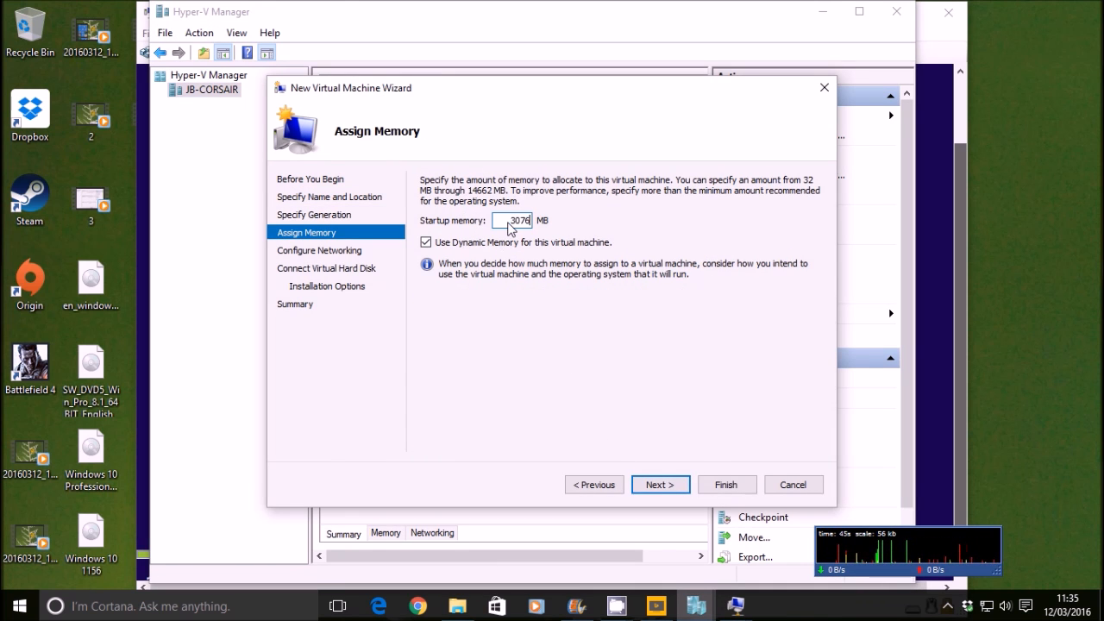
# Finish the wizard creating the Windows 7 VM with 3076 MB memory, then connect to it
pyautogui.click(659, 483)
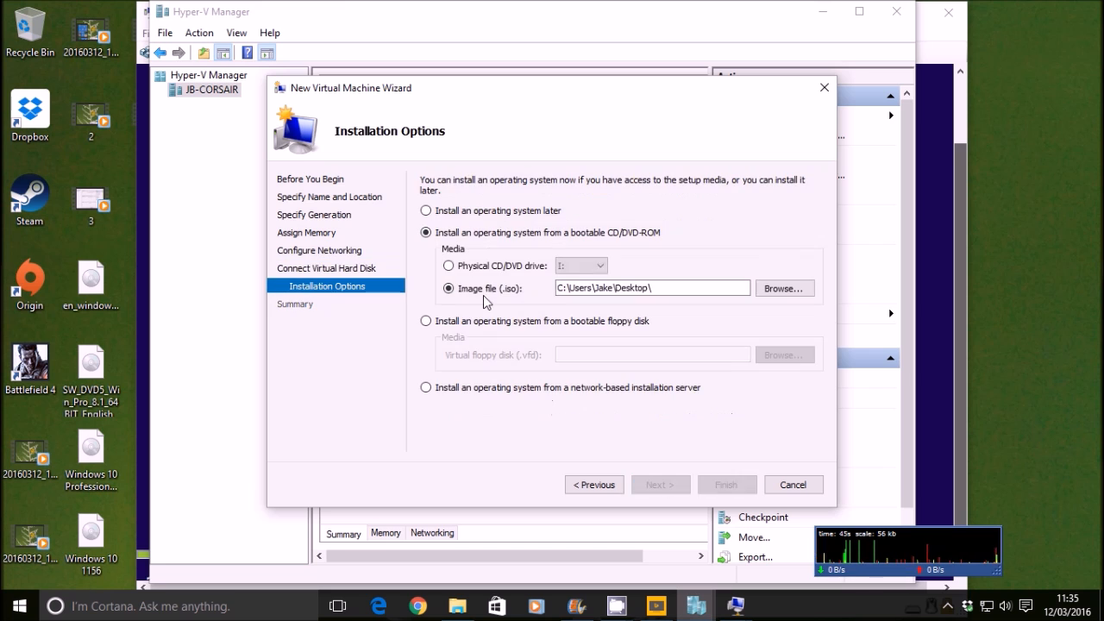
pyautogui.click(792, 483)
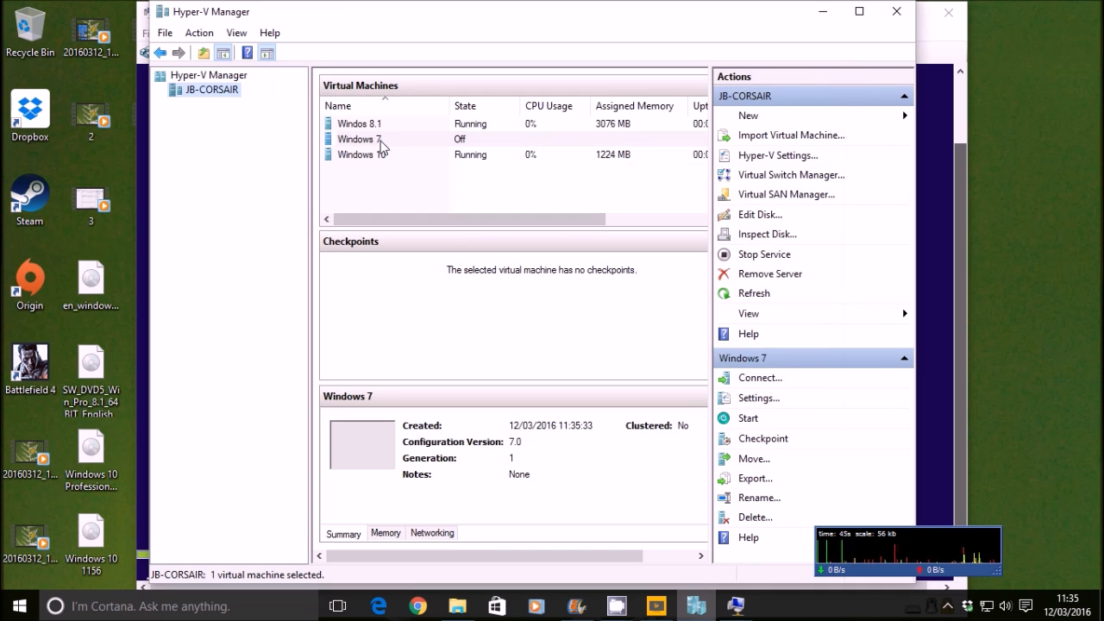
pyautogui.click(359, 138)
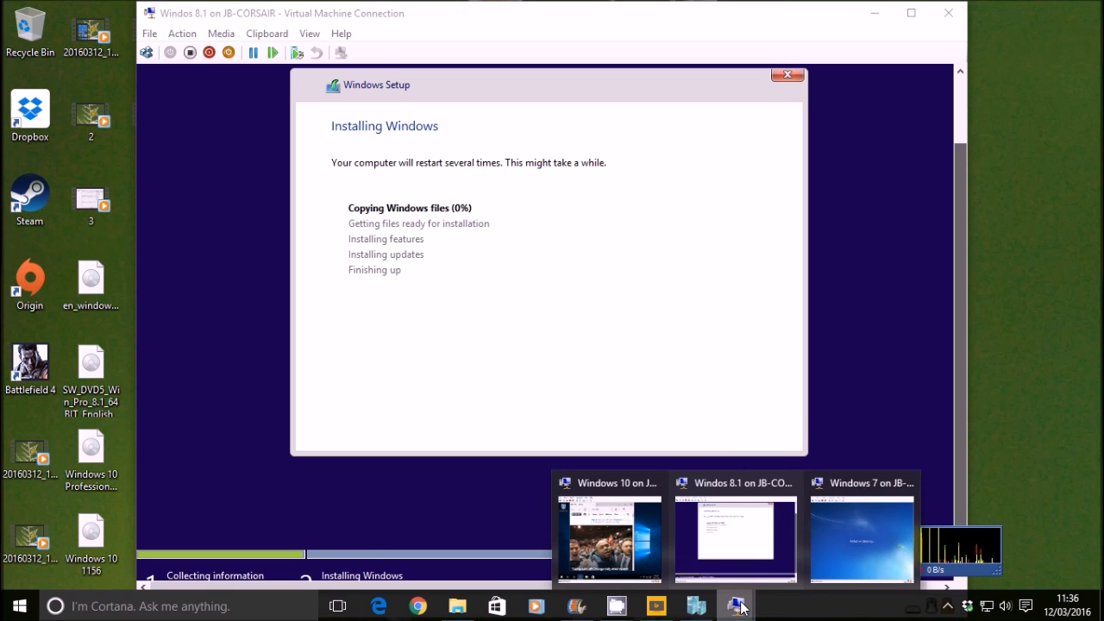
# Install Windows 7 on the unallocated 40 GB disk and accept the time and date settings
pyautogui.click(862, 534)
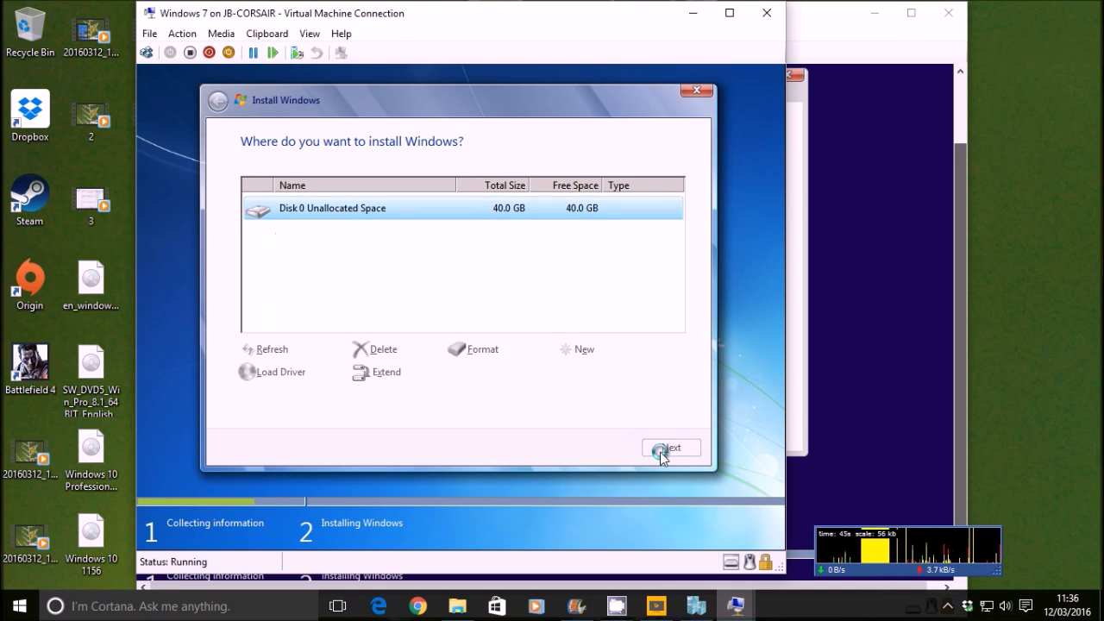
pyautogui.click(670, 448)
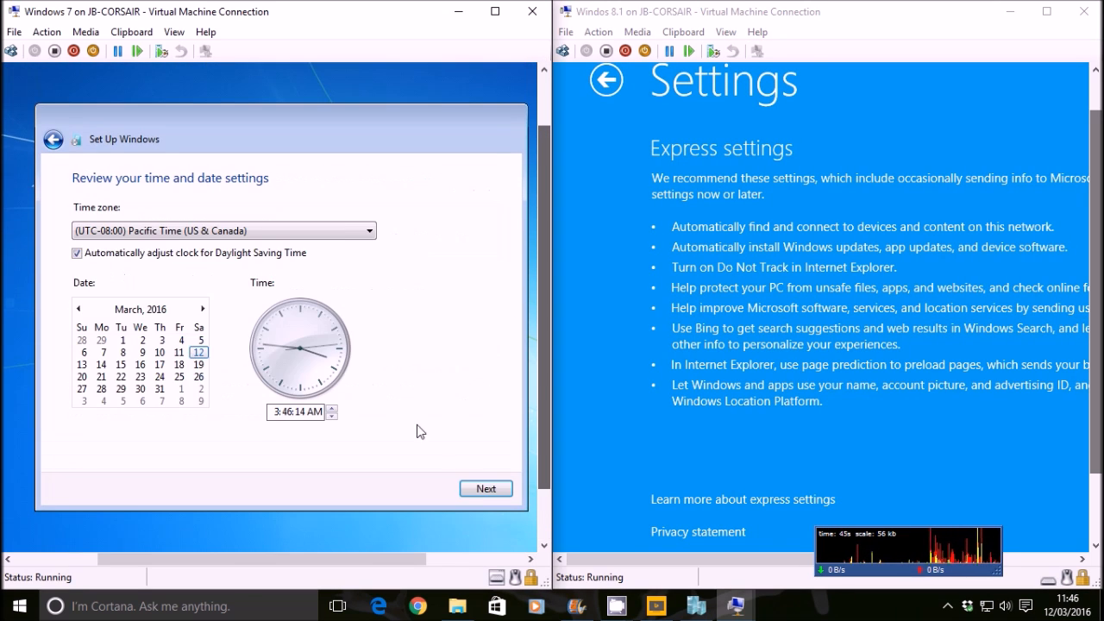
pyautogui.click(484, 488)
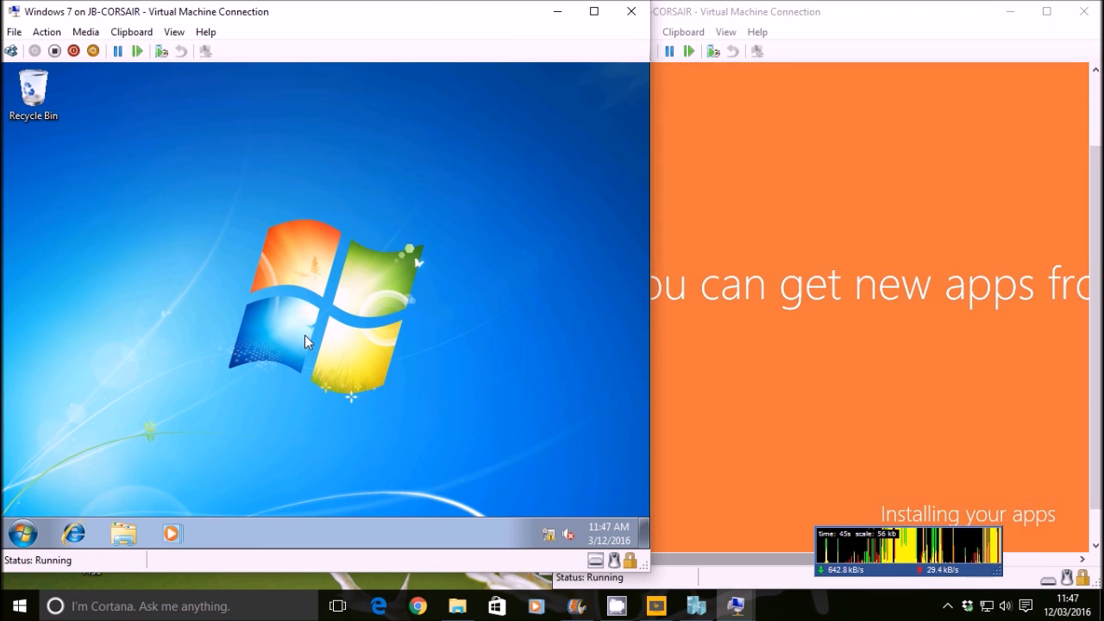
# Launch Internet Explorer from the Windows 7 taskbar and enter 'bbc' in the address bar
pyautogui.click(24, 531)
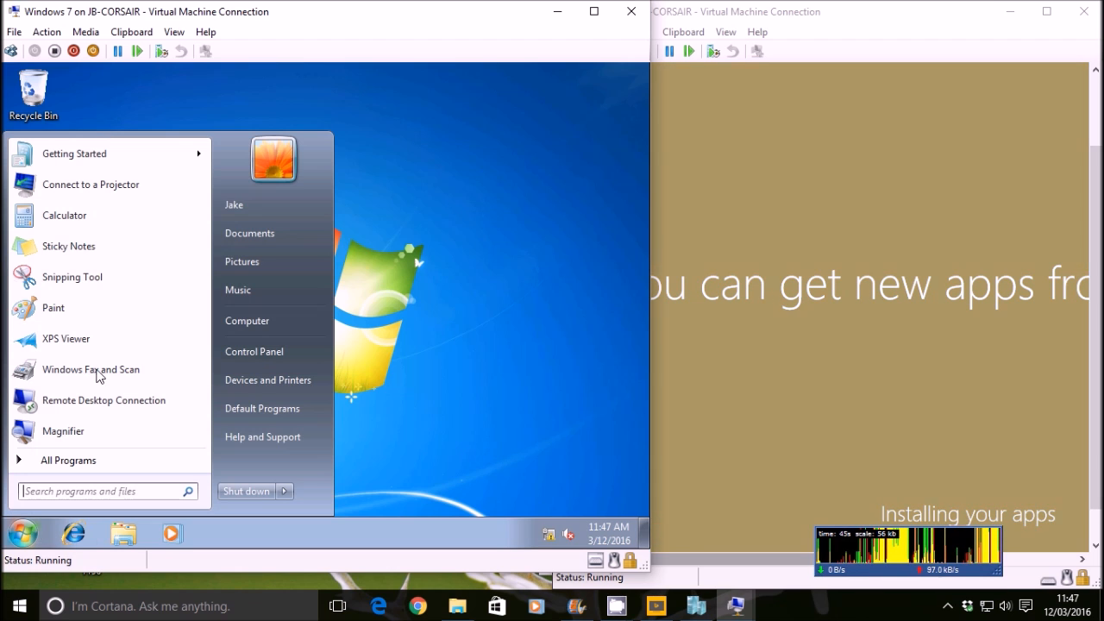
pyautogui.click(247, 319)
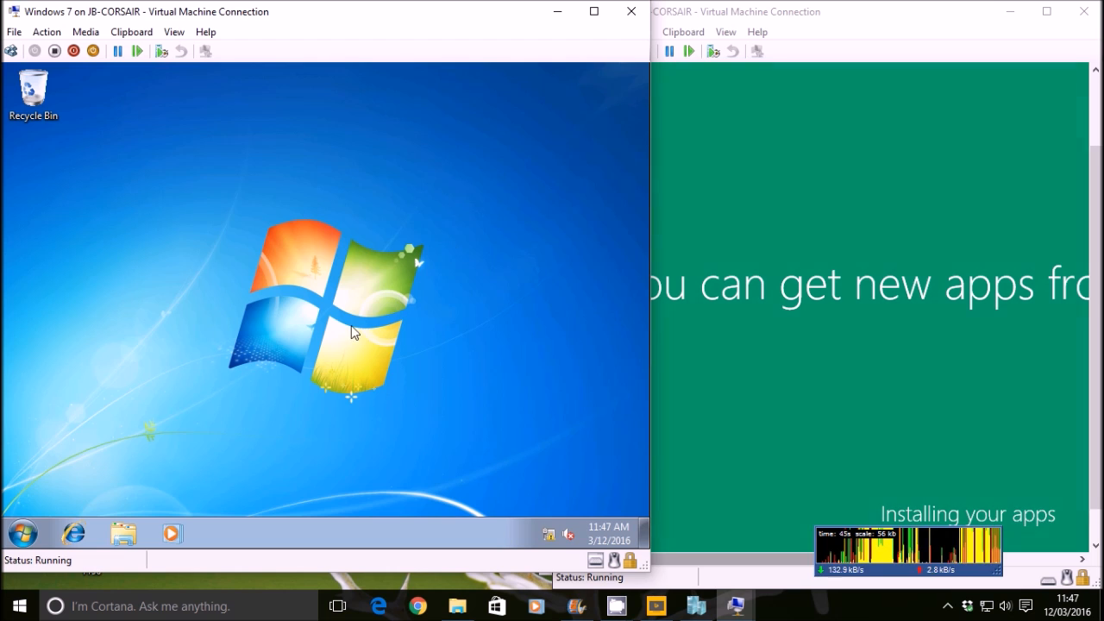
pyautogui.click(72, 531)
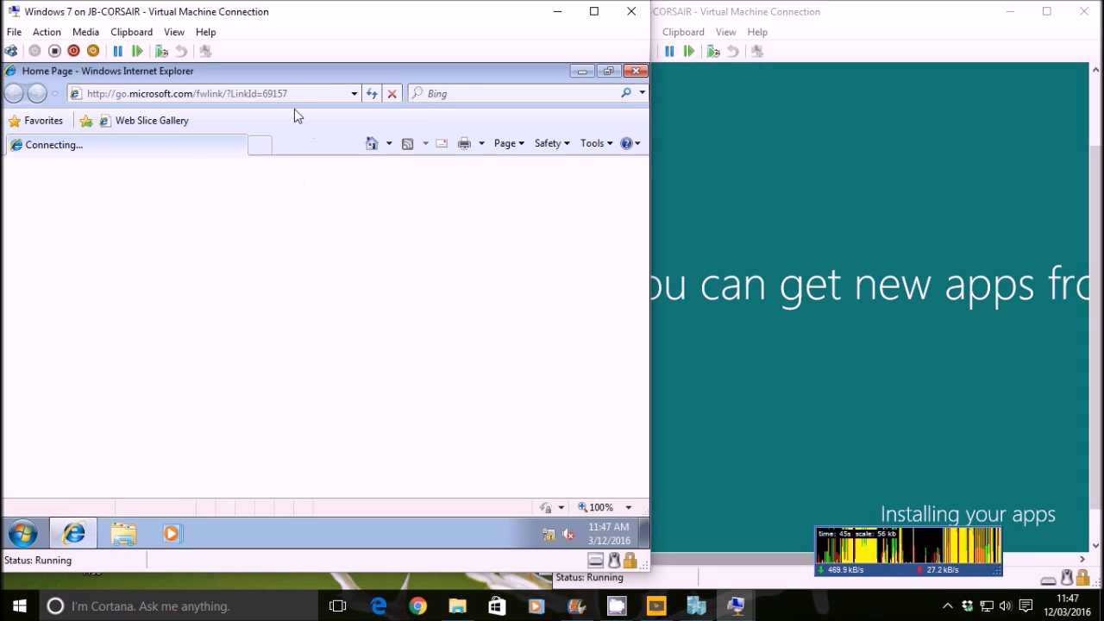
pyautogui.write('bbc')
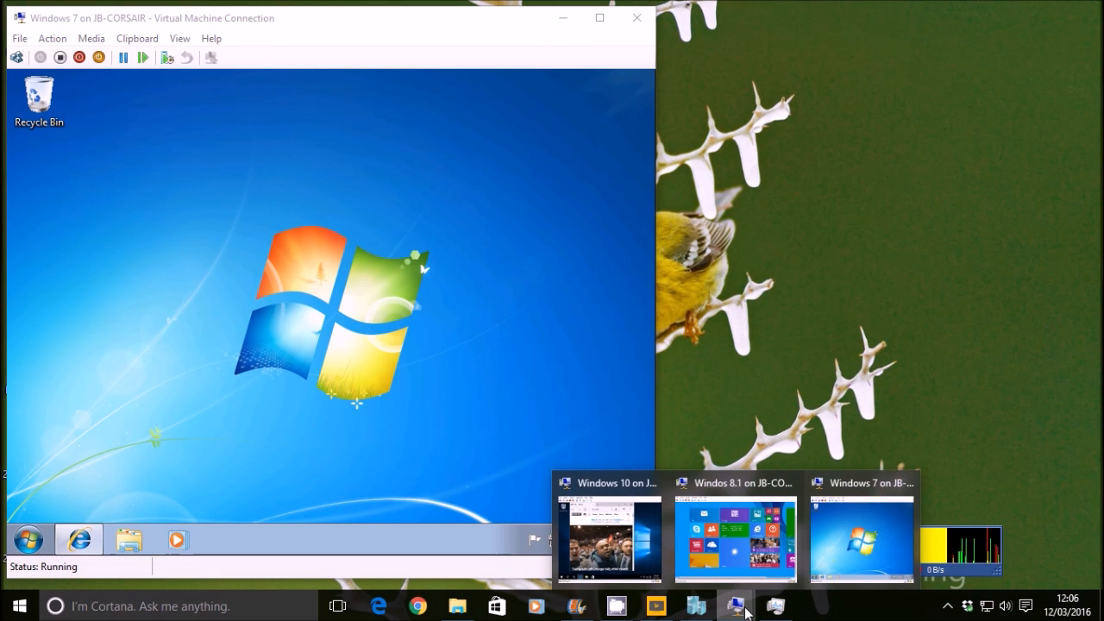
# Start the browser on Windows 8.1, then bring up Windows 10's Task Manager to check load
pyautogui.click(735, 534)
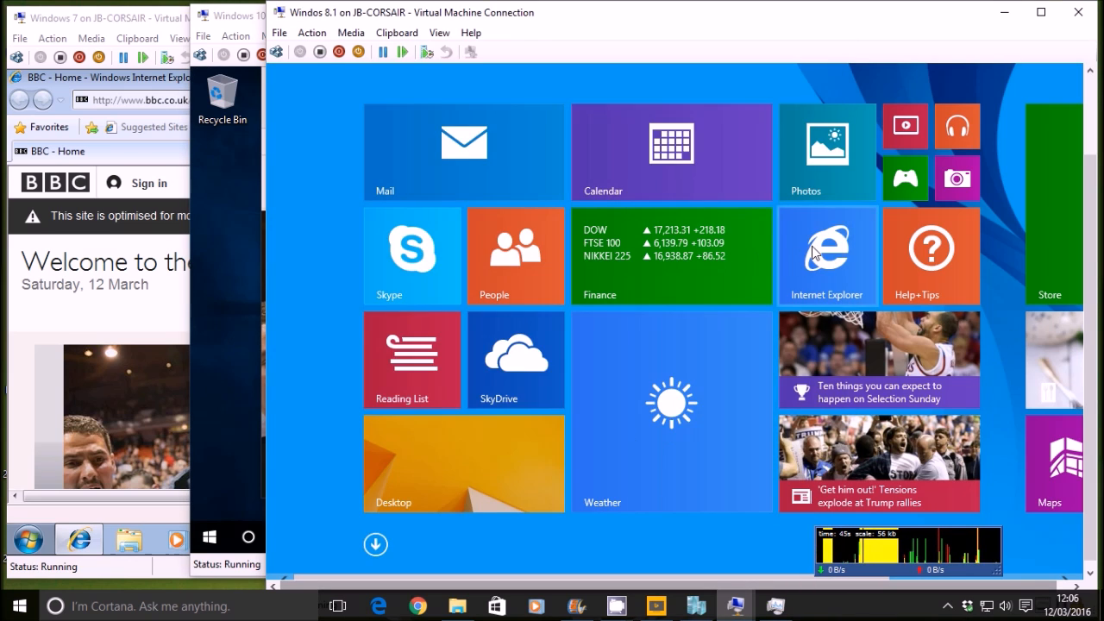
pyautogui.click(825, 255)
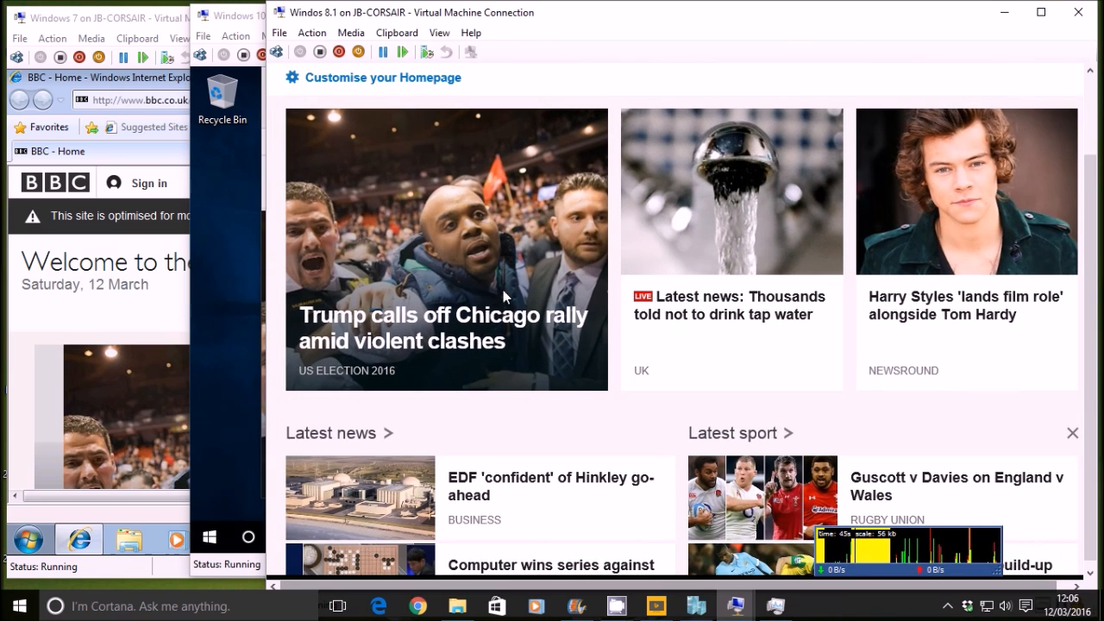
pyautogui.moveTo(1097, 111)
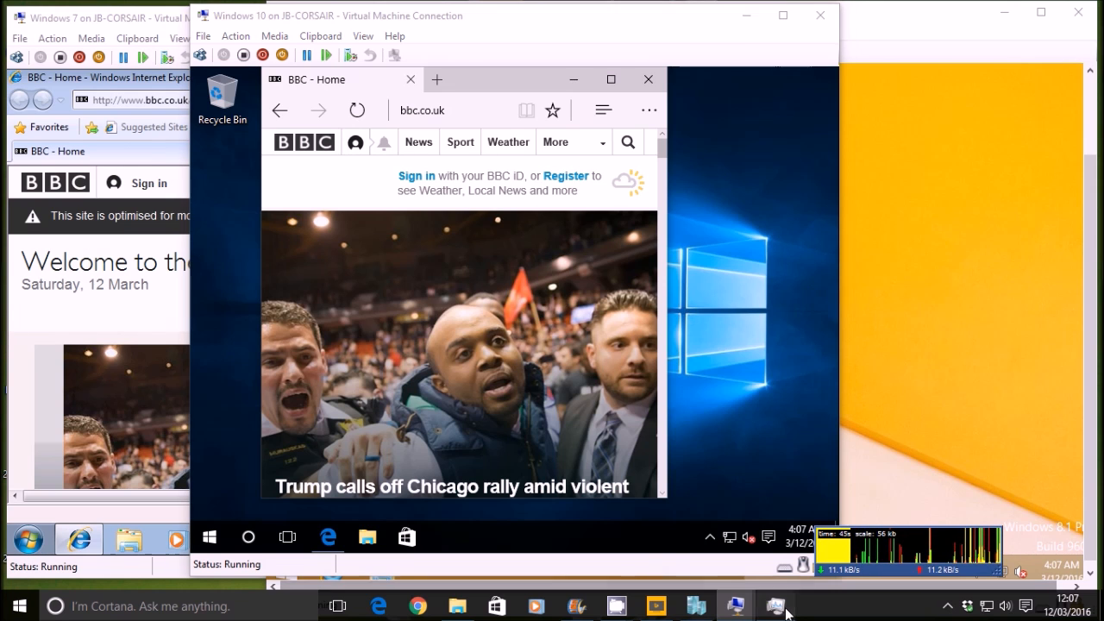
pyautogui.click(775, 603)
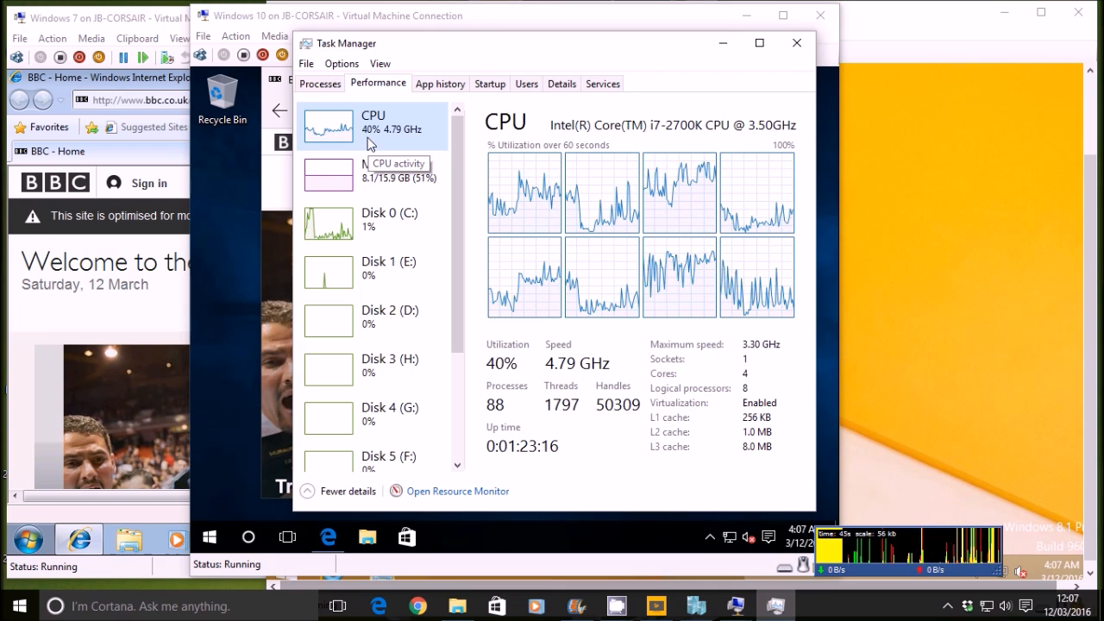
pyautogui.moveTo(533, 369)
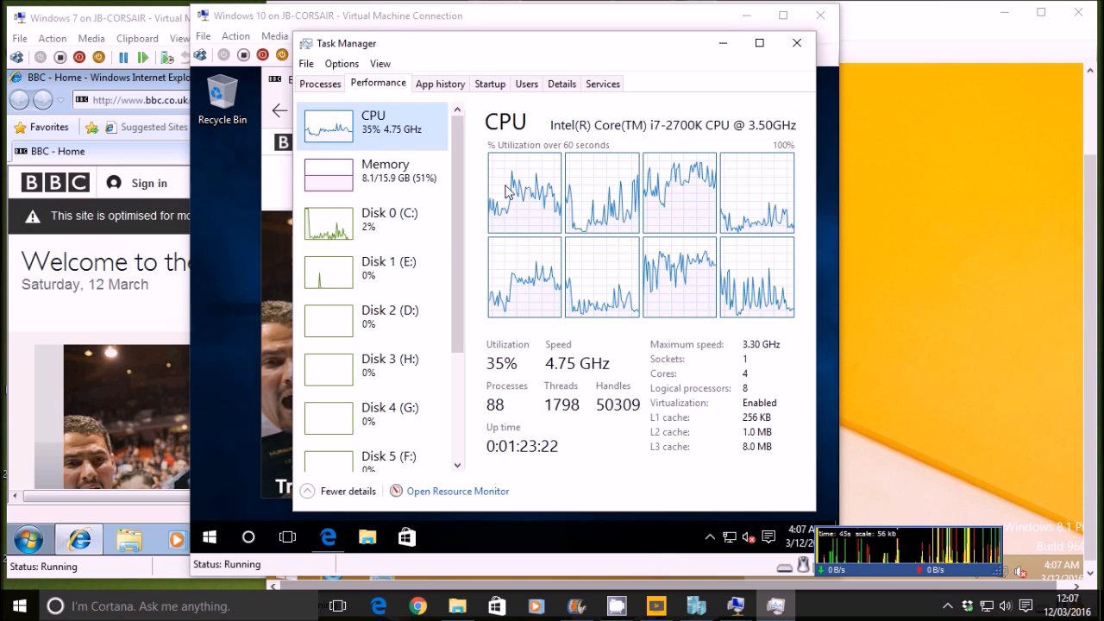
# Review Disk 0 activity and the Processes list, returning to the Performance graphs
pyautogui.click(372, 223)
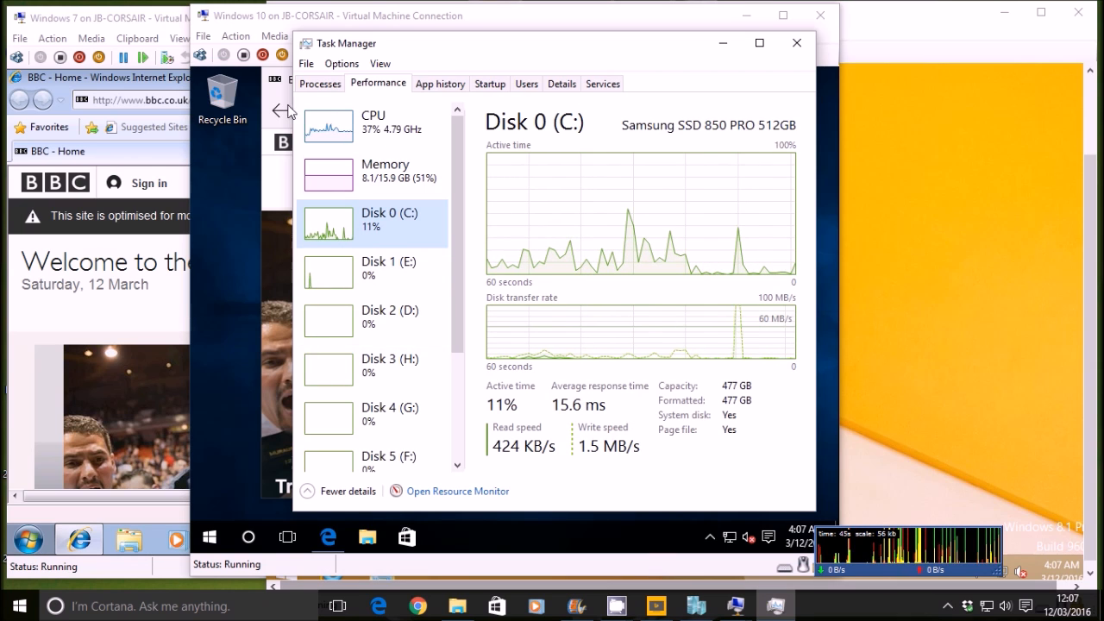
pyautogui.click(319, 83)
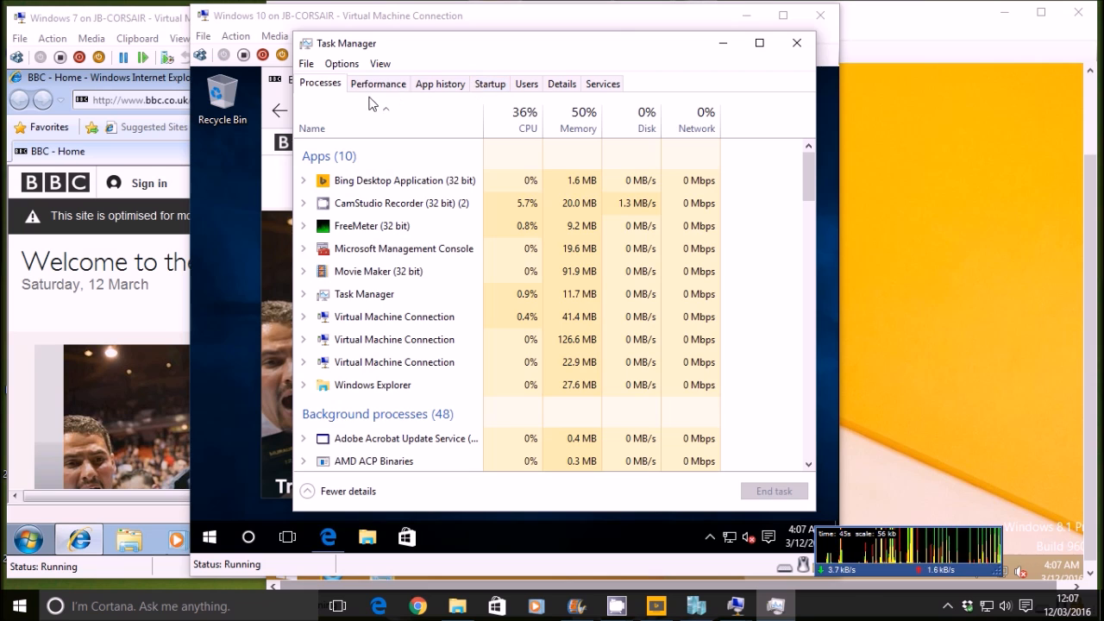
pyautogui.click(377, 83)
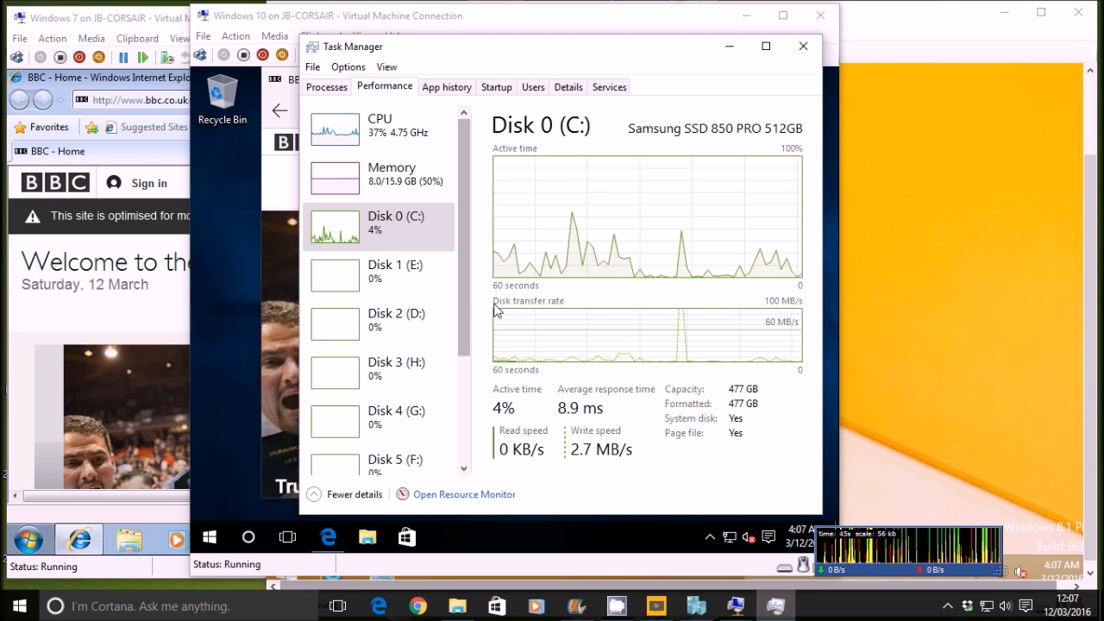
# Close Task Manager and the BBC browser on Windows 7
pyautogui.click(803, 45)
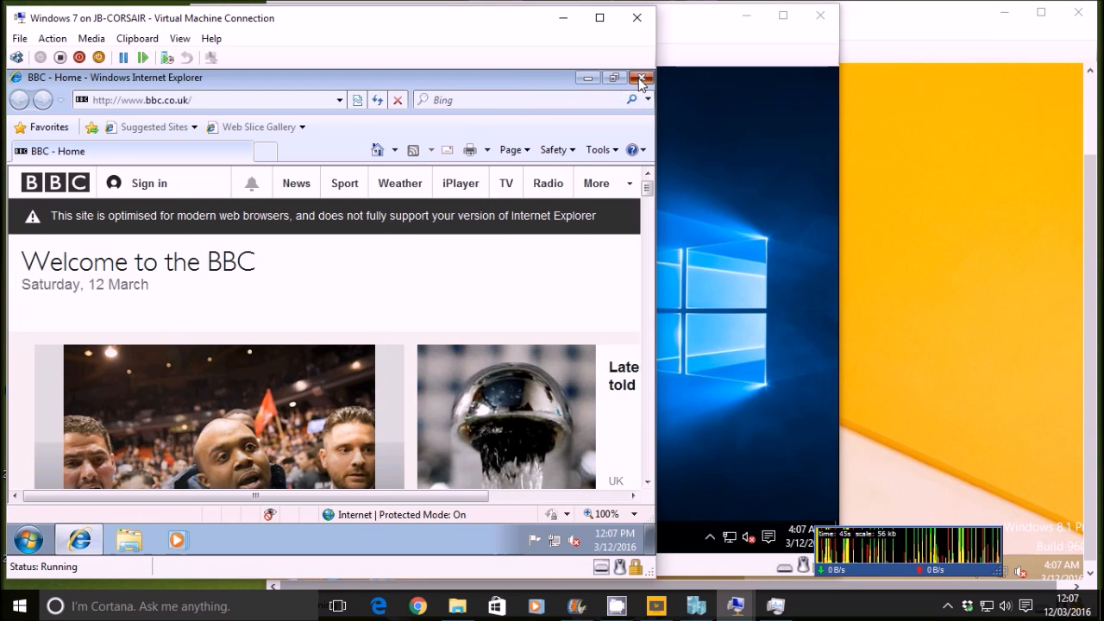
pyautogui.click(641, 77)
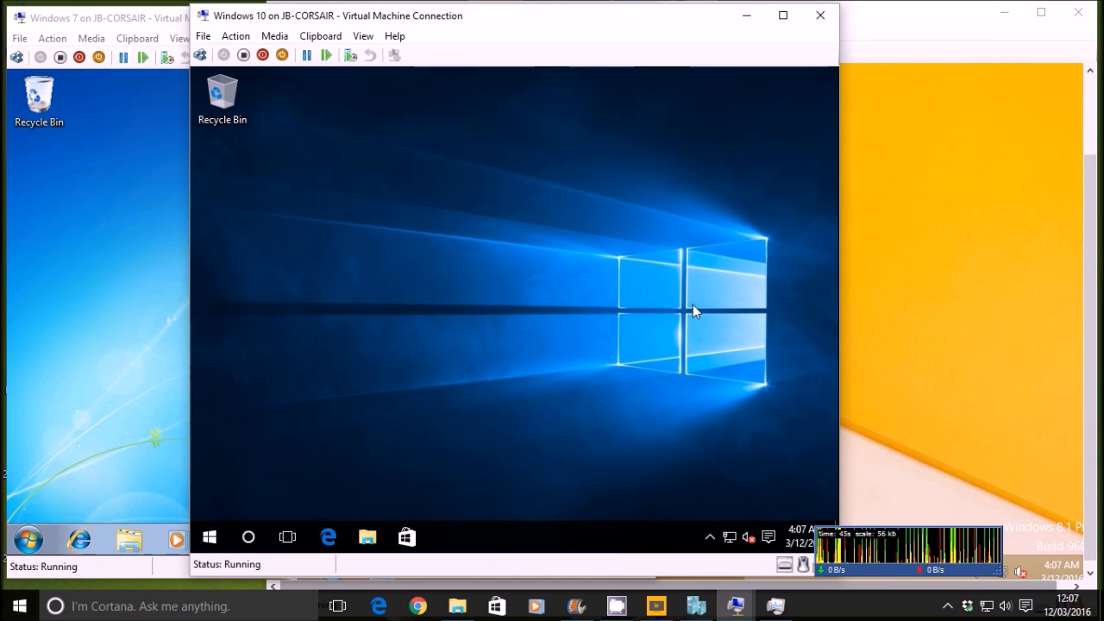